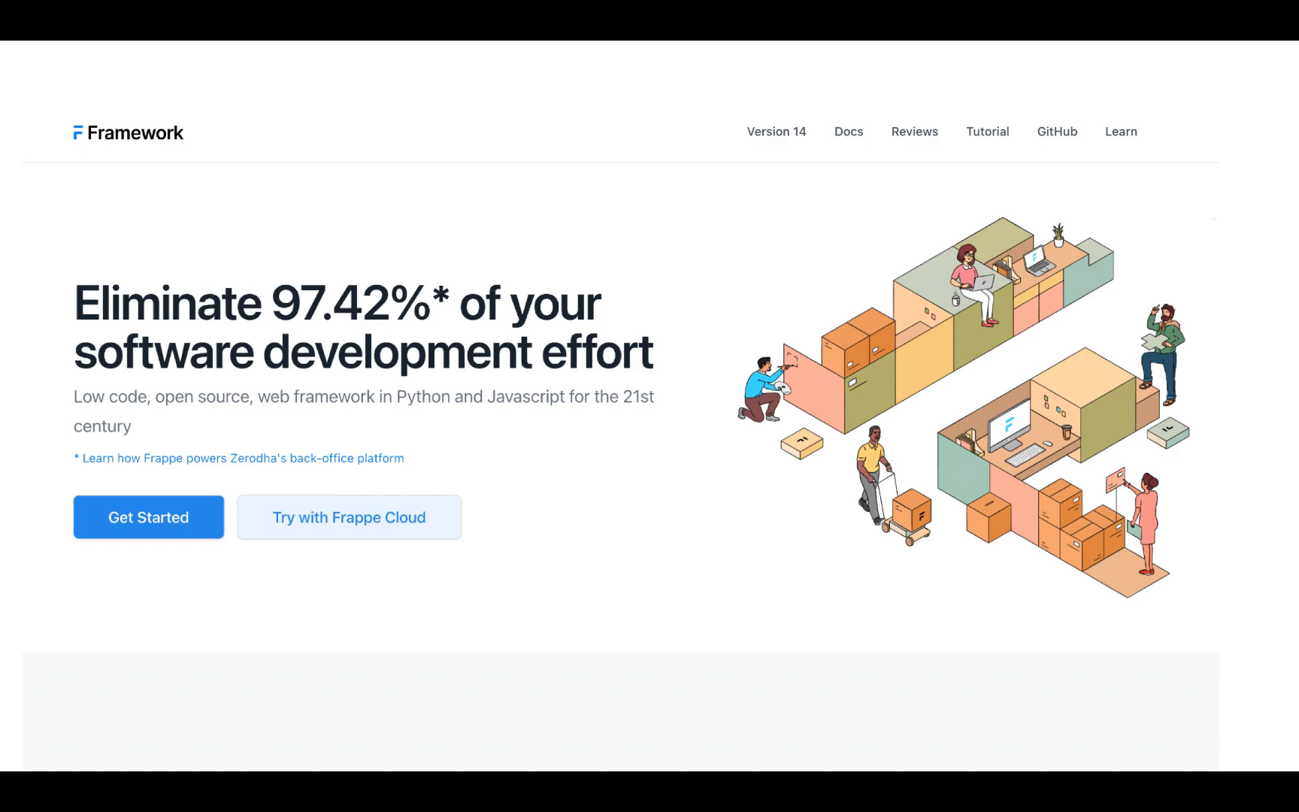
- Open the user list, filter it by full name 'Sayali', and review the filters
scroll("down", 3)
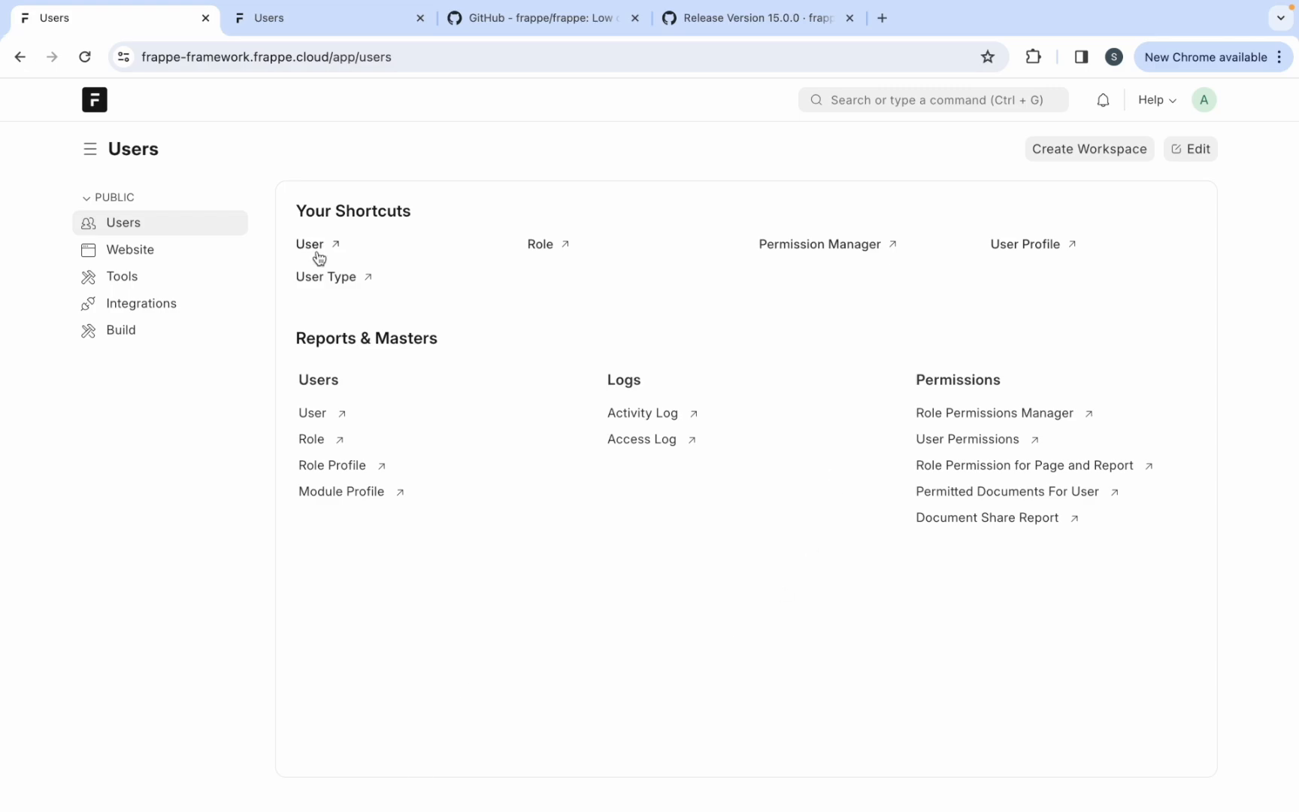
mouse_move(551, 252)
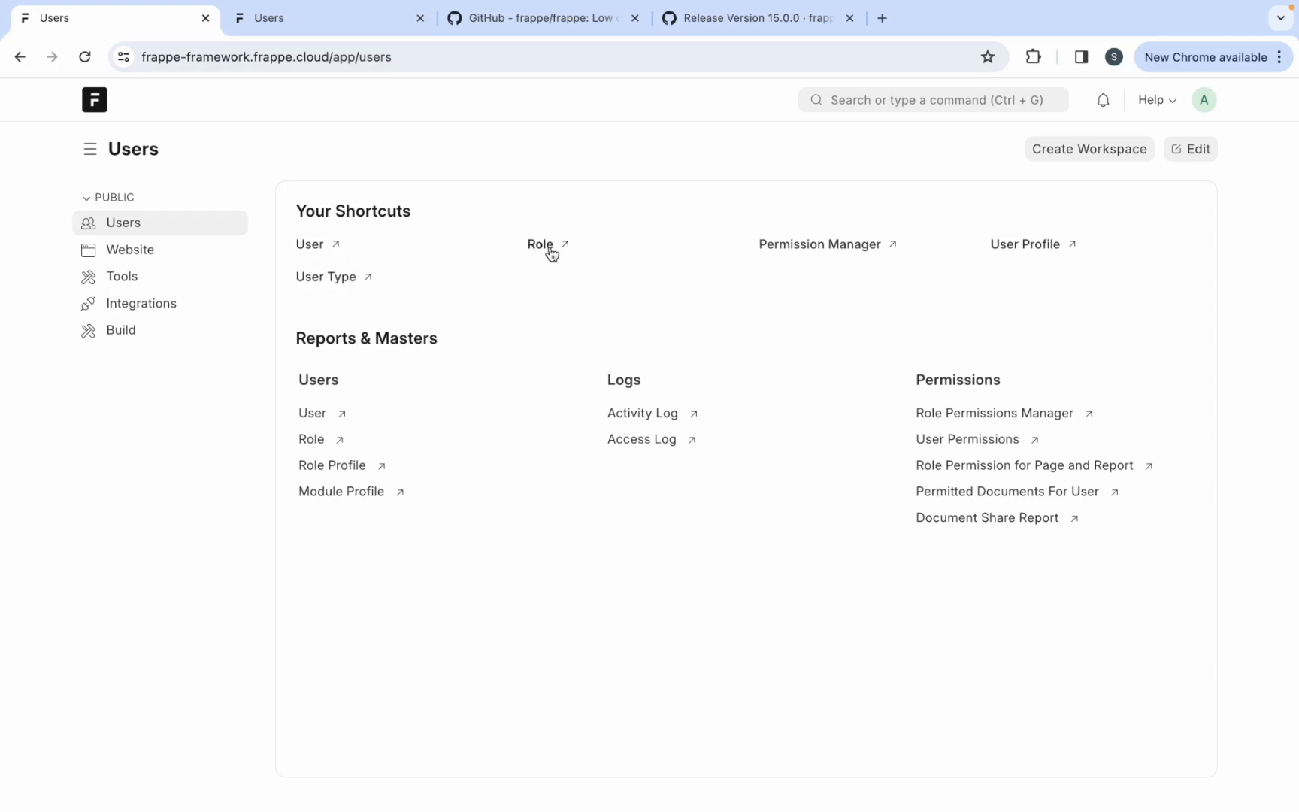
mouse_move(704, 334)
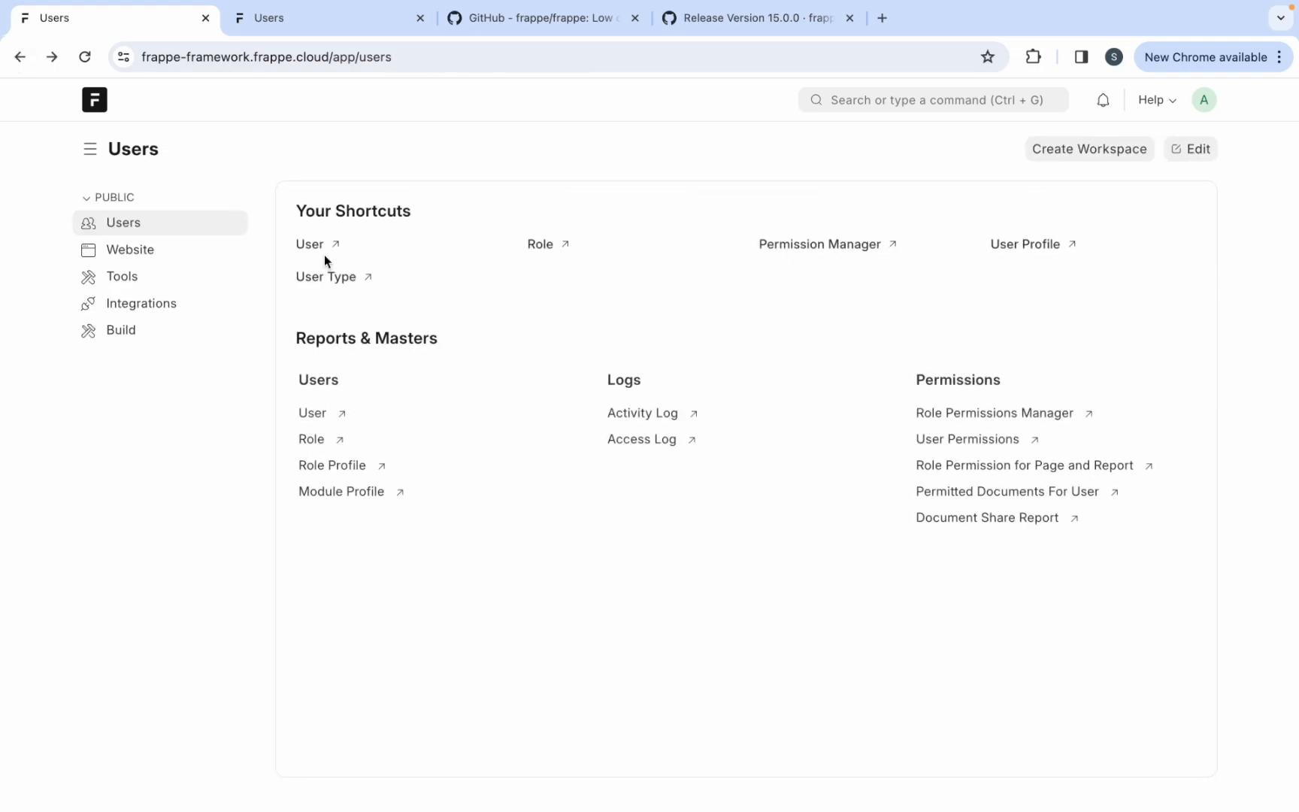
mouse_move(324, 254)
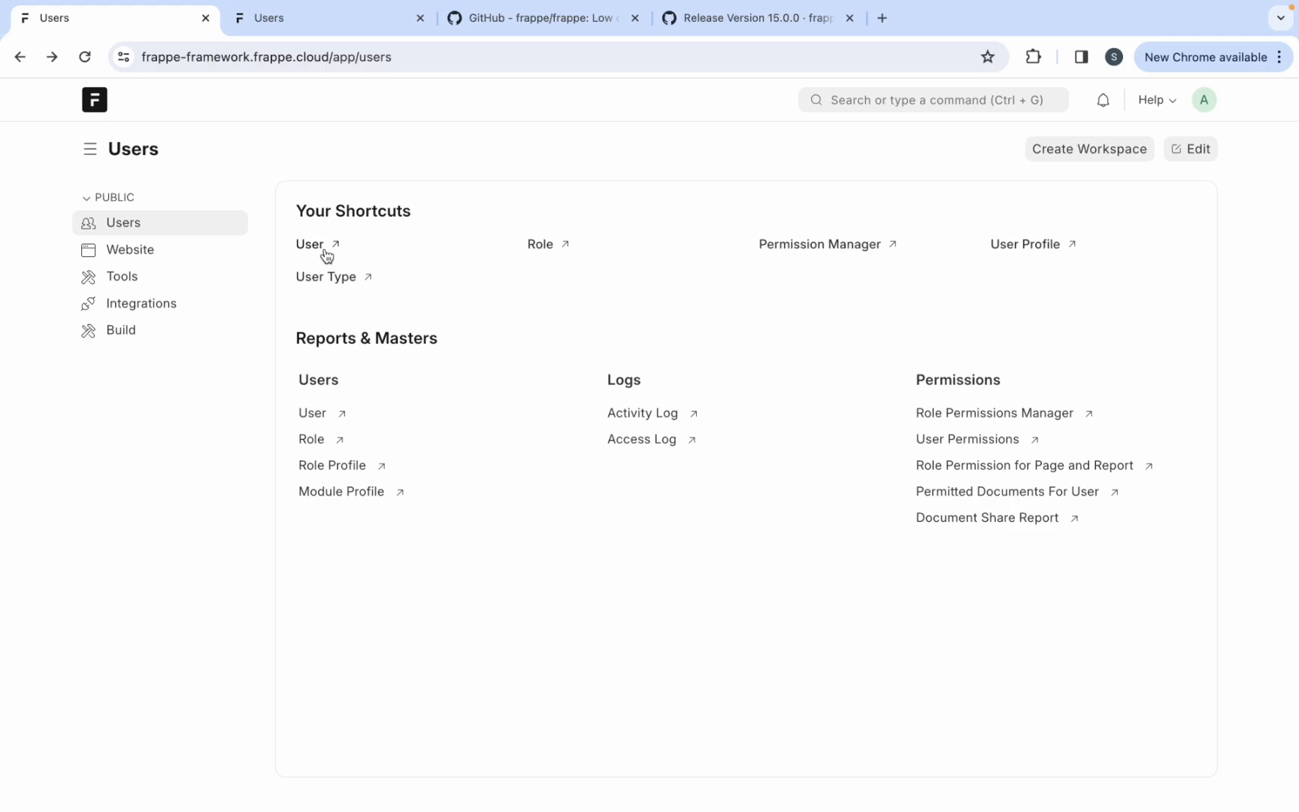
left_click(310, 243)
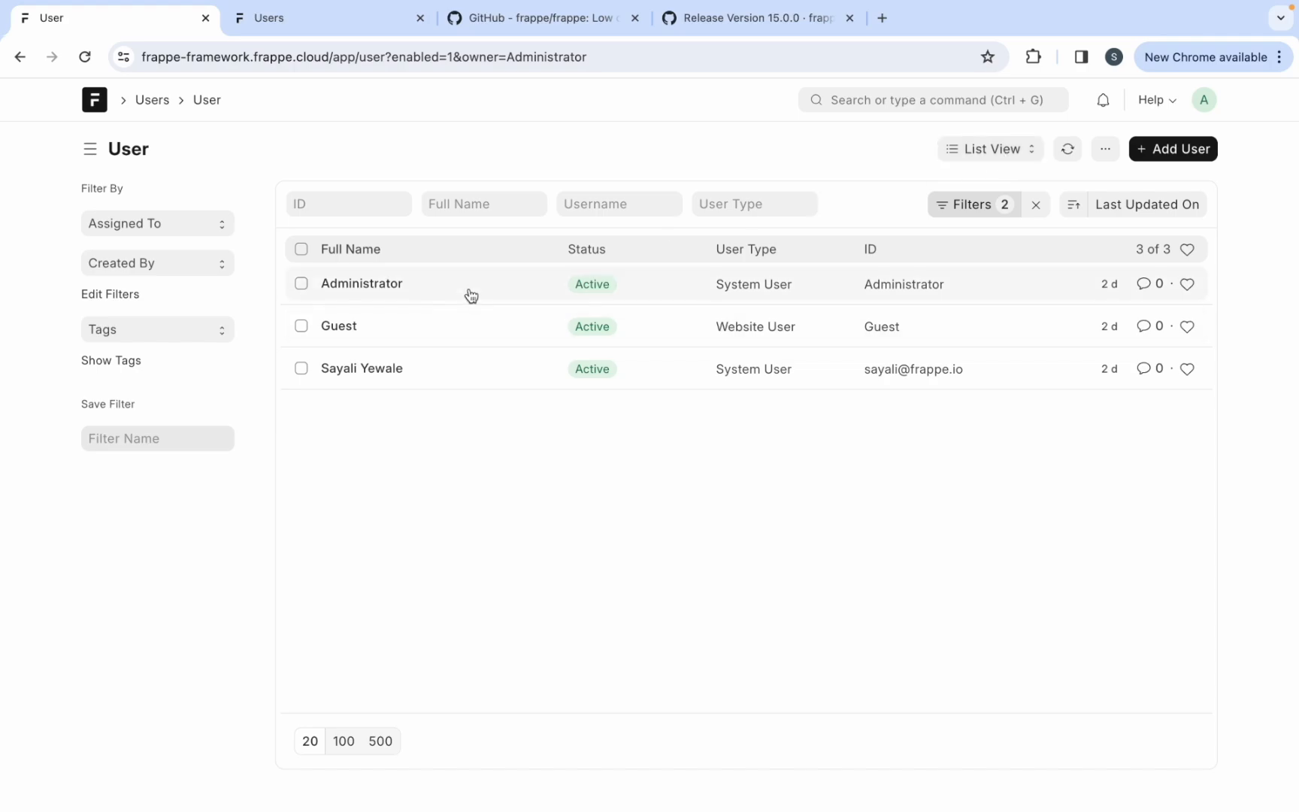
mouse_move(461, 400)
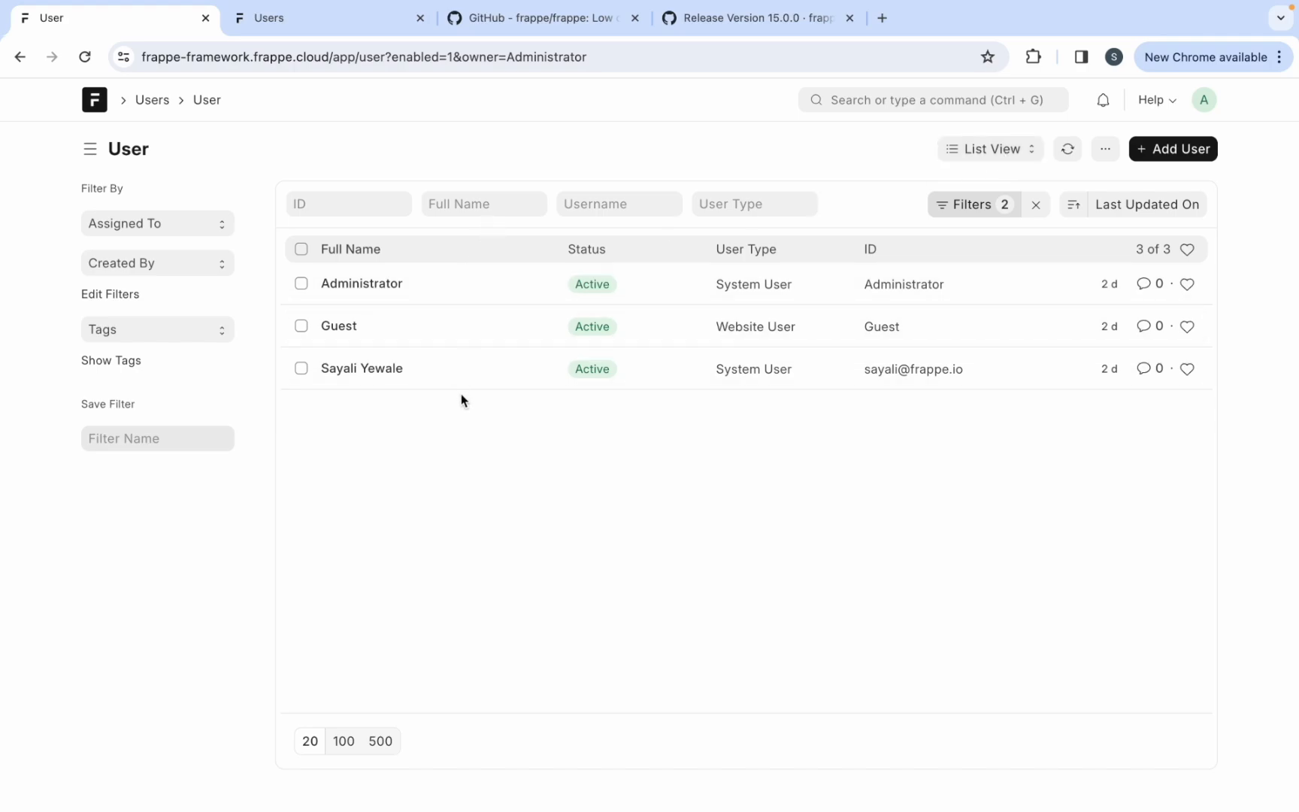
left_click(482, 204)
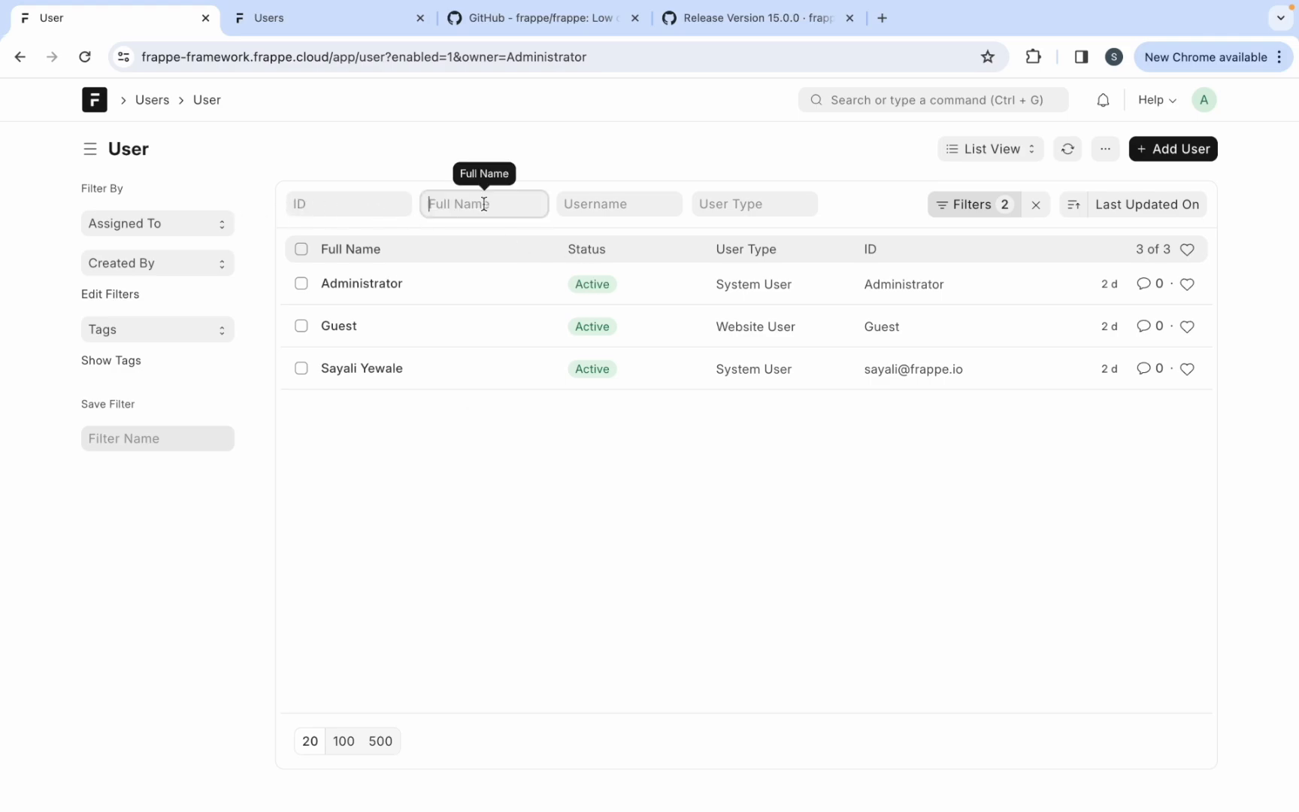
type("Sayali")
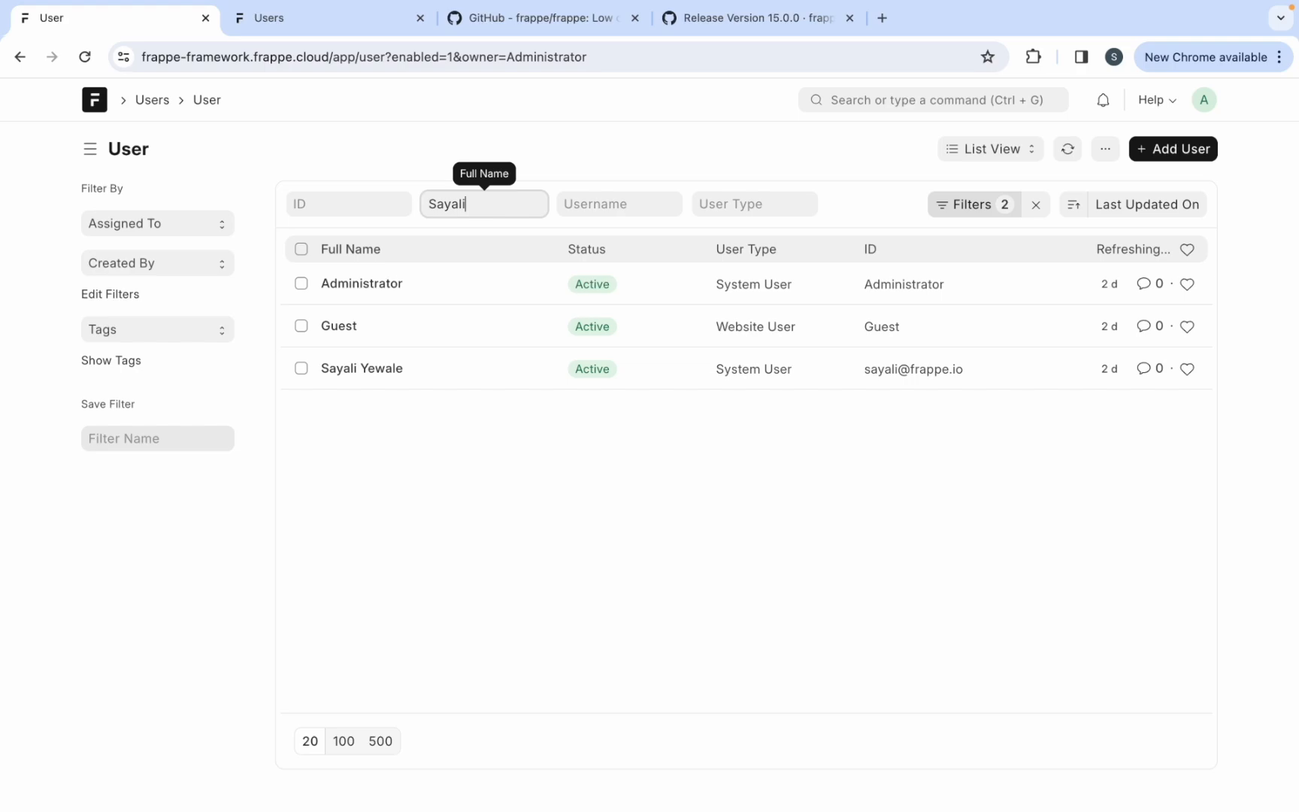
left_click(973, 203)
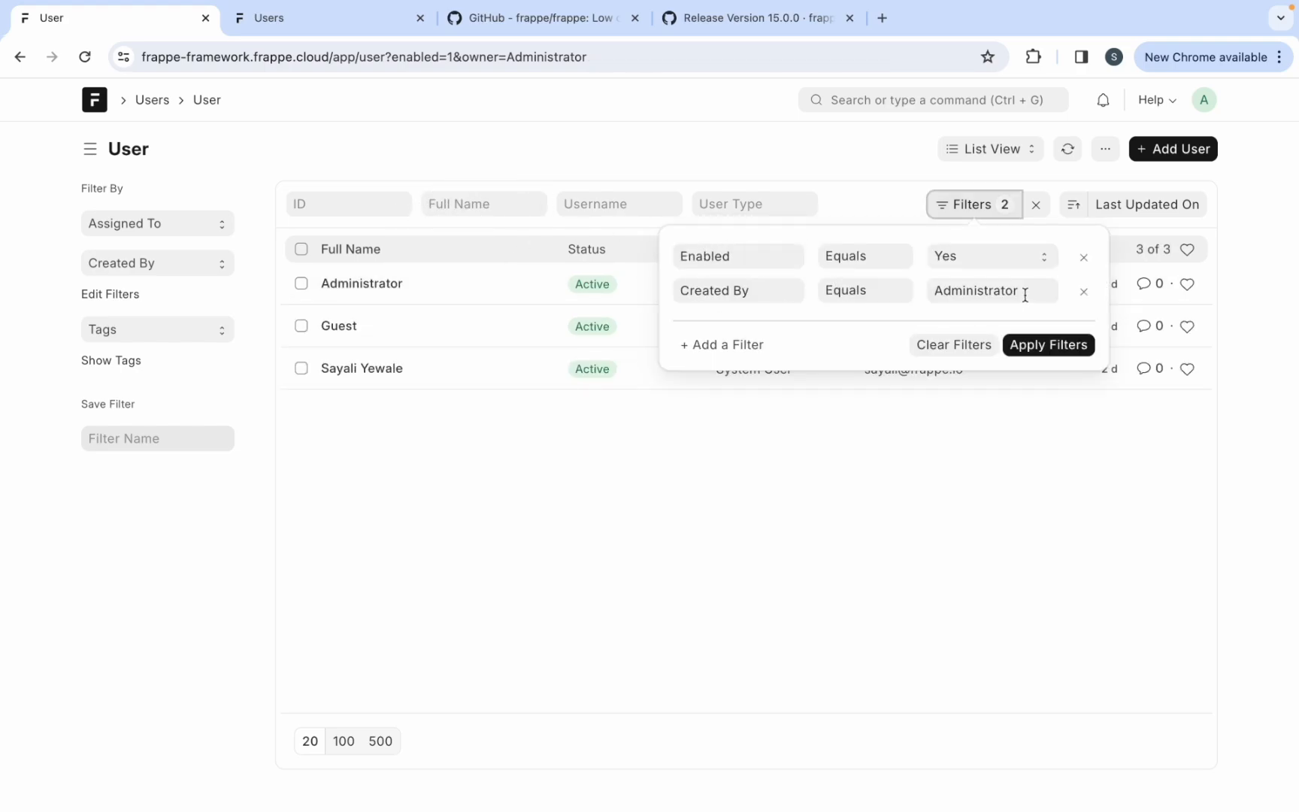
mouse_move(929, 356)
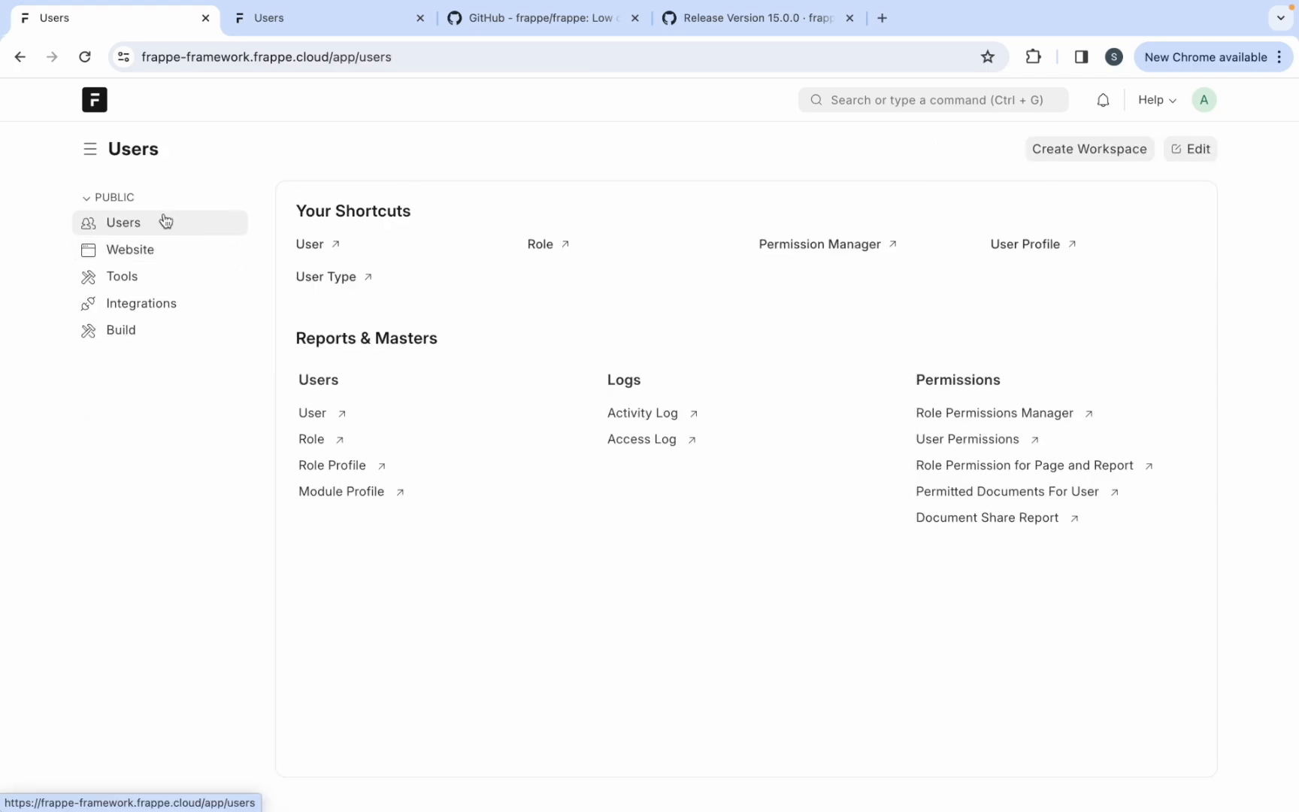
- Browse the Website workspace's checklist, shortcuts and reports, then move on to Tools
left_click(130, 249)
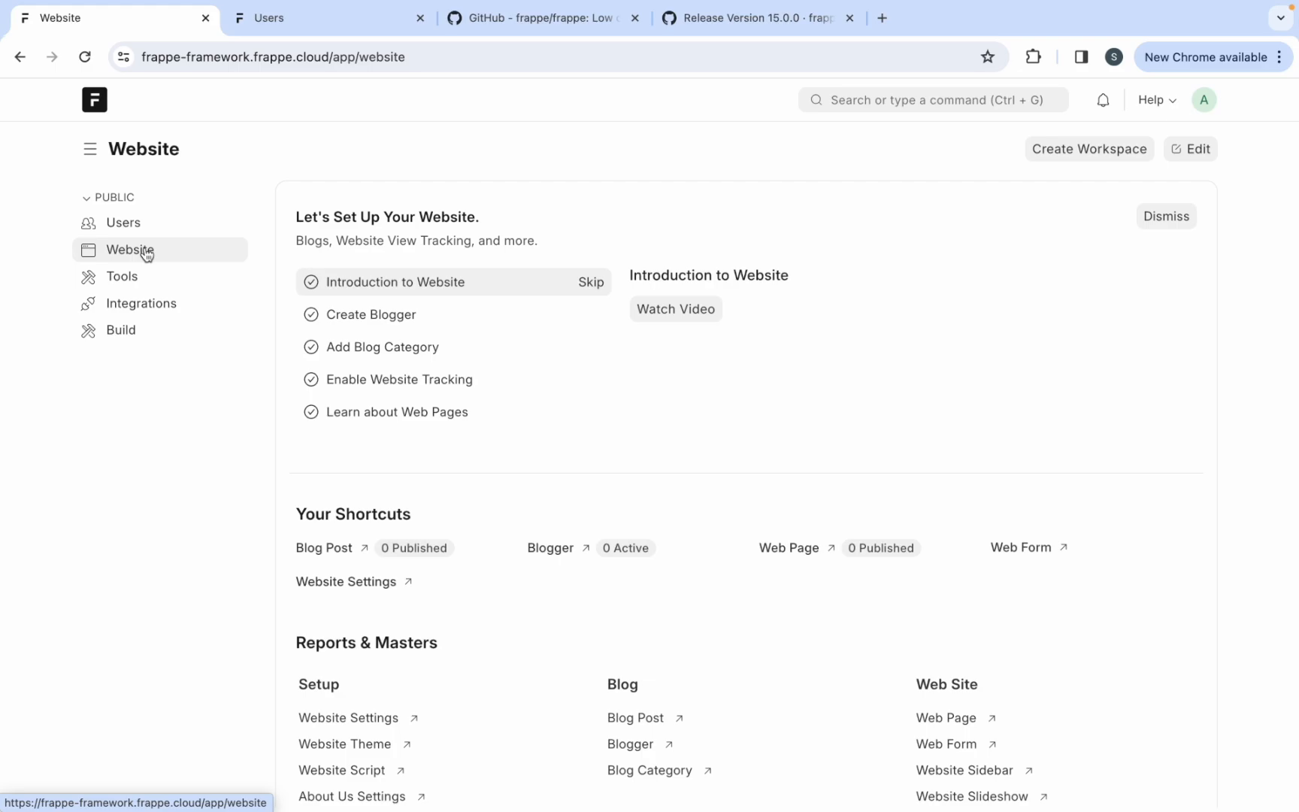
mouse_move(701, 497)
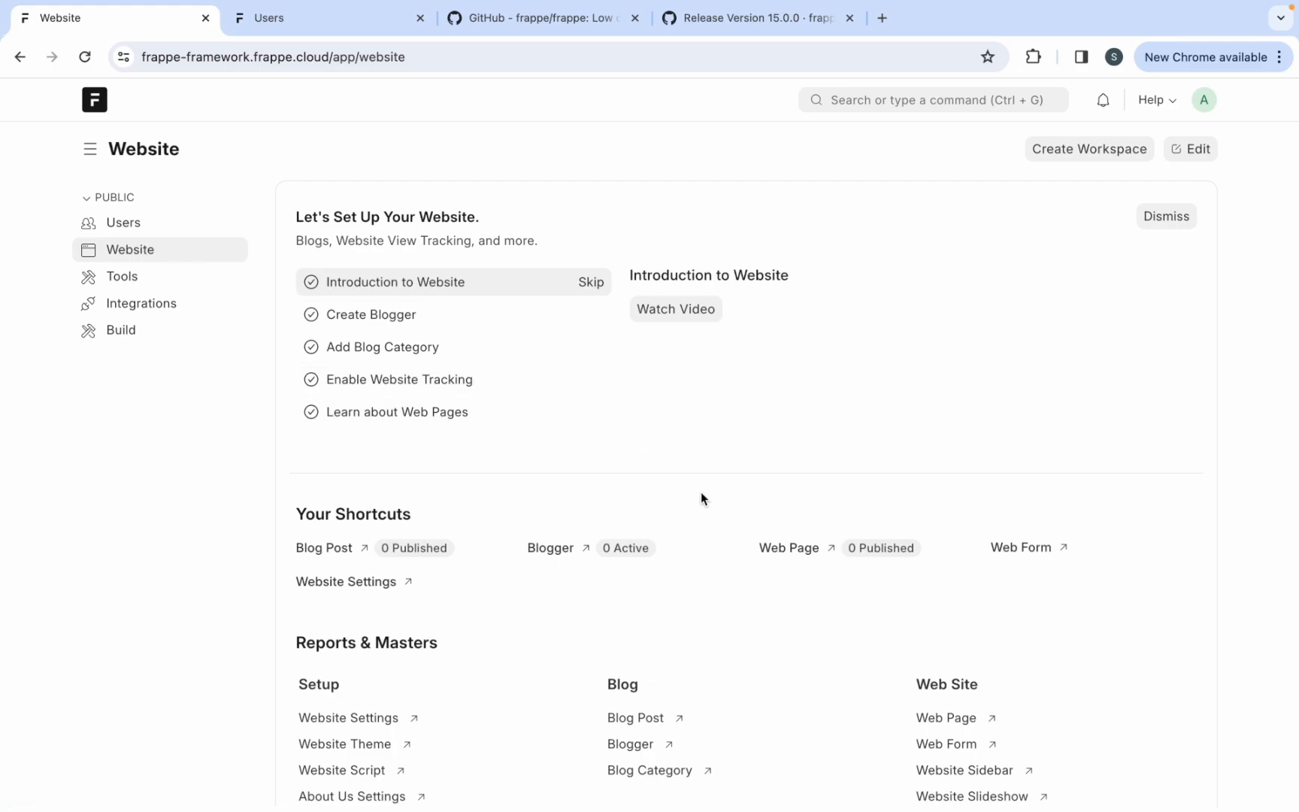
scroll("down", 3)
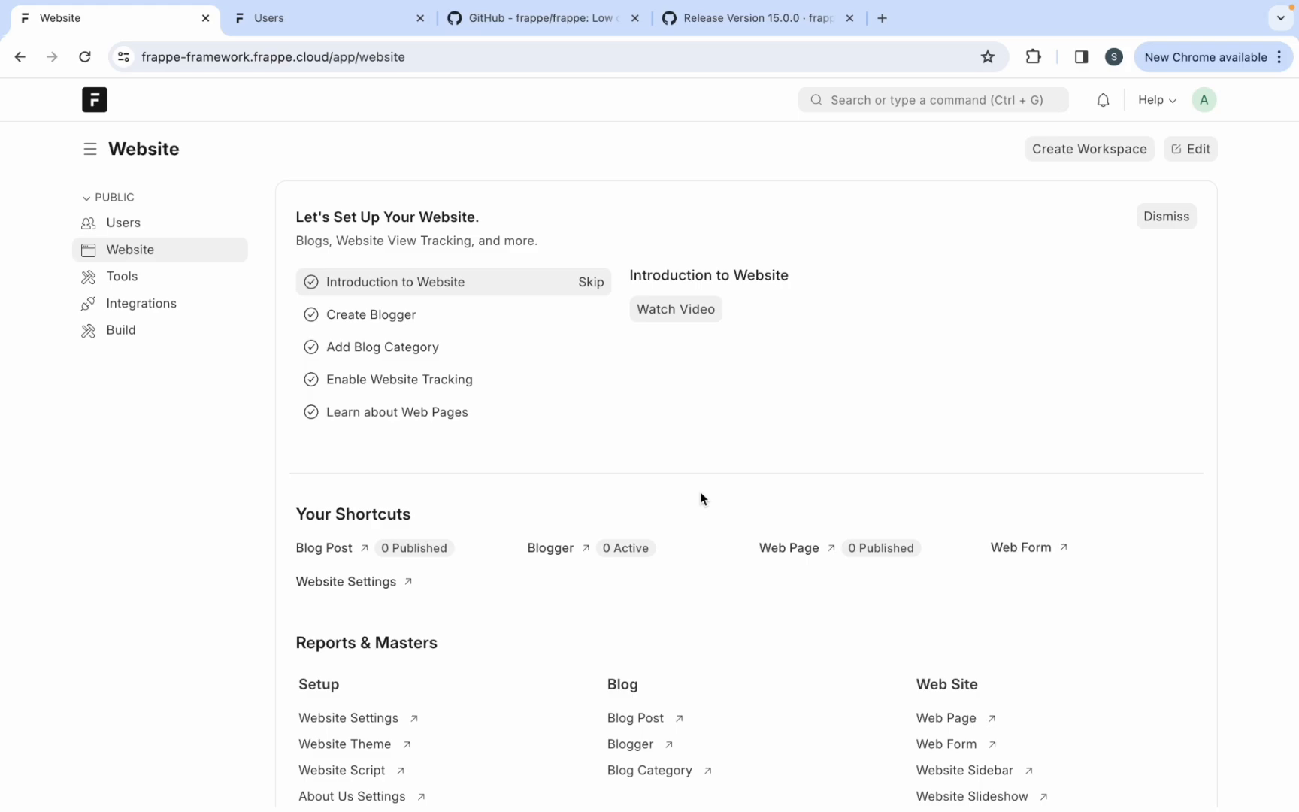
left_click(121, 276)
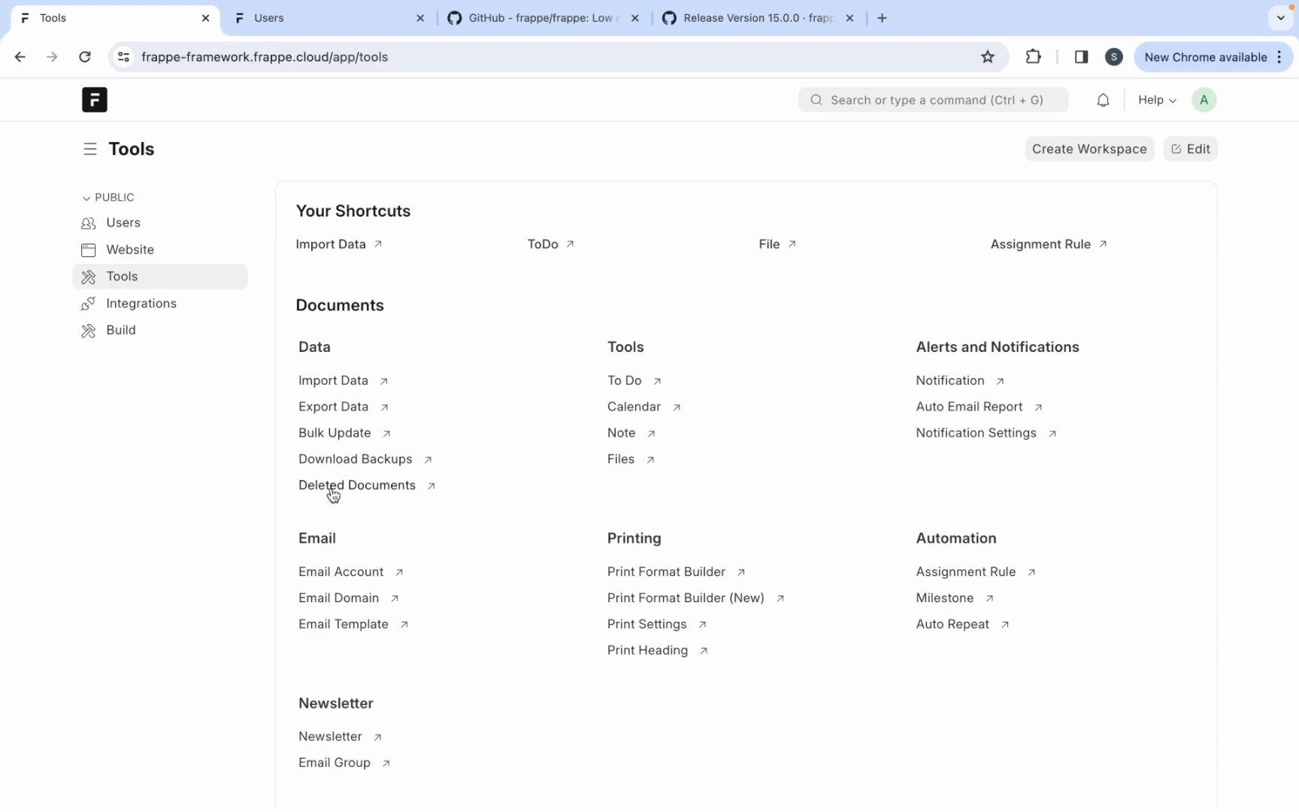
mouse_move(970, 406)
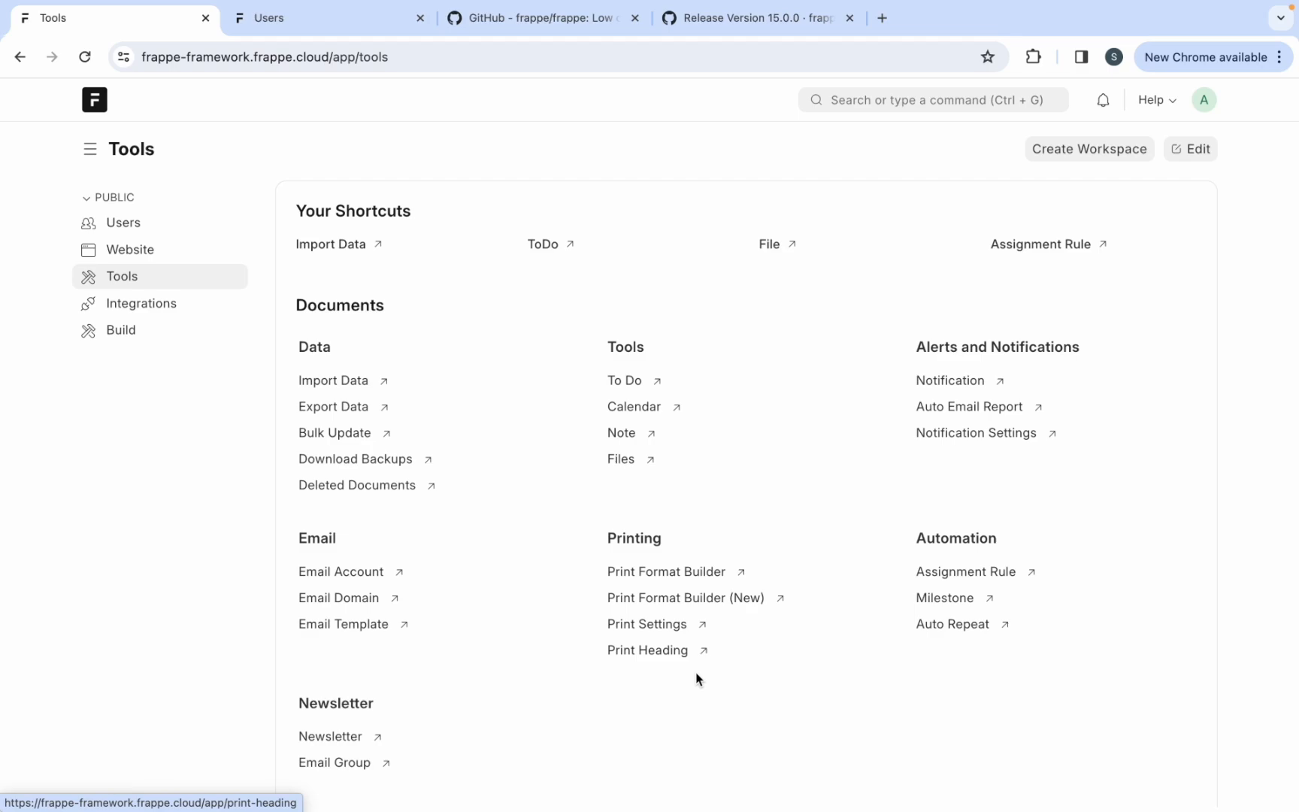
mouse_move(677, 492)
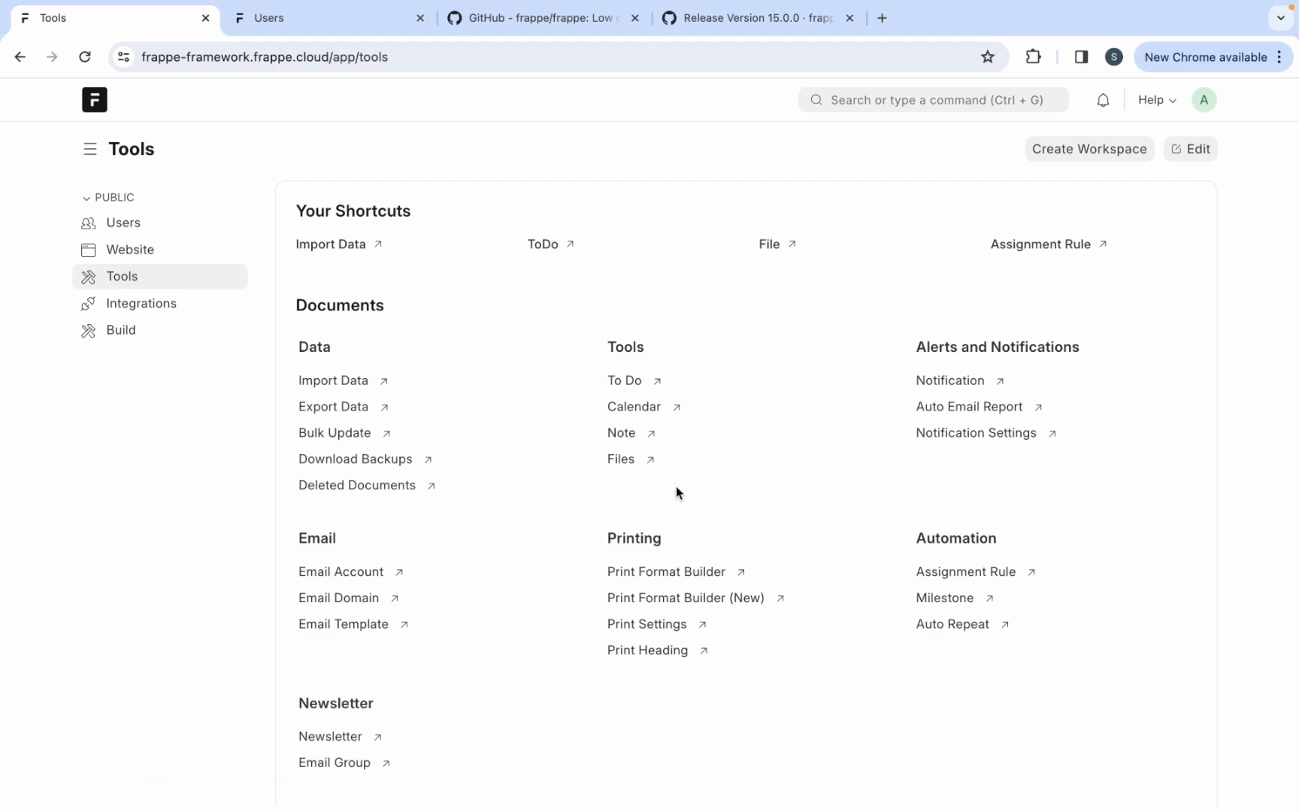
mouse_move(801, 677)
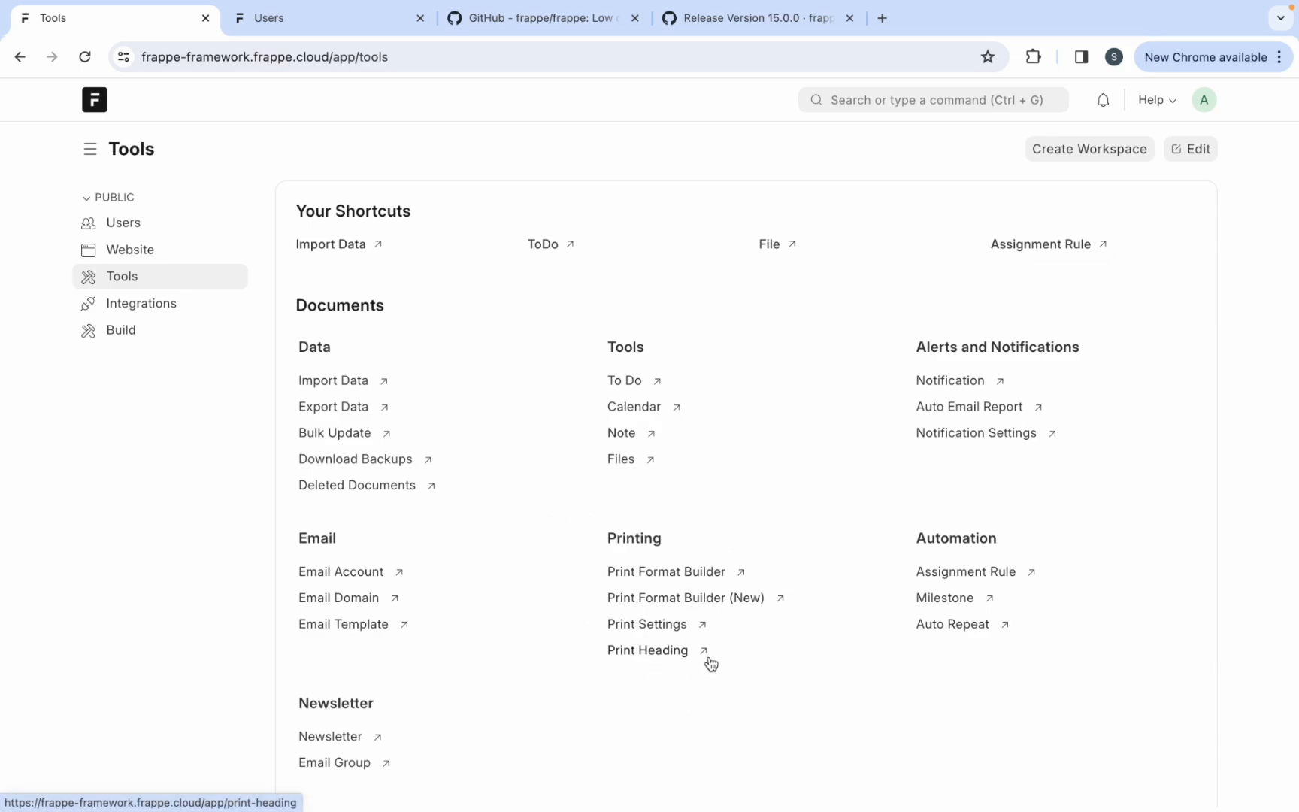
mouse_move(712, 633)
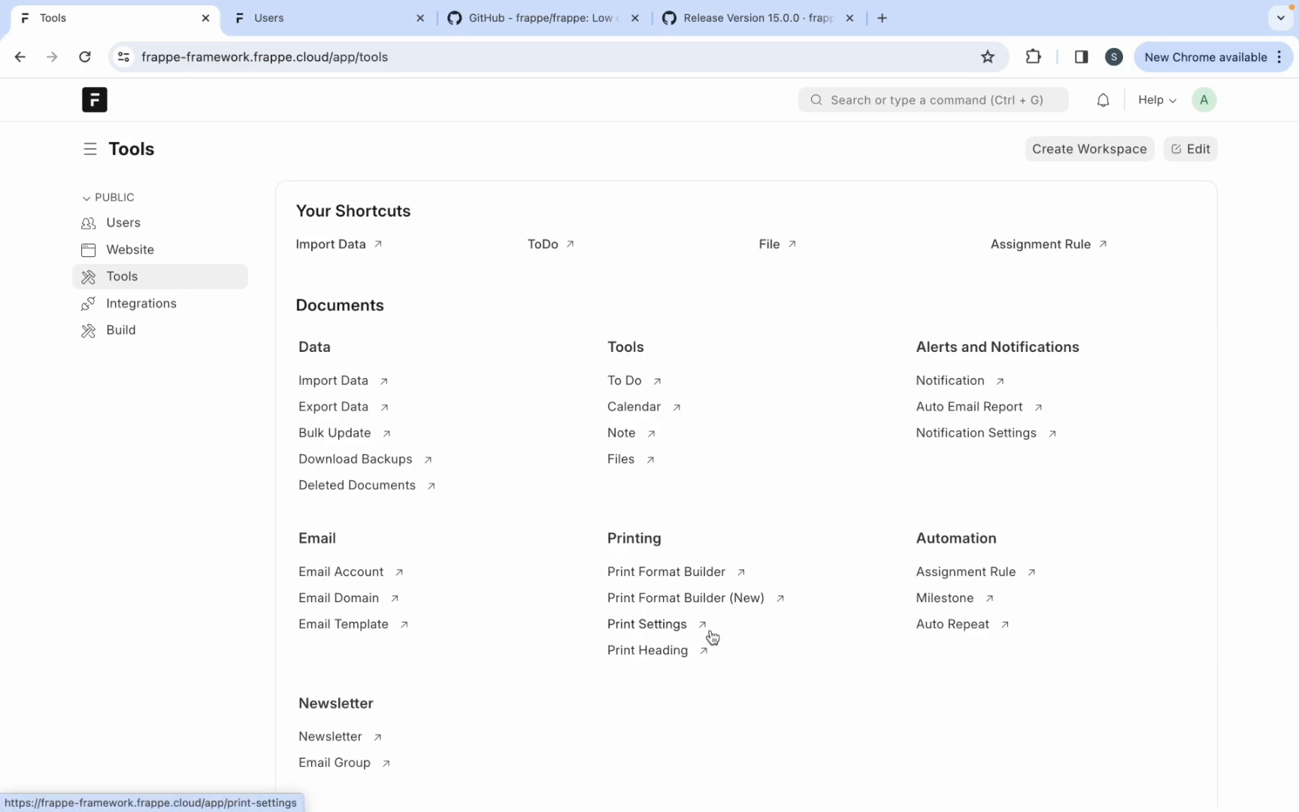
mouse_move(357, 571)
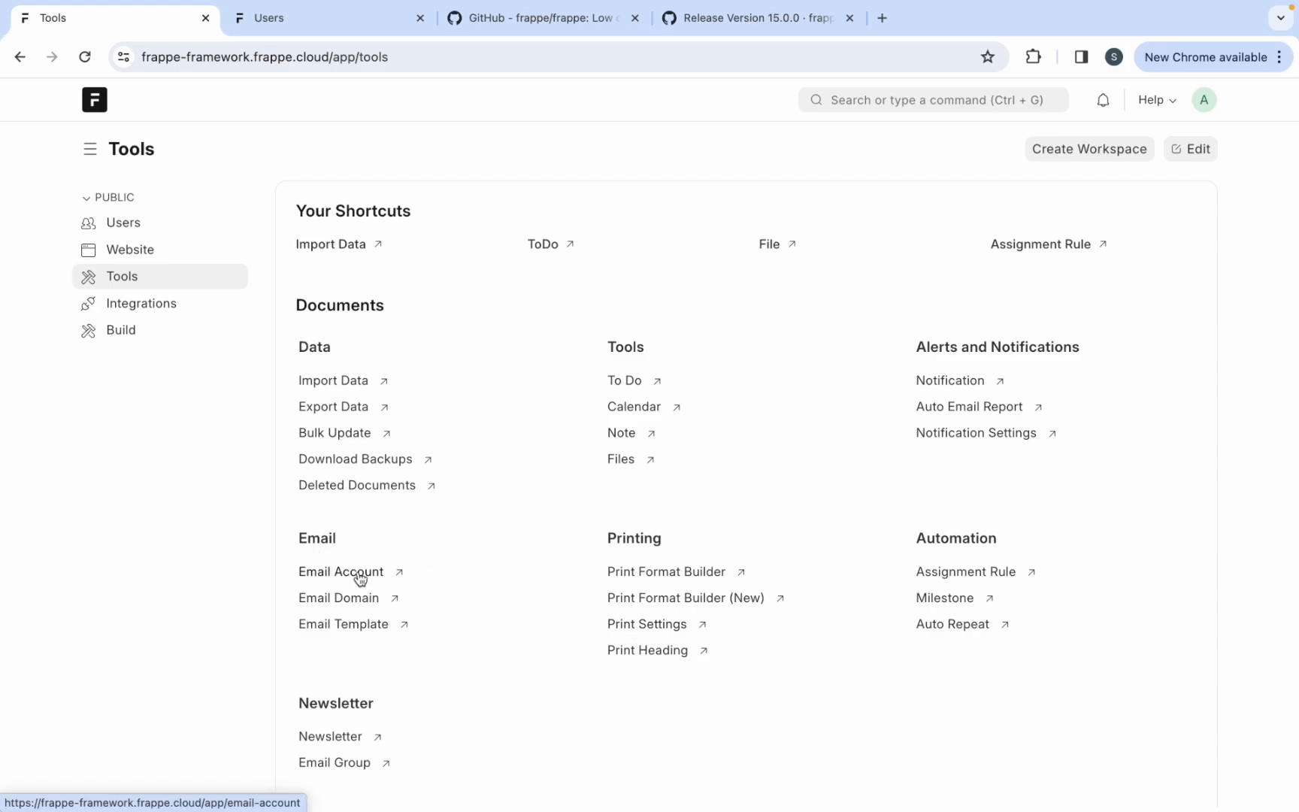
mouse_move(339, 571)
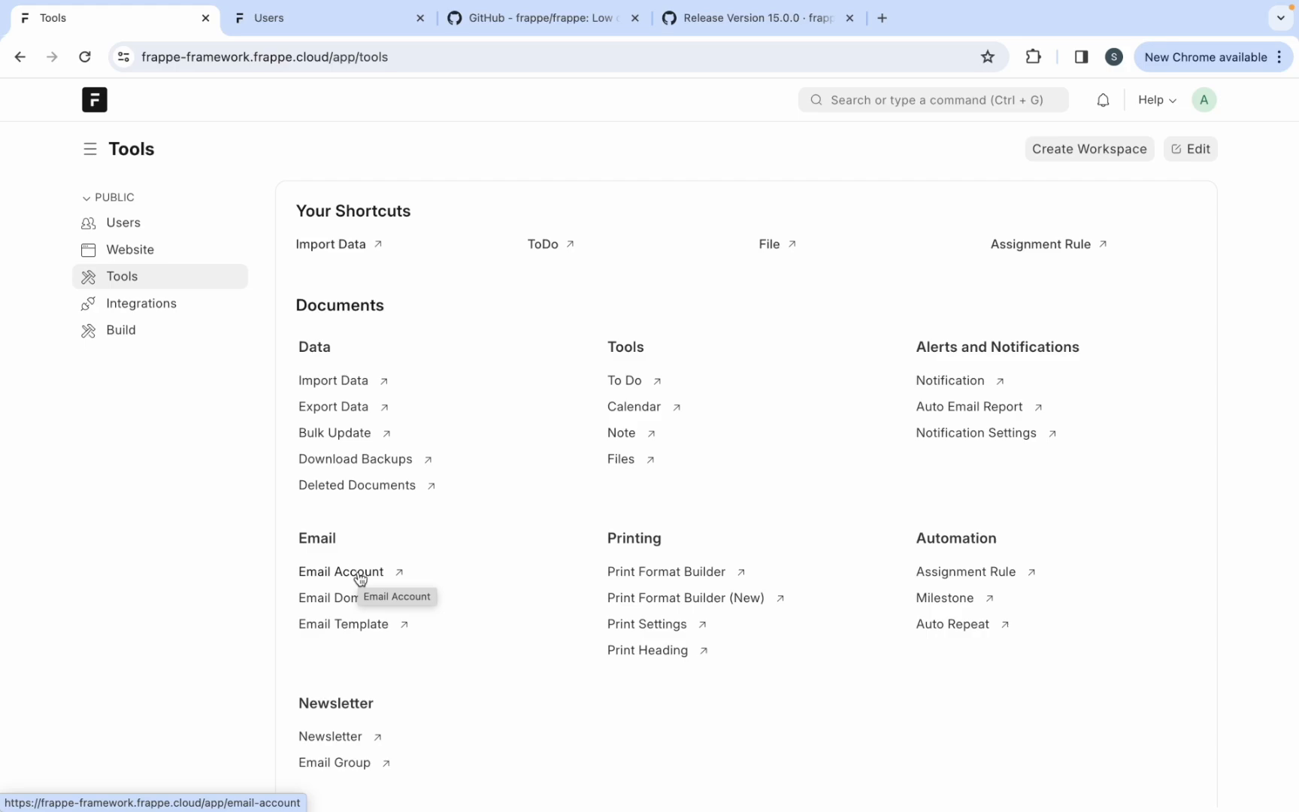
mouse_move(1010, 217)
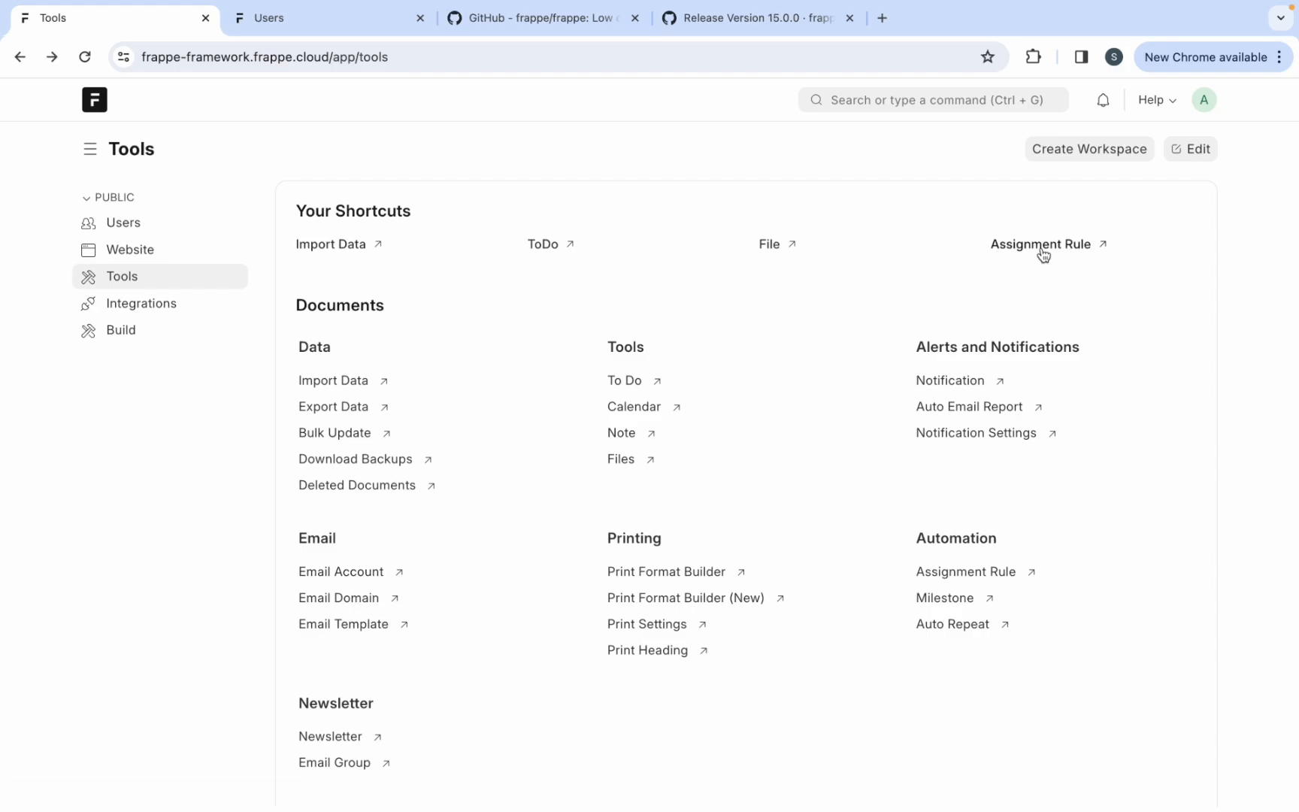
mouse_move(1042, 244)
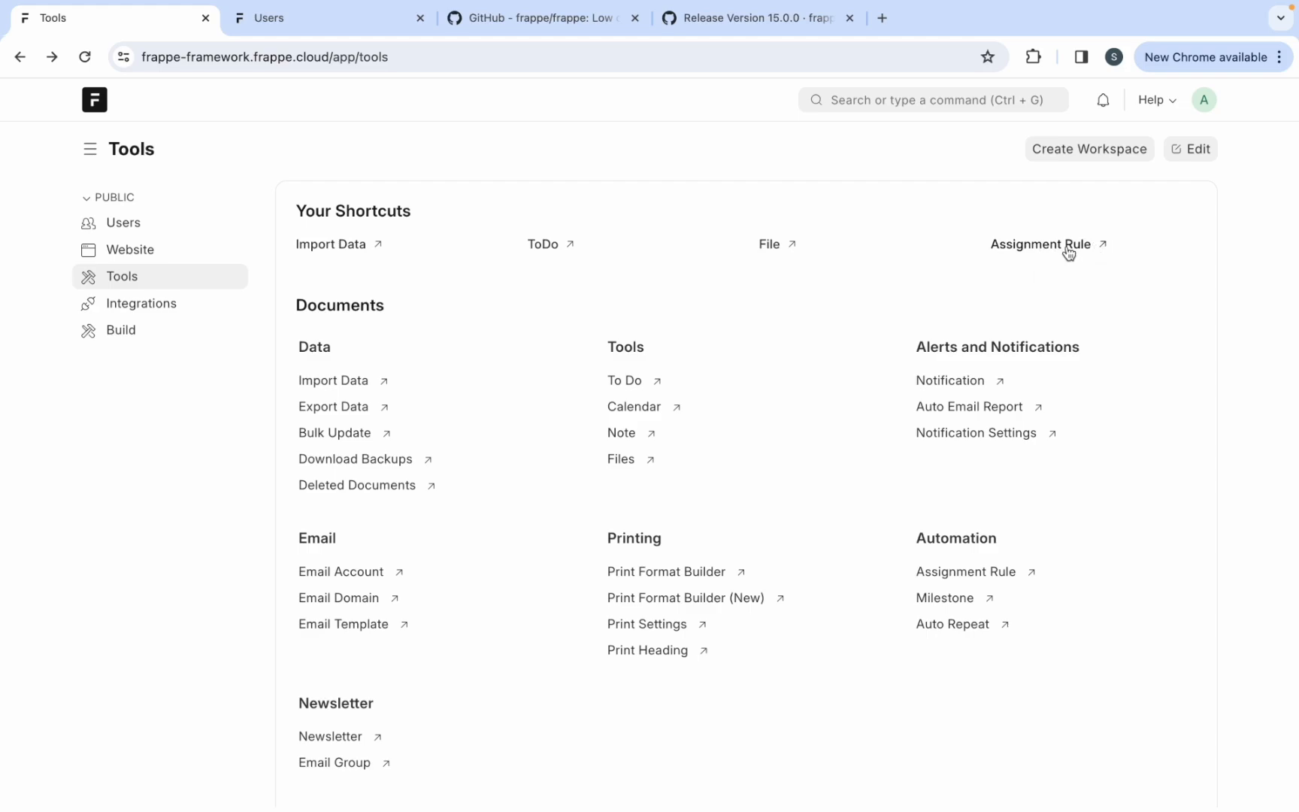
mouse_move(1046, 243)
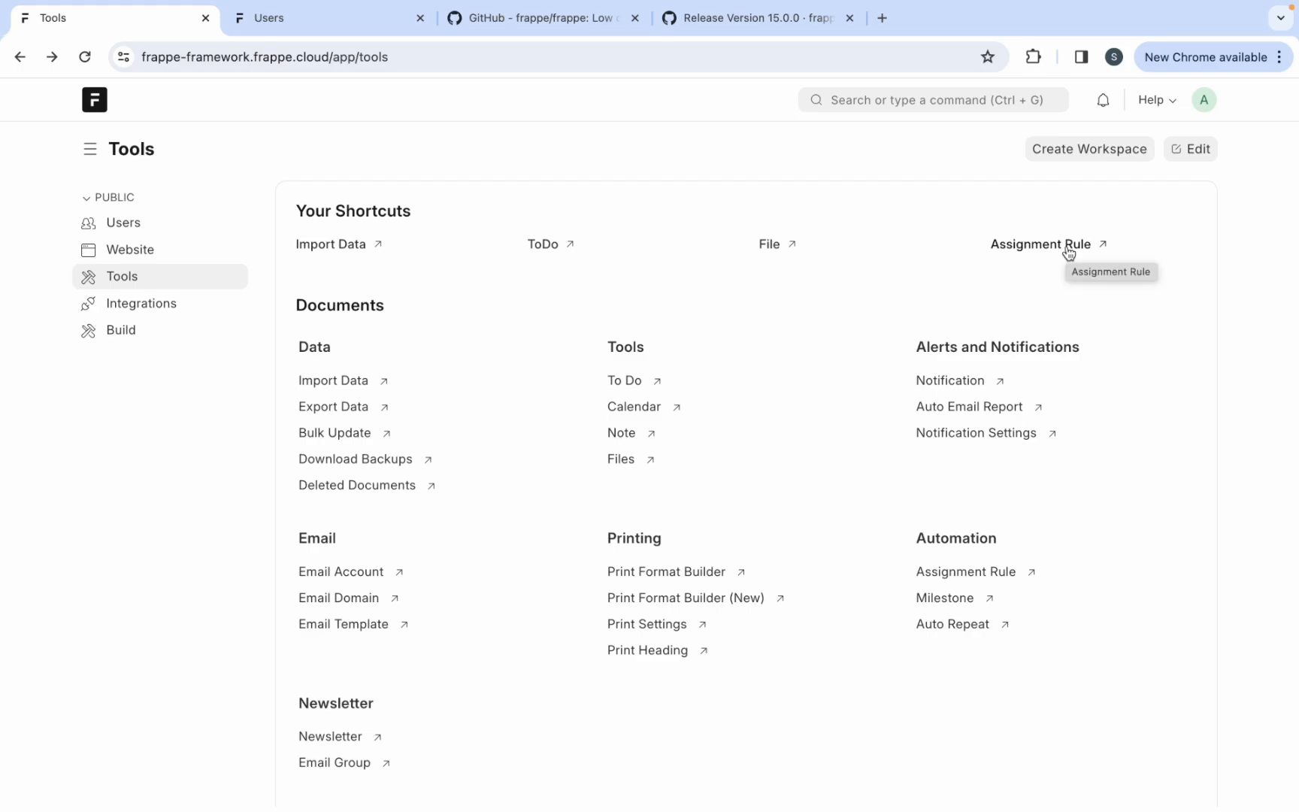
mouse_move(1088, 251)
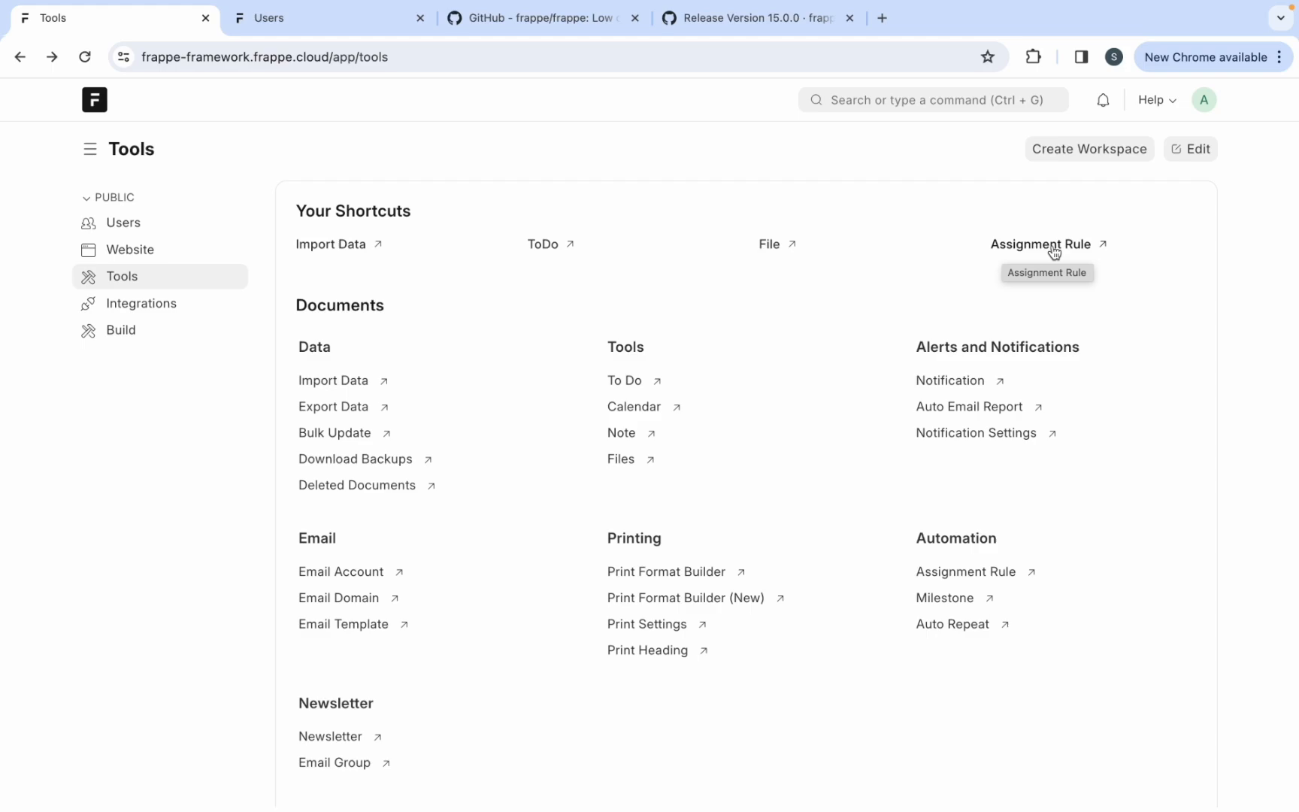
- Bring up the desk search bar on Tools and dismiss it without searching
left_click(931, 99)
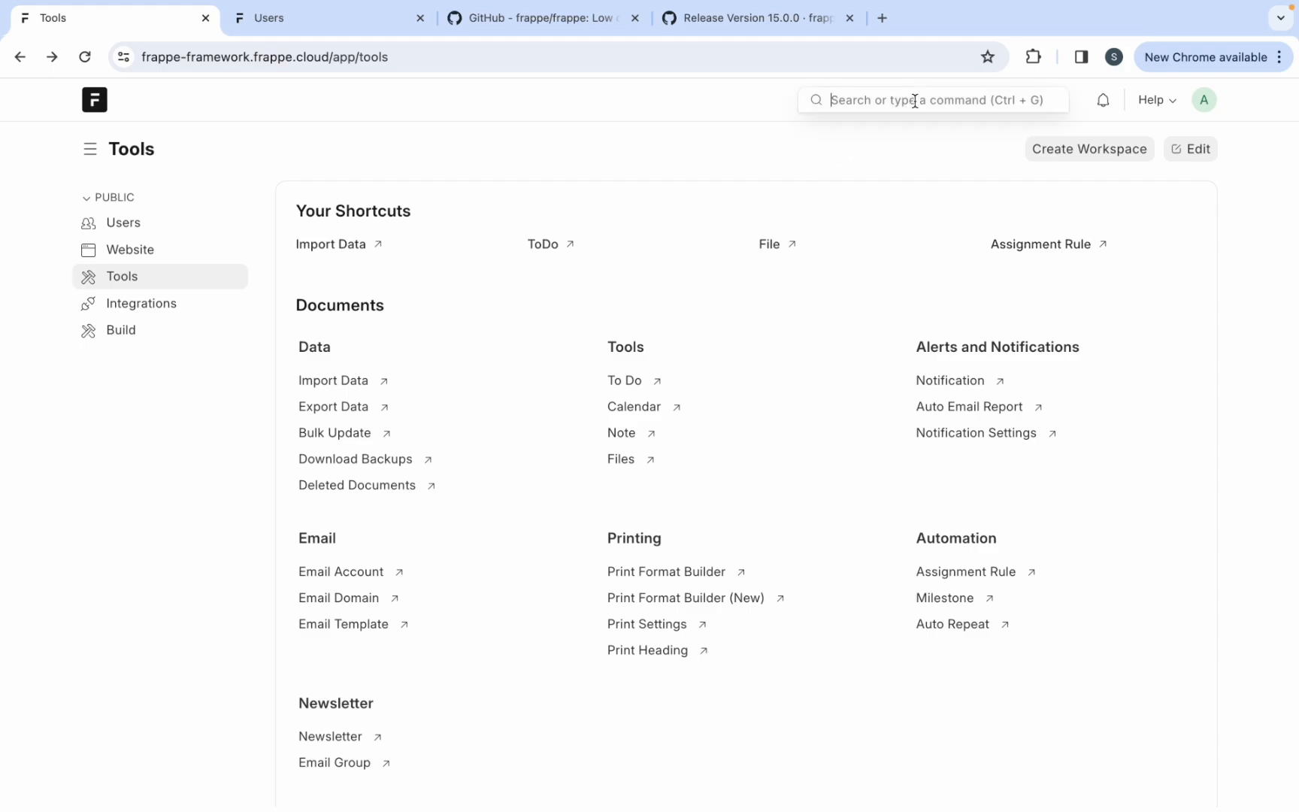
left_click(928, 100)
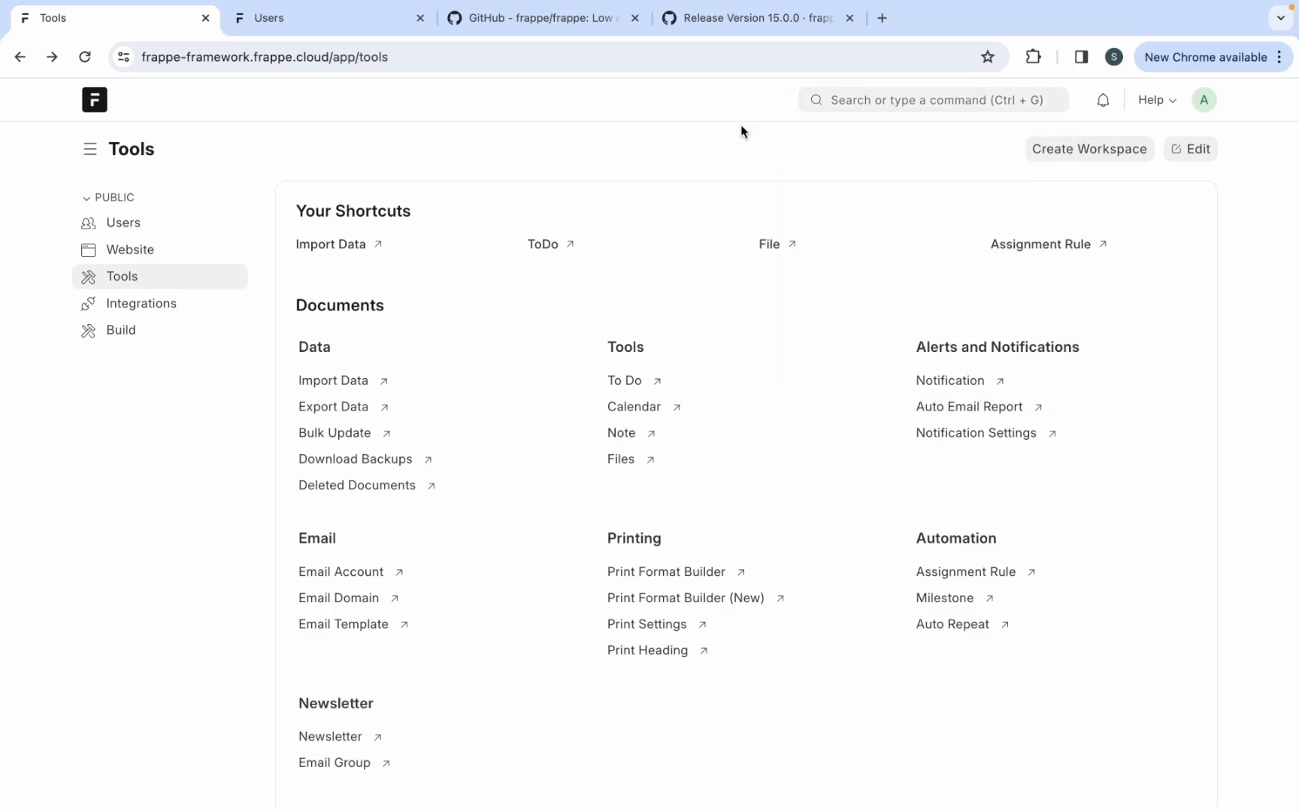
- Open the ToDo DocType form and scroll through its Description field and back
left_click(122, 222)
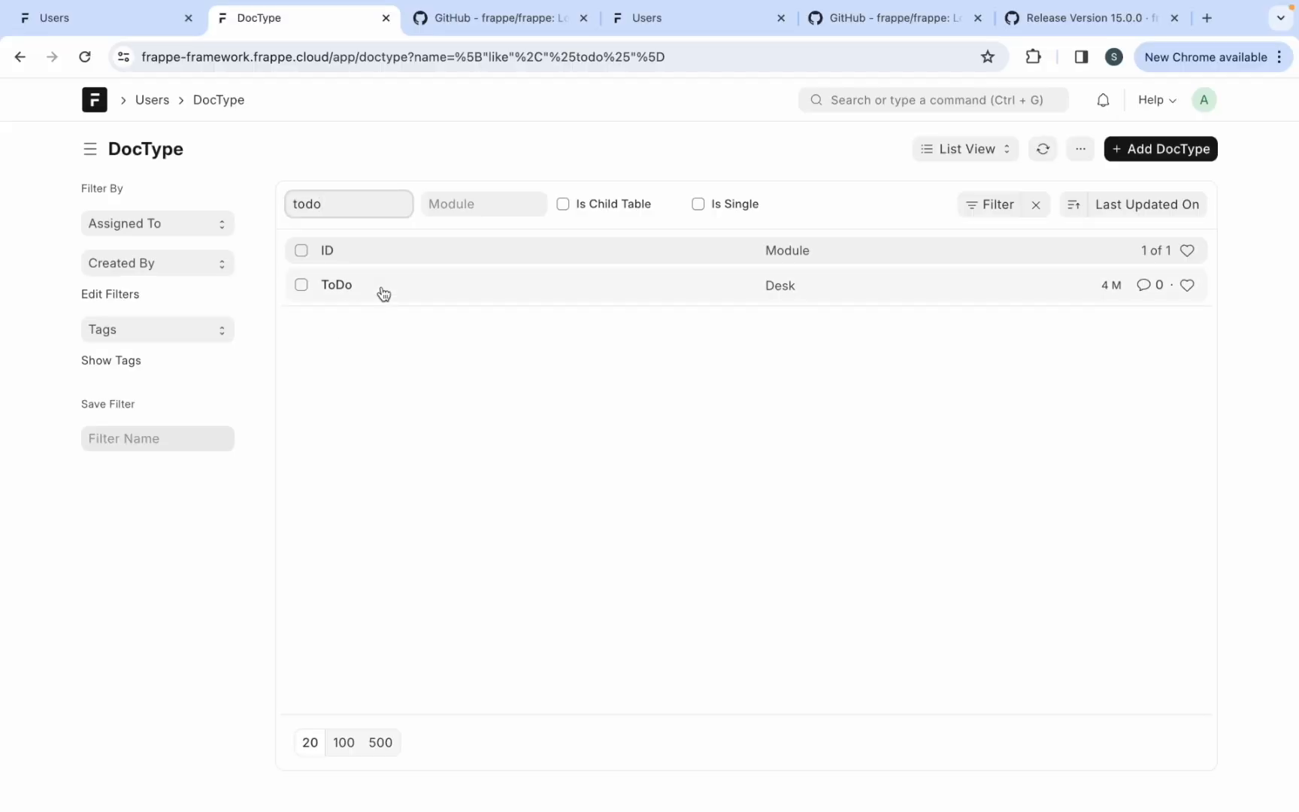
left_click(336, 284)
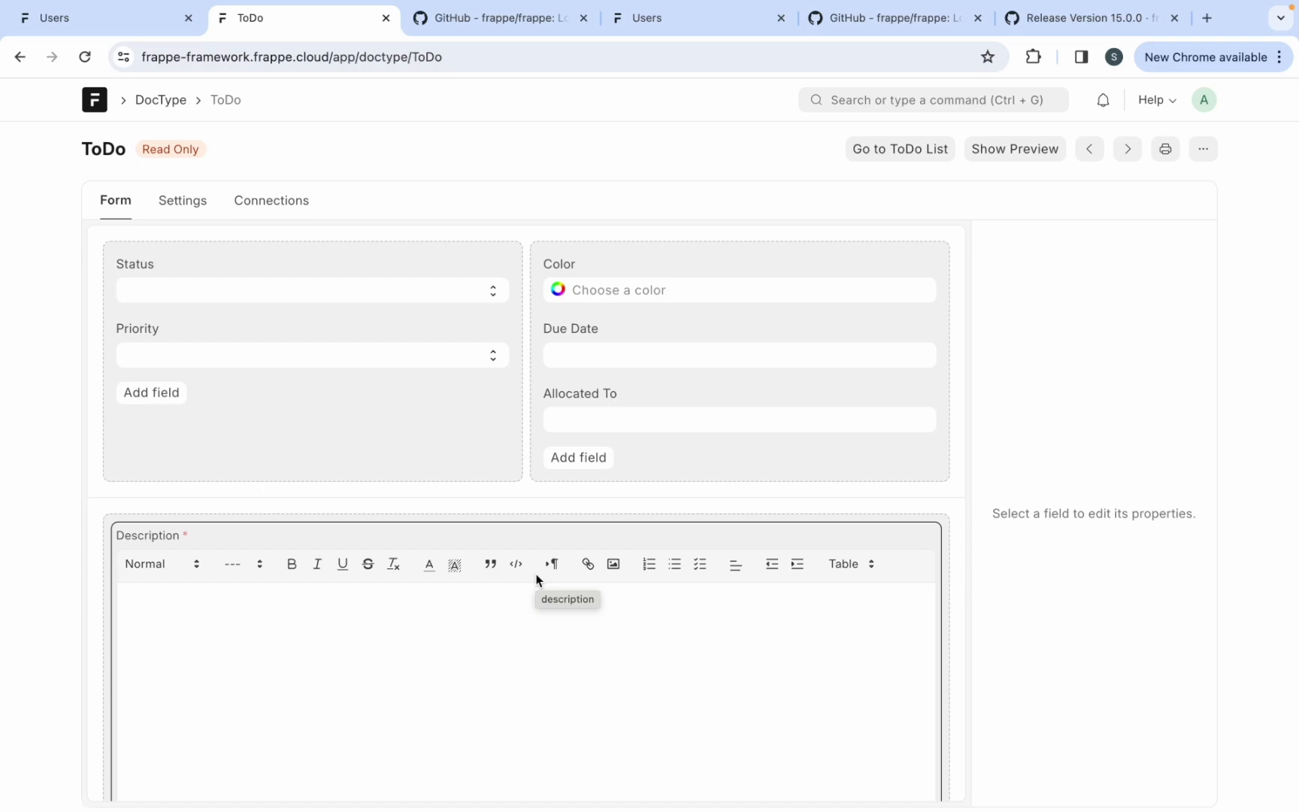
scroll("down", 3)
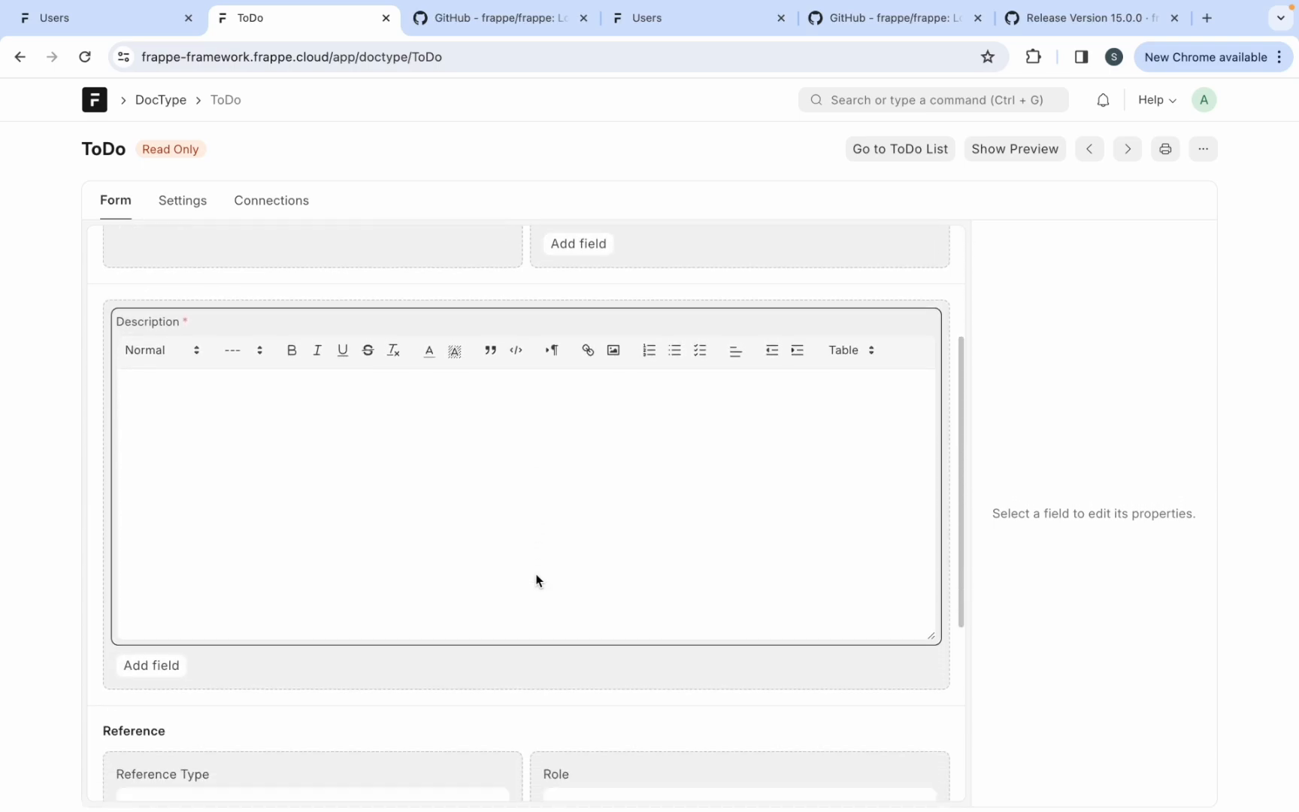
scroll("up", 3)
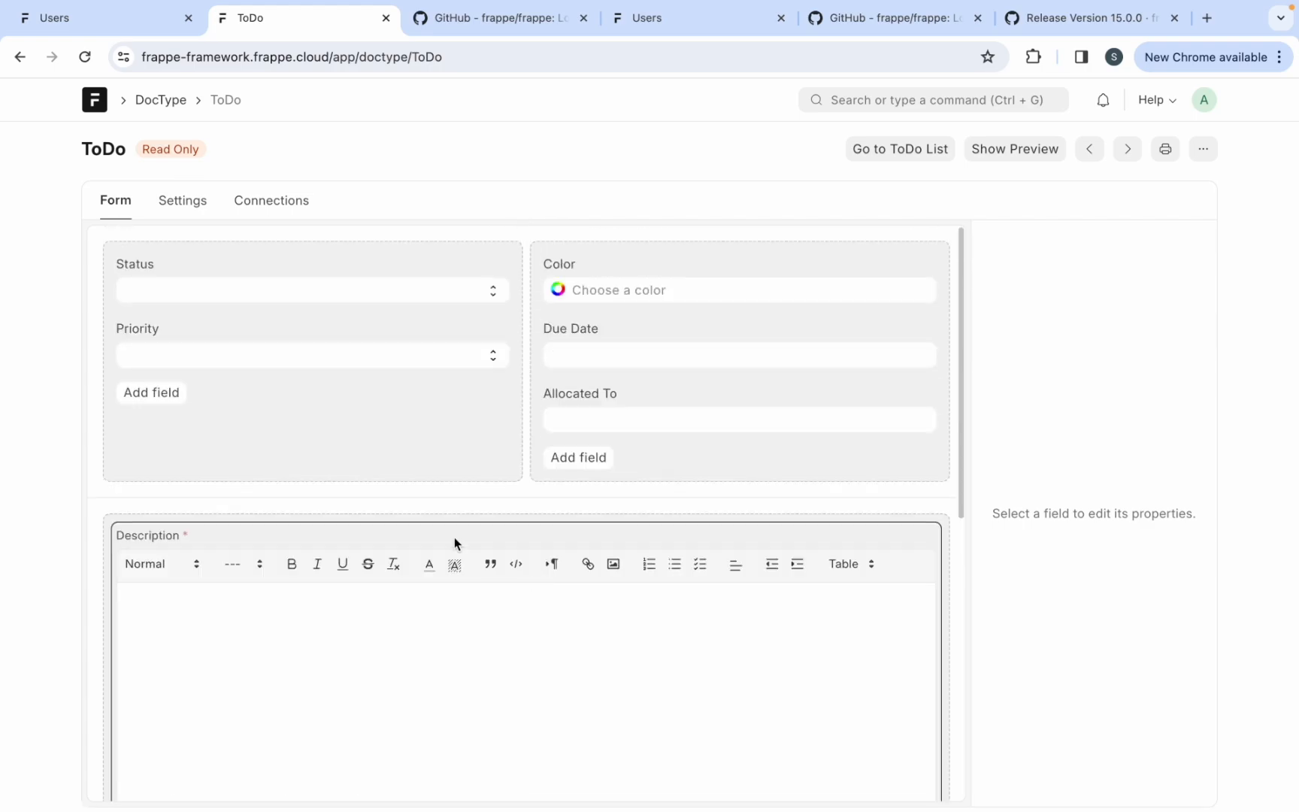
mouse_move(431, 655)
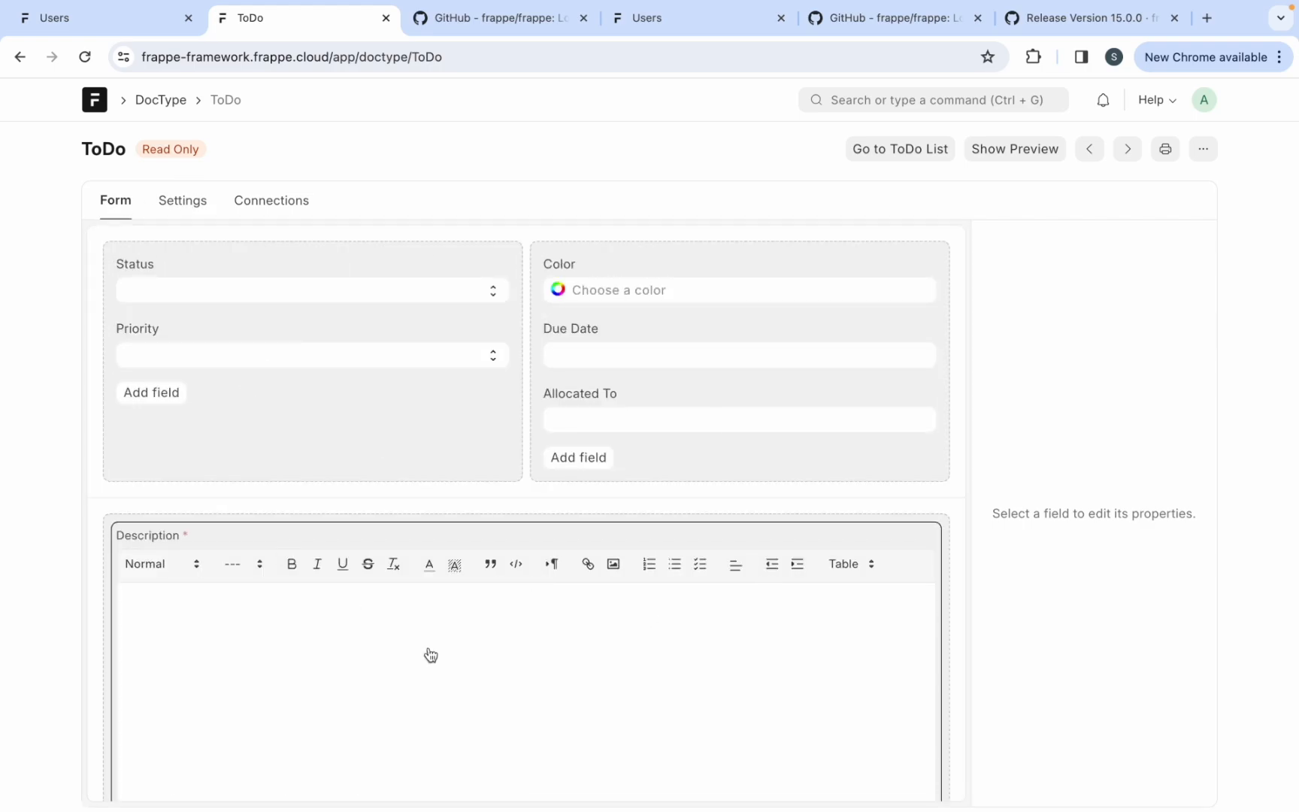
- Review the ToDo DocType's Settings tab and expanded Fields table, then open the ToDo list
left_click(182, 201)
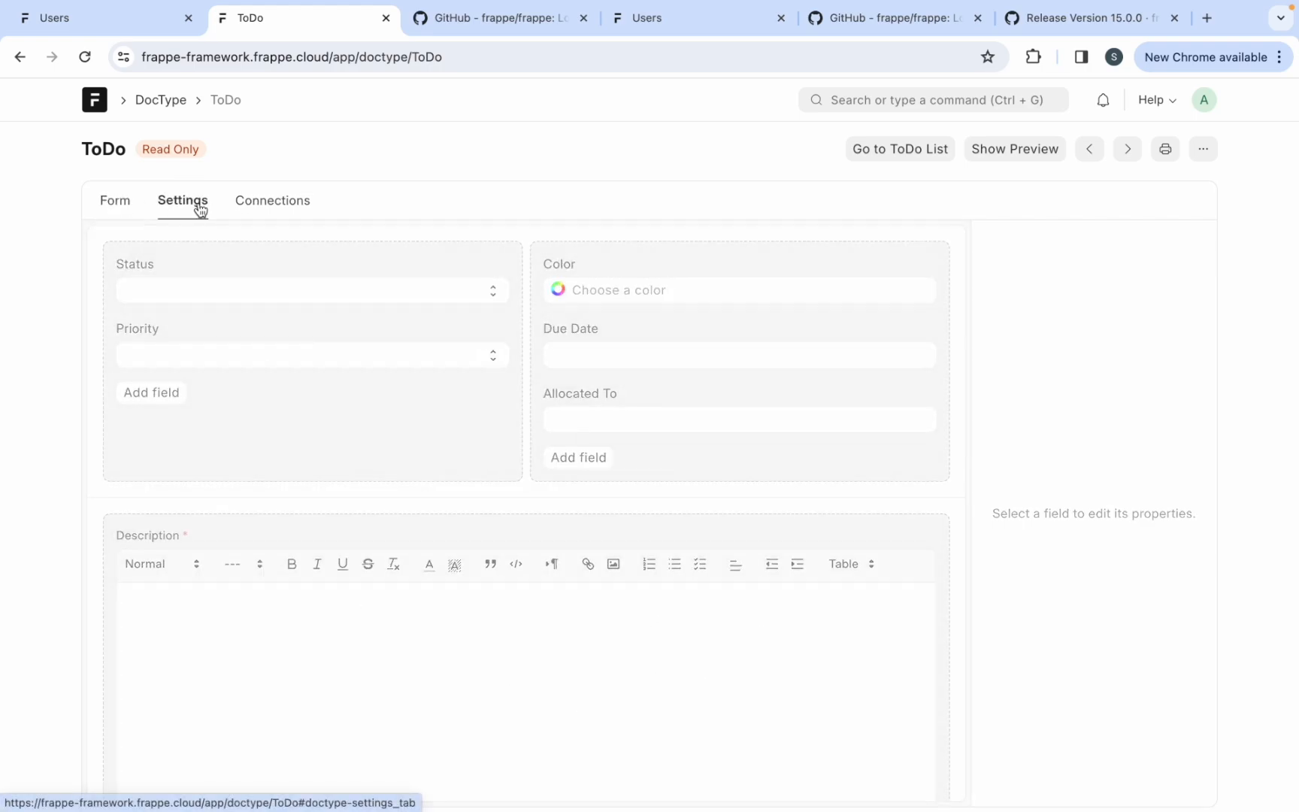
scroll("down", 3)
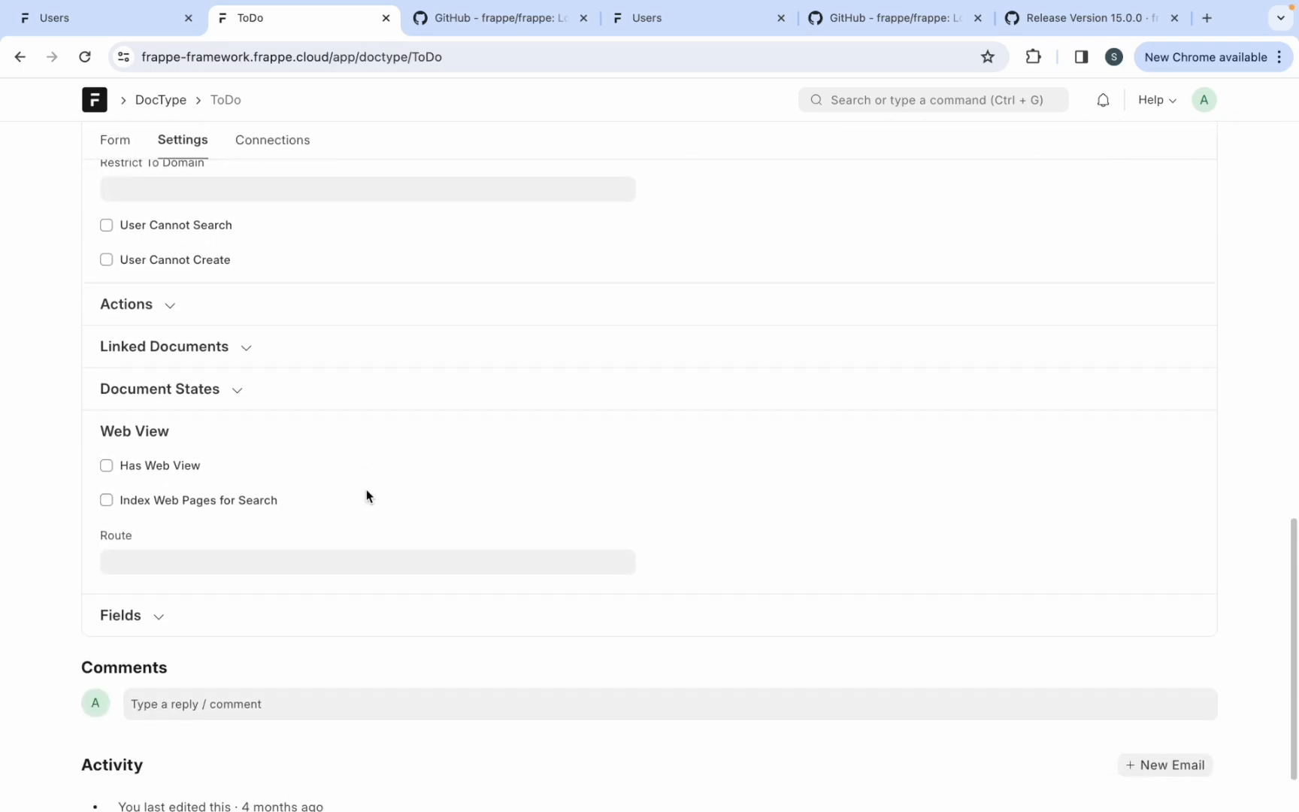
left_click(120, 615)
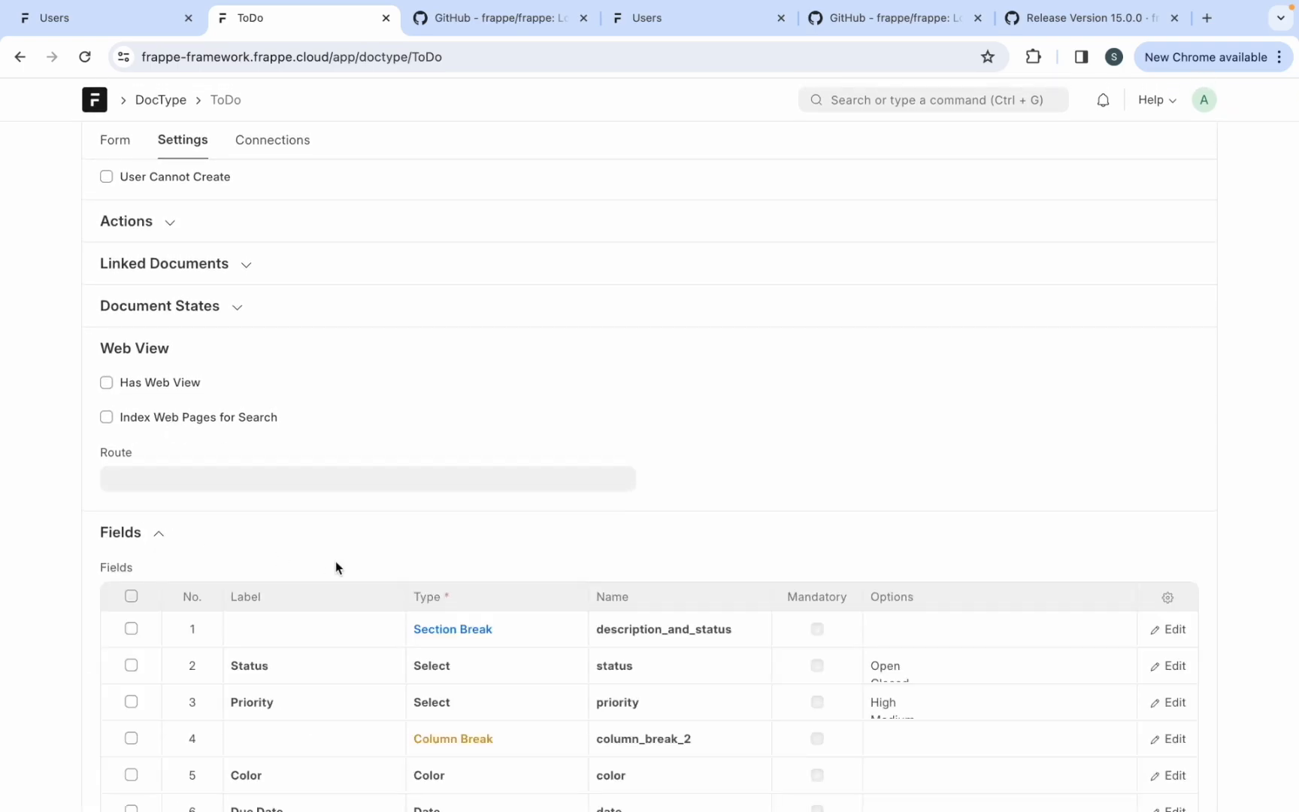
scroll("down", 3)
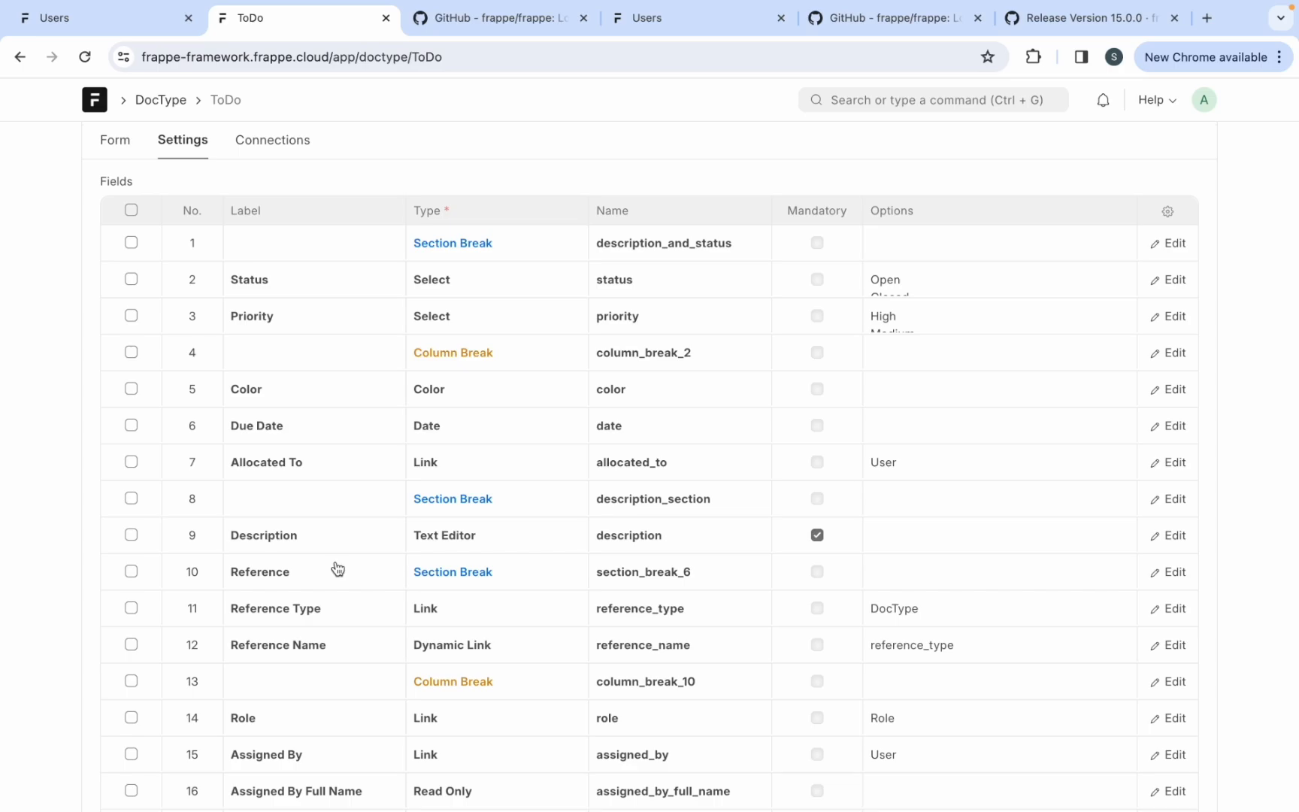
scroll("down", 3)
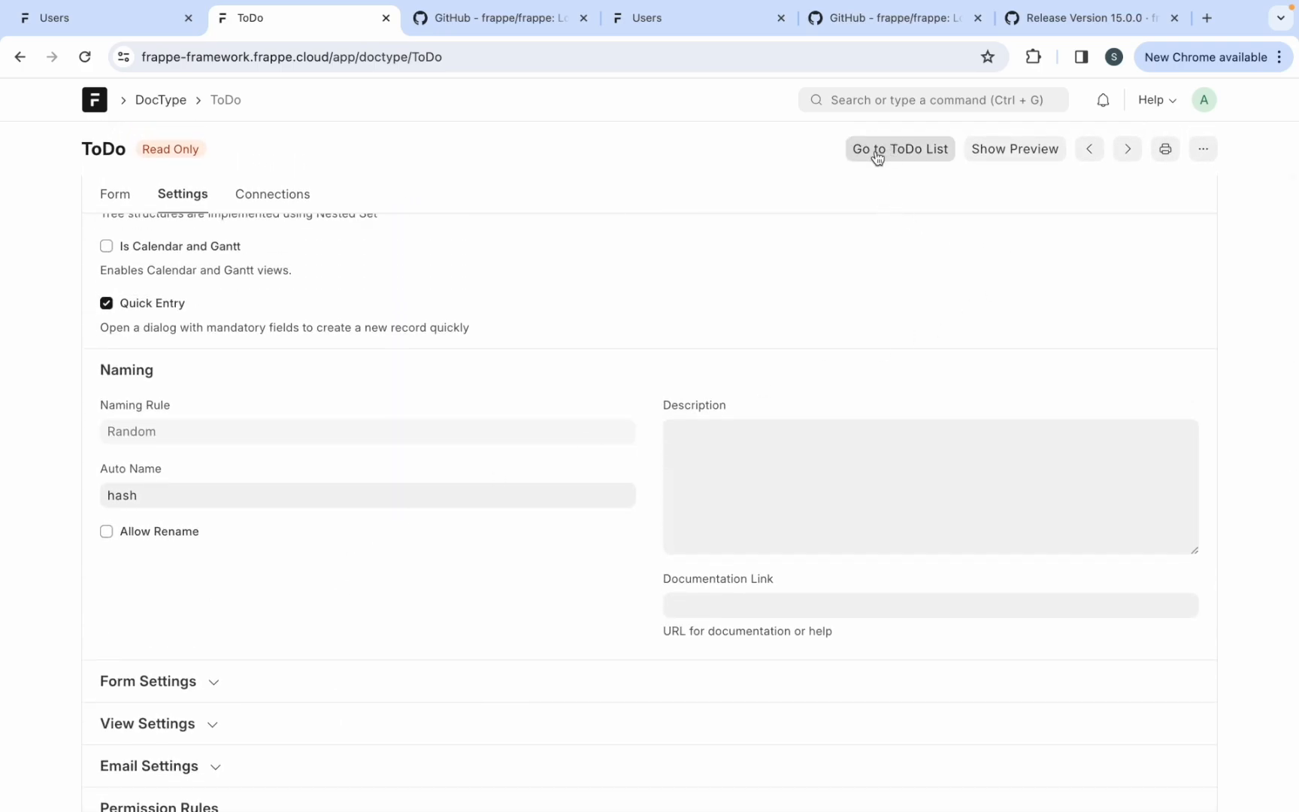
left_click(900, 148)
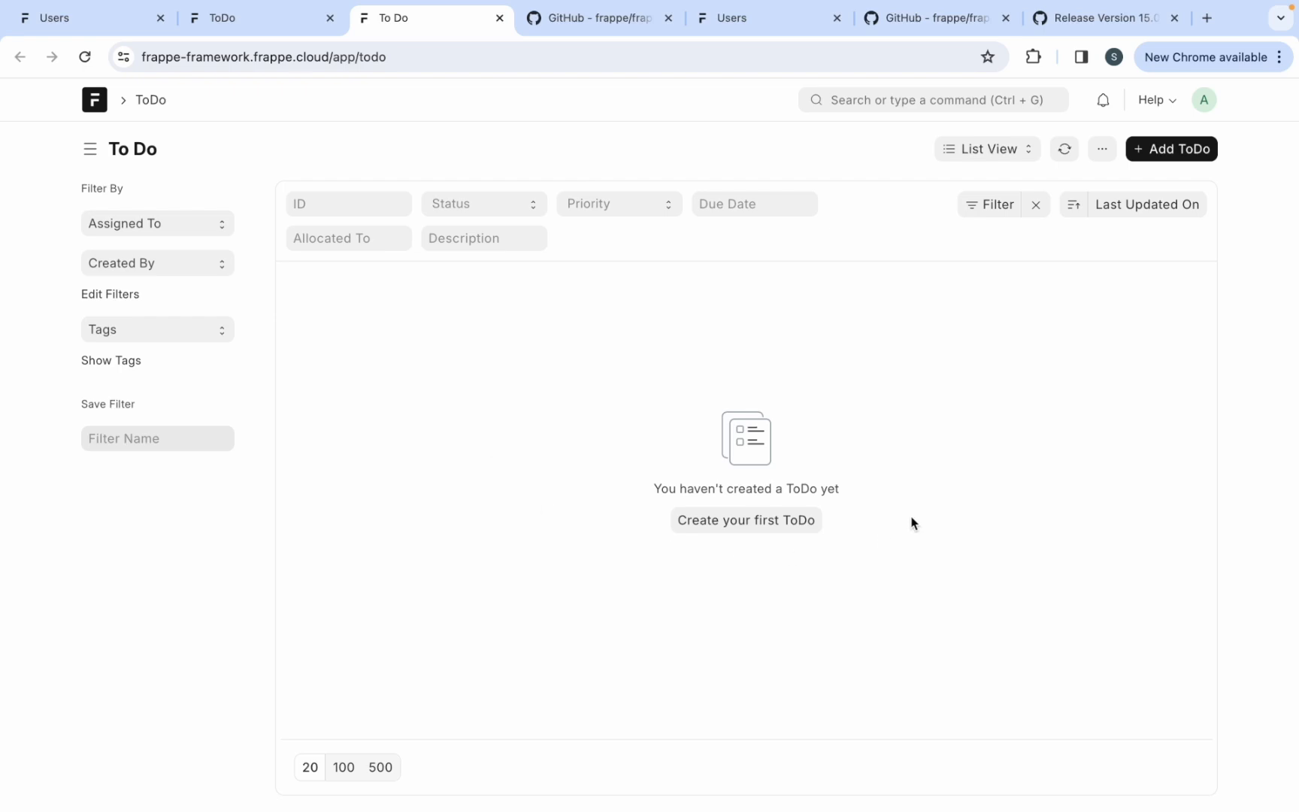
mouse_move(825, 468)
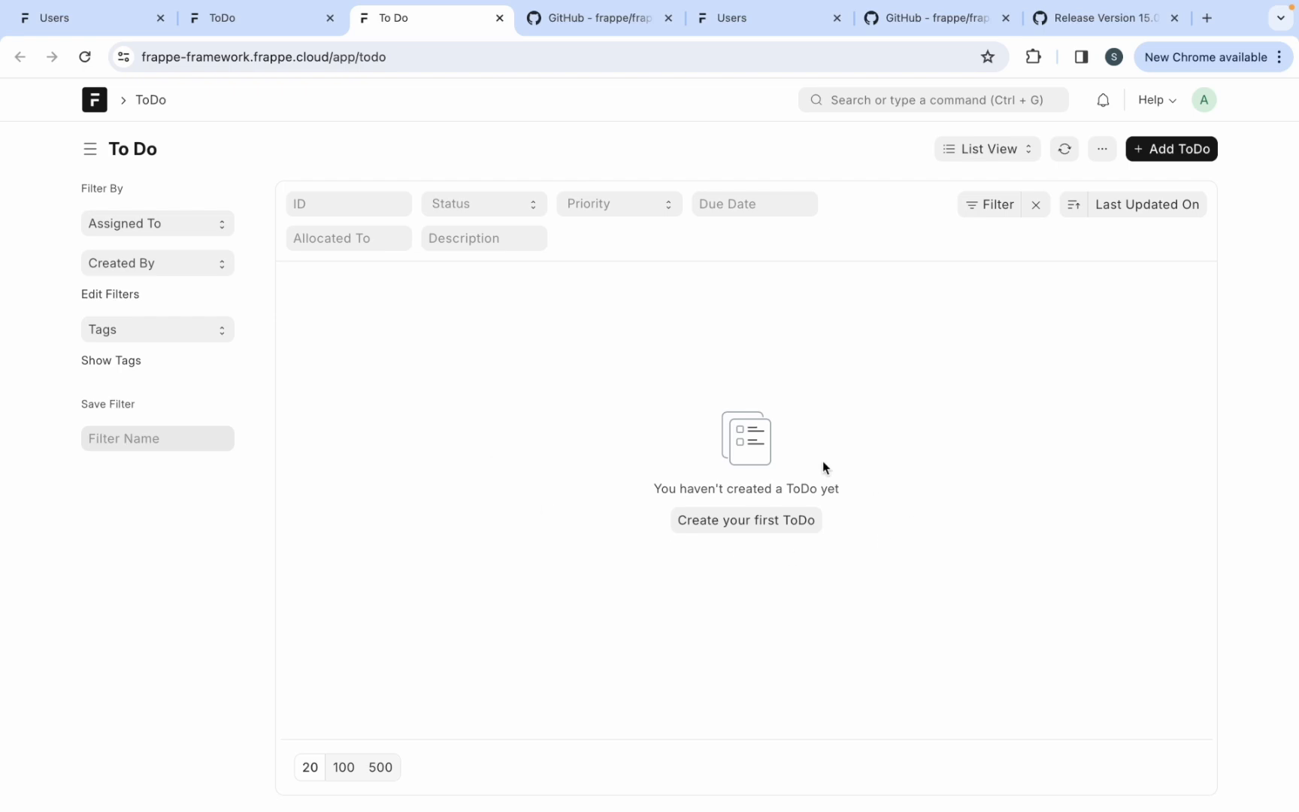
- Start a first ToDo described as 'Demo Data', then bring up the account menu
left_click(1172, 149)
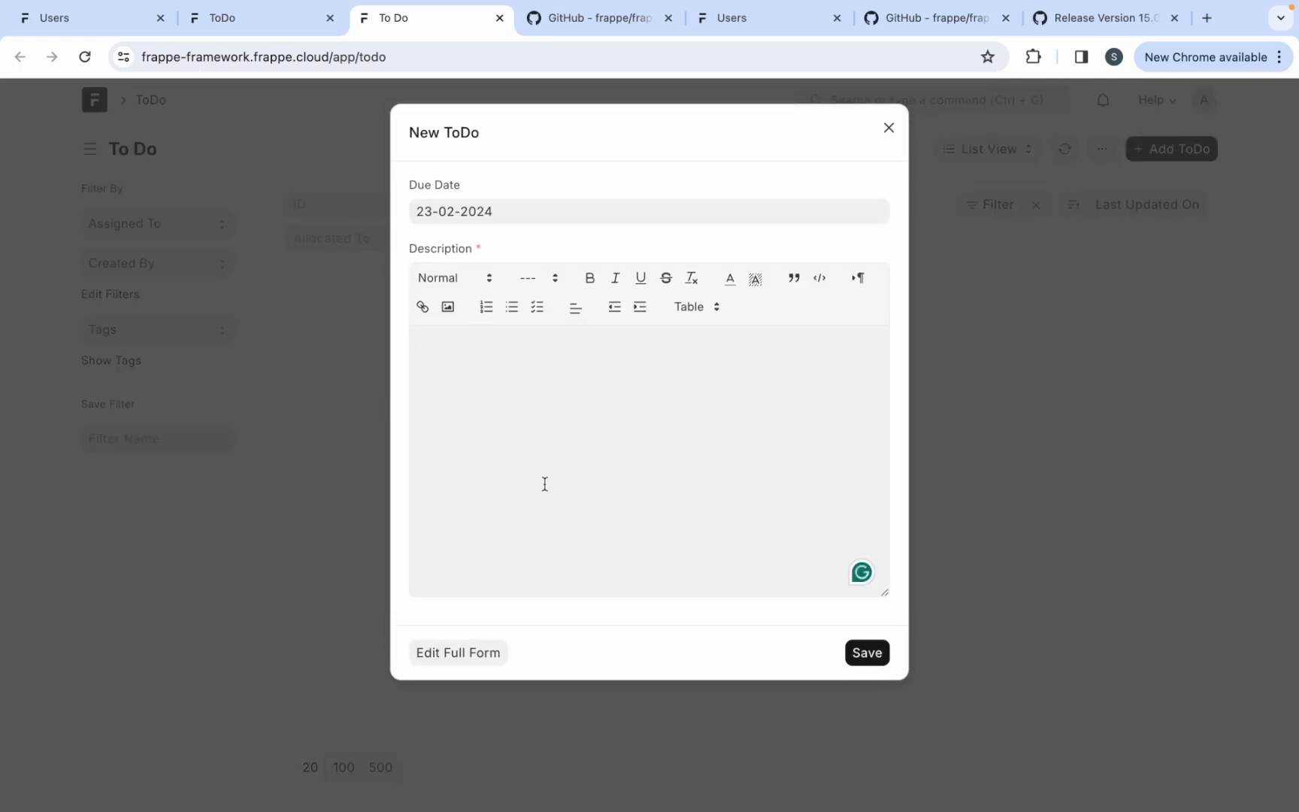
type("D")
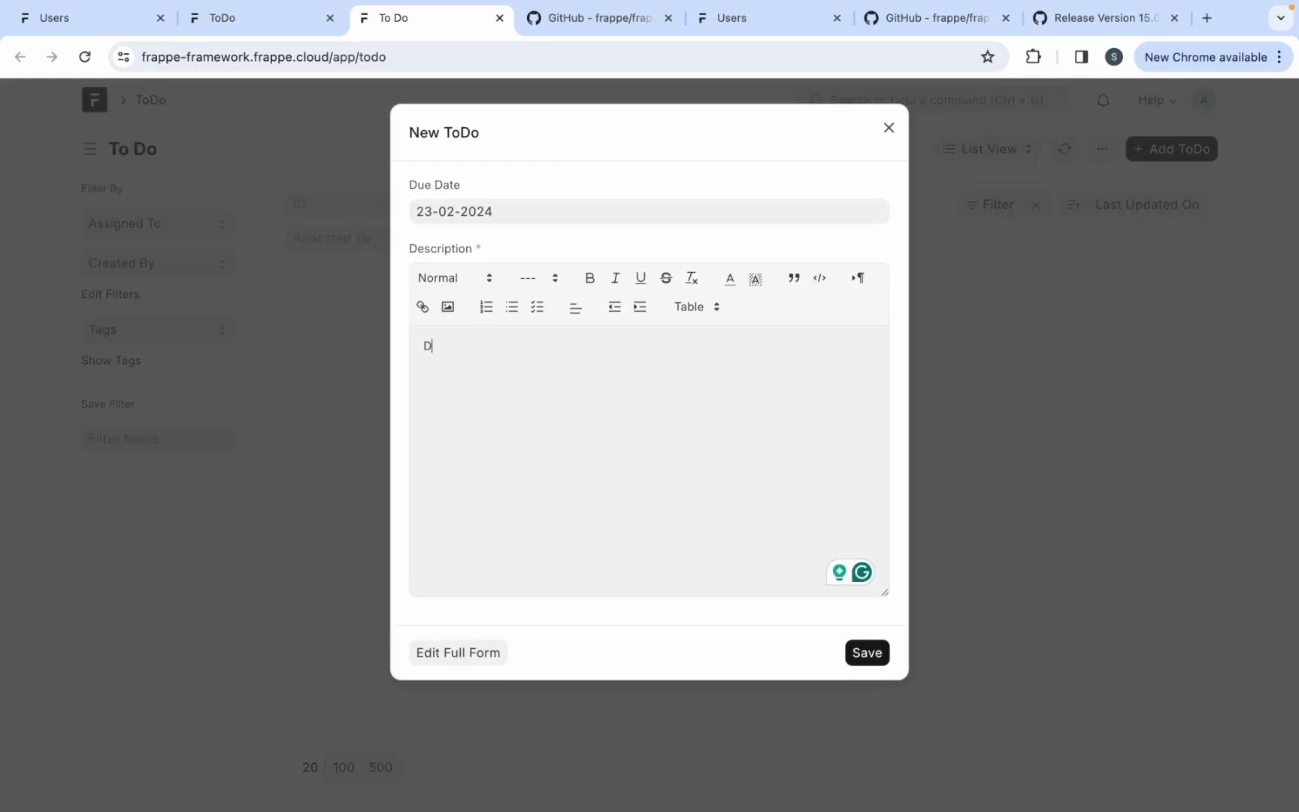
type("emo Data")
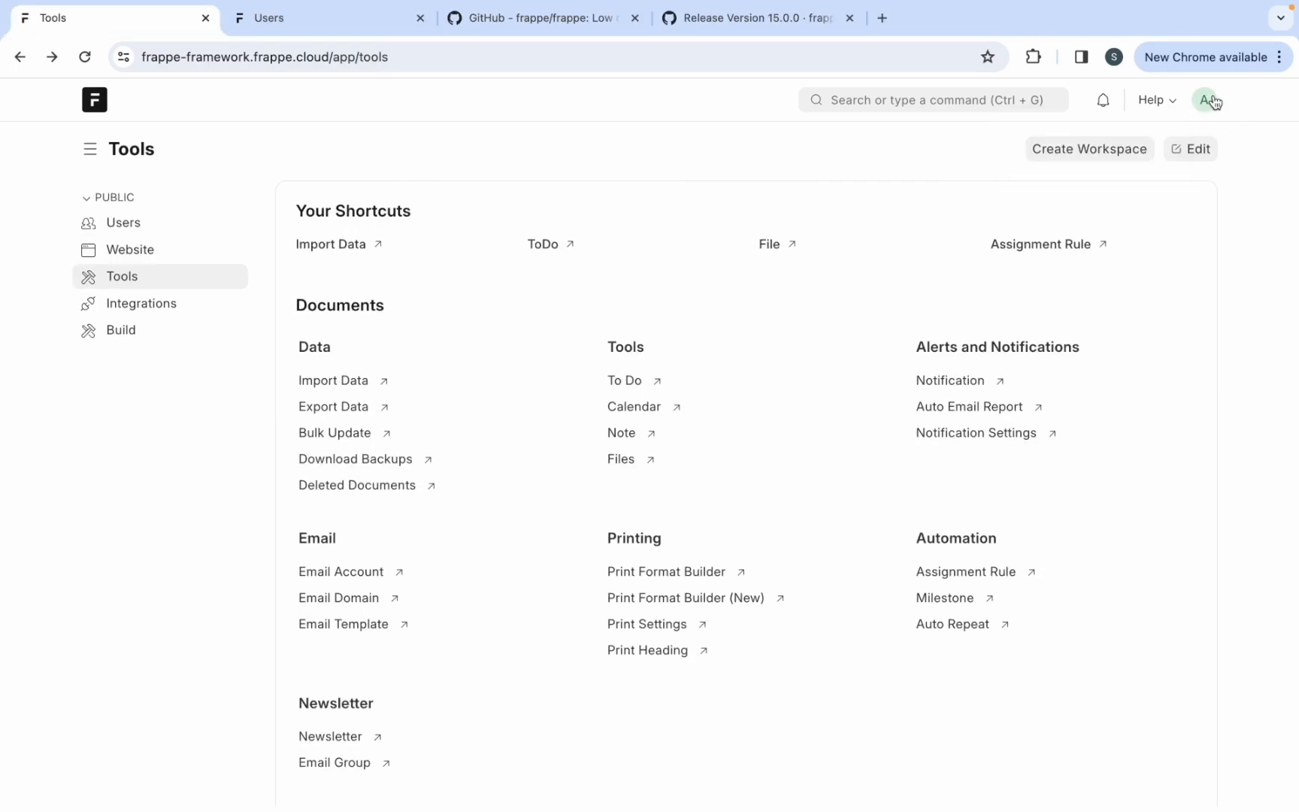
left_click(1204, 100)
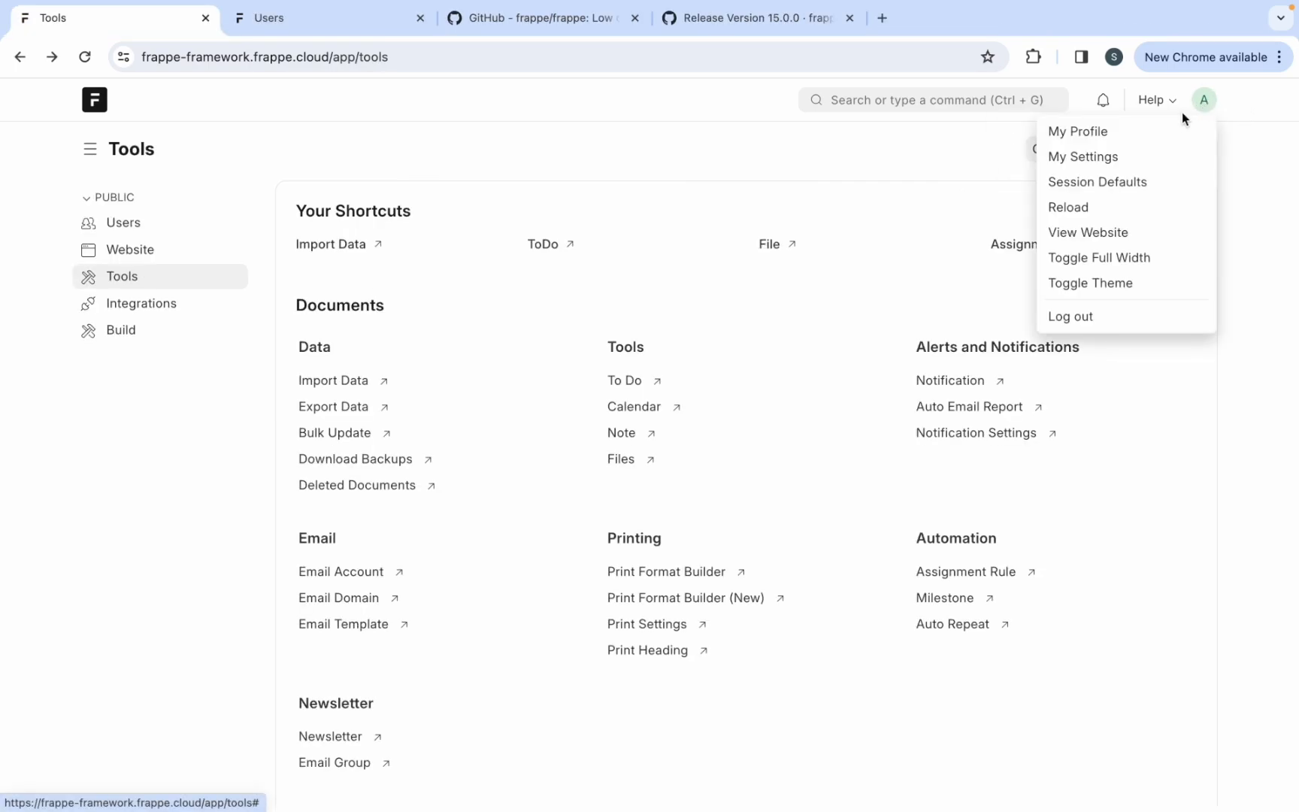
mouse_move(1077, 131)
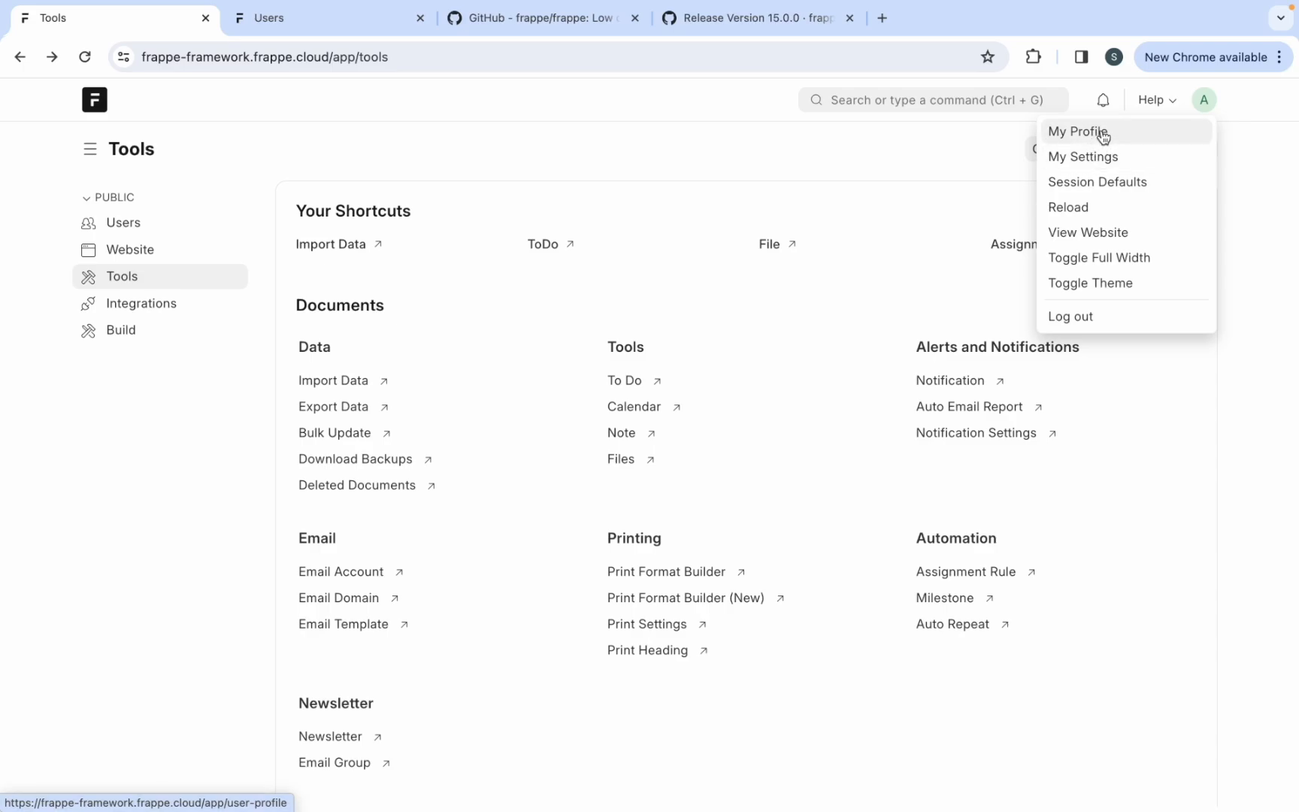
mouse_move(1081, 208)
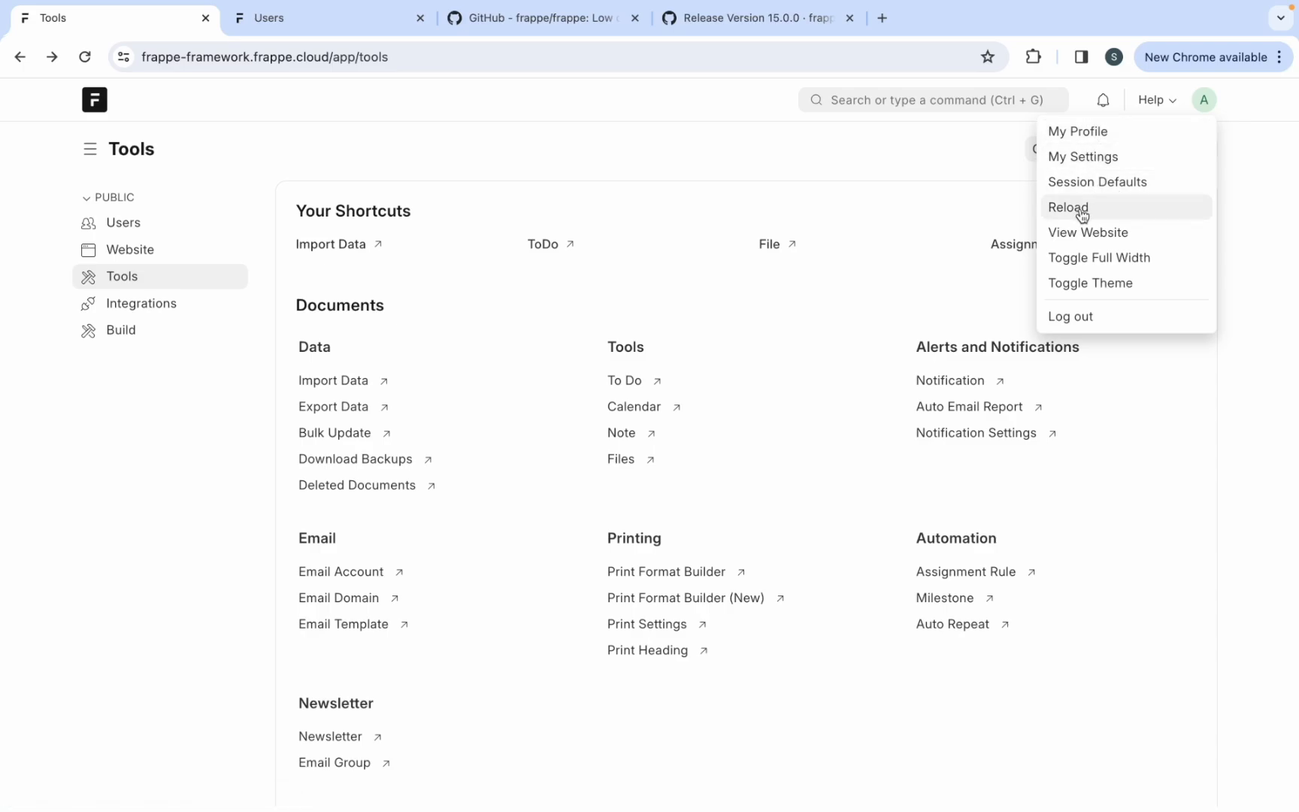
mouse_move(1088, 233)
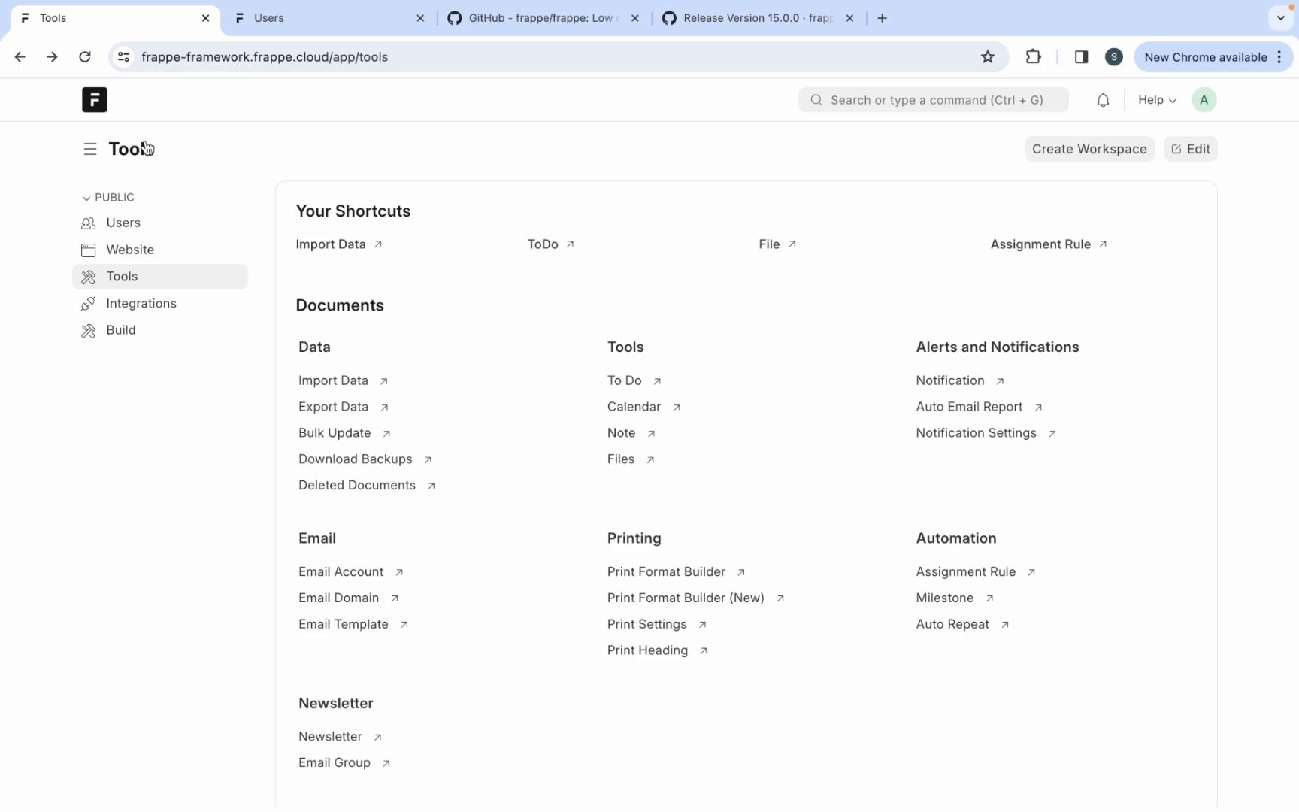
- From Users, view the website's My Account page, switch back to Desk, reopen the account menu
left_click(122, 221)
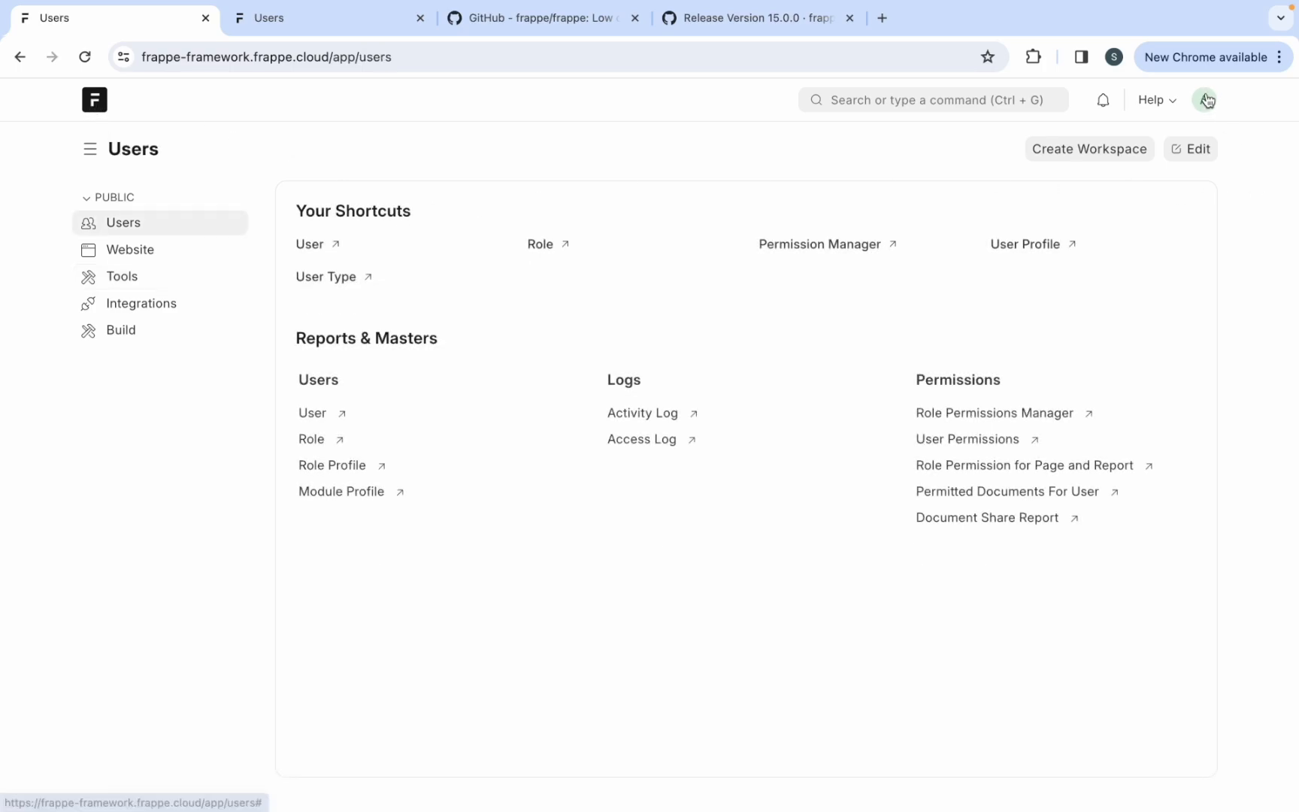
left_click(1206, 99)
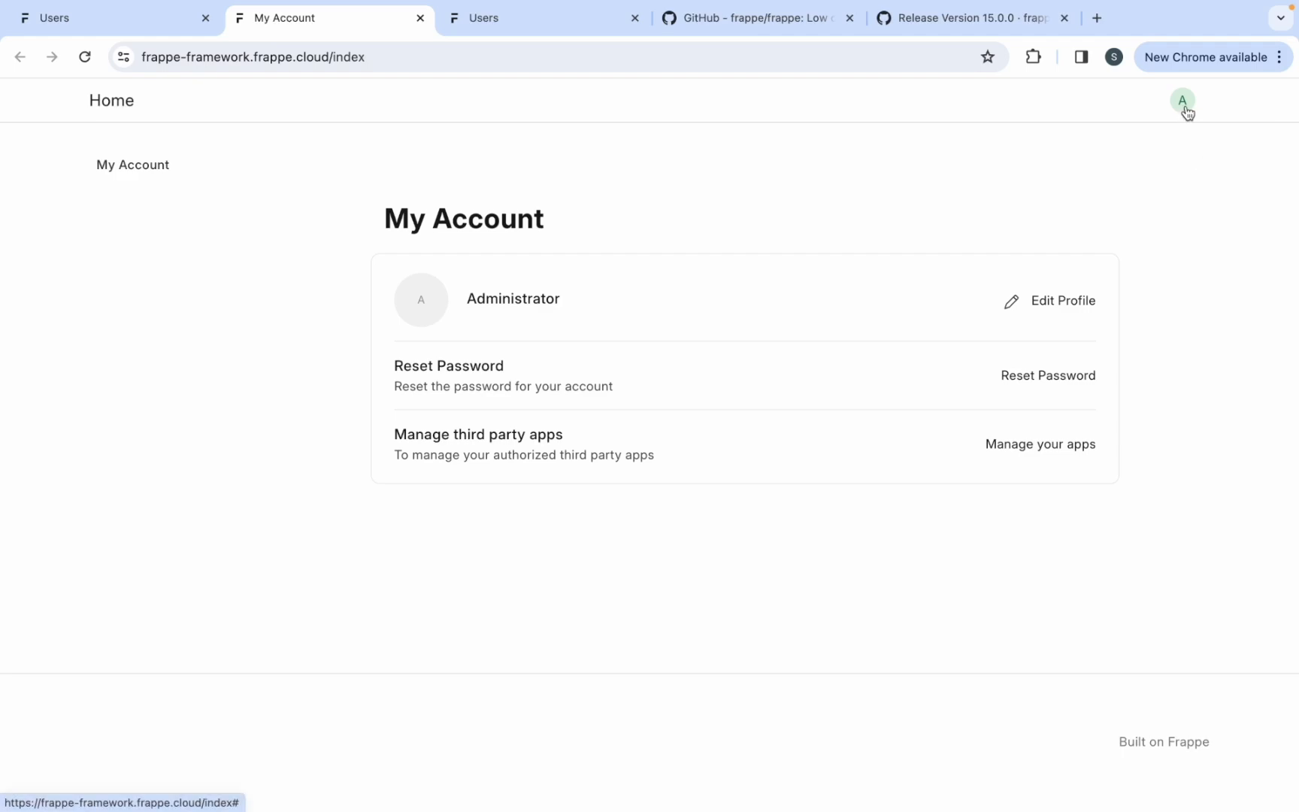
left_click(1184, 100)
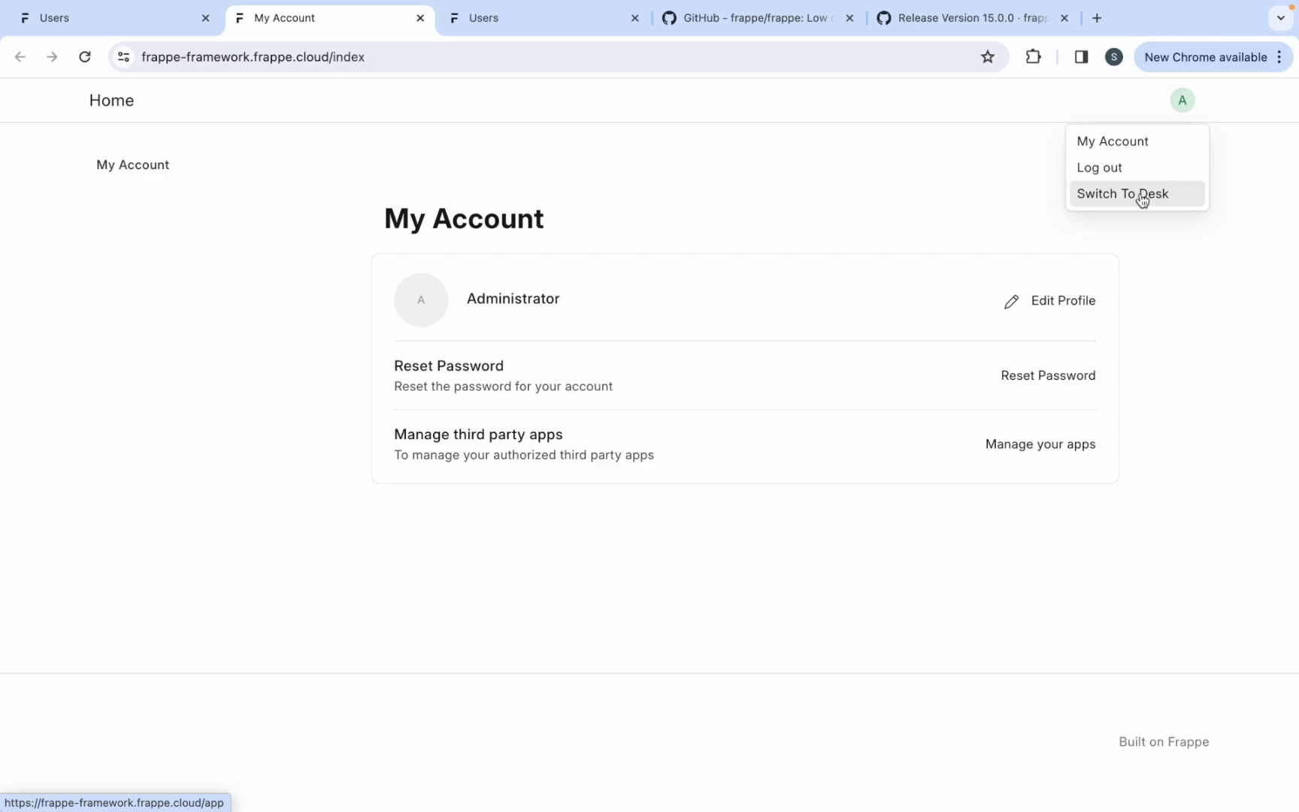
left_click(1123, 194)
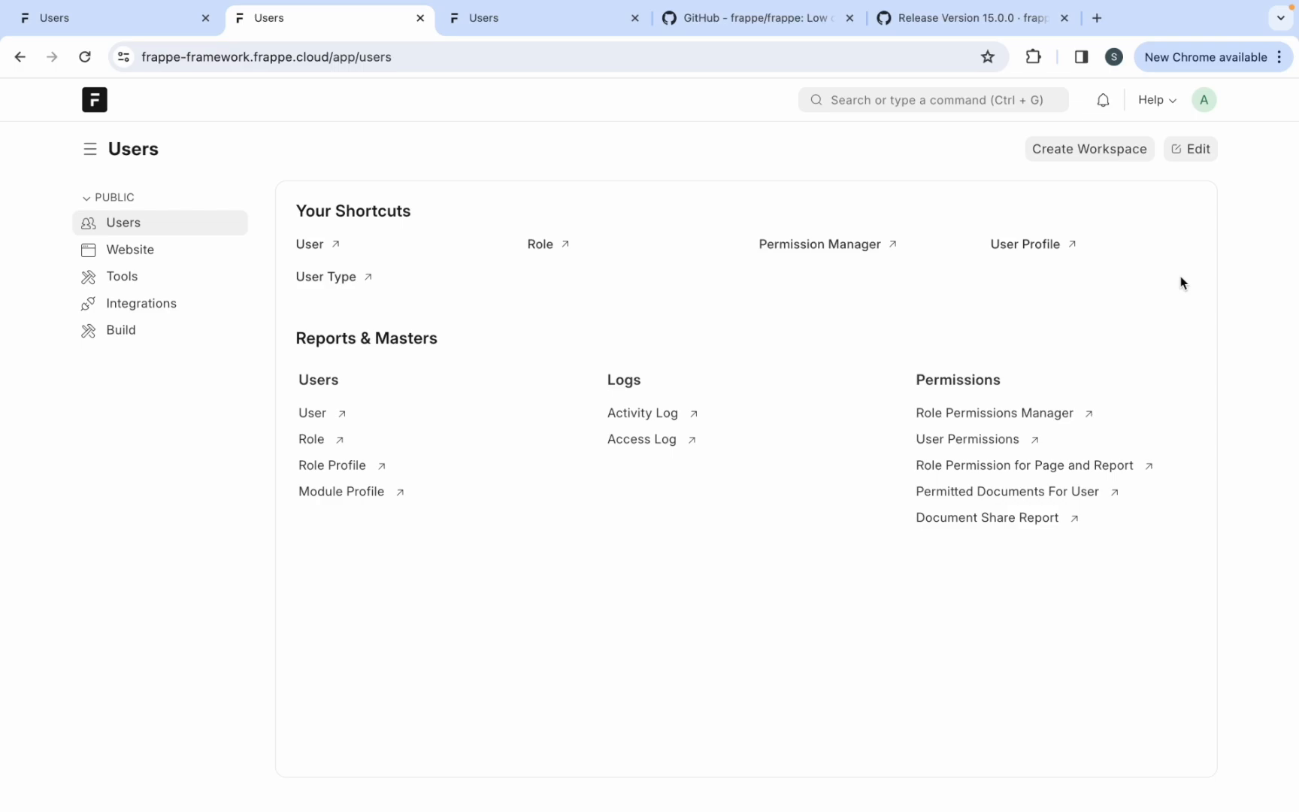
left_click(1204, 99)
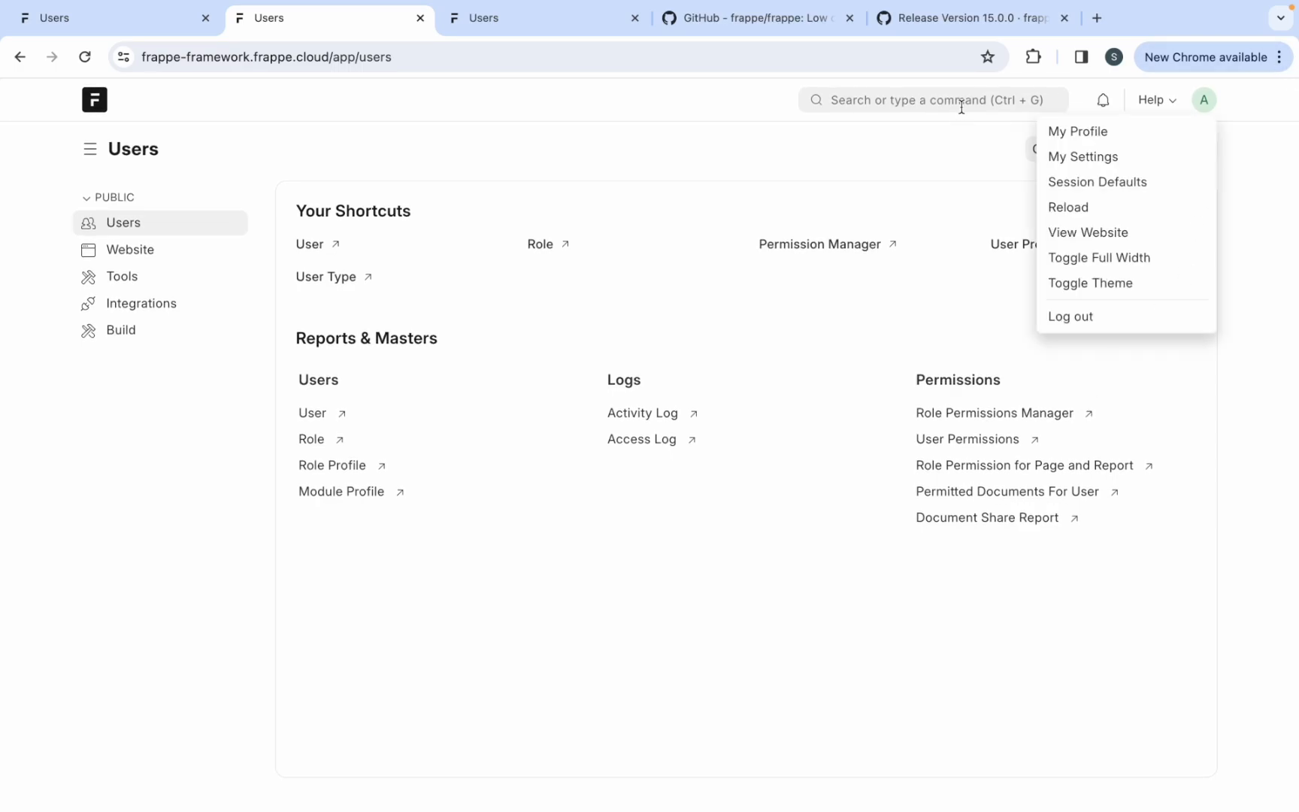
- Open Navbar Settings via a 'nav' search, then start and cancel an application logo upload
left_click(929, 100)
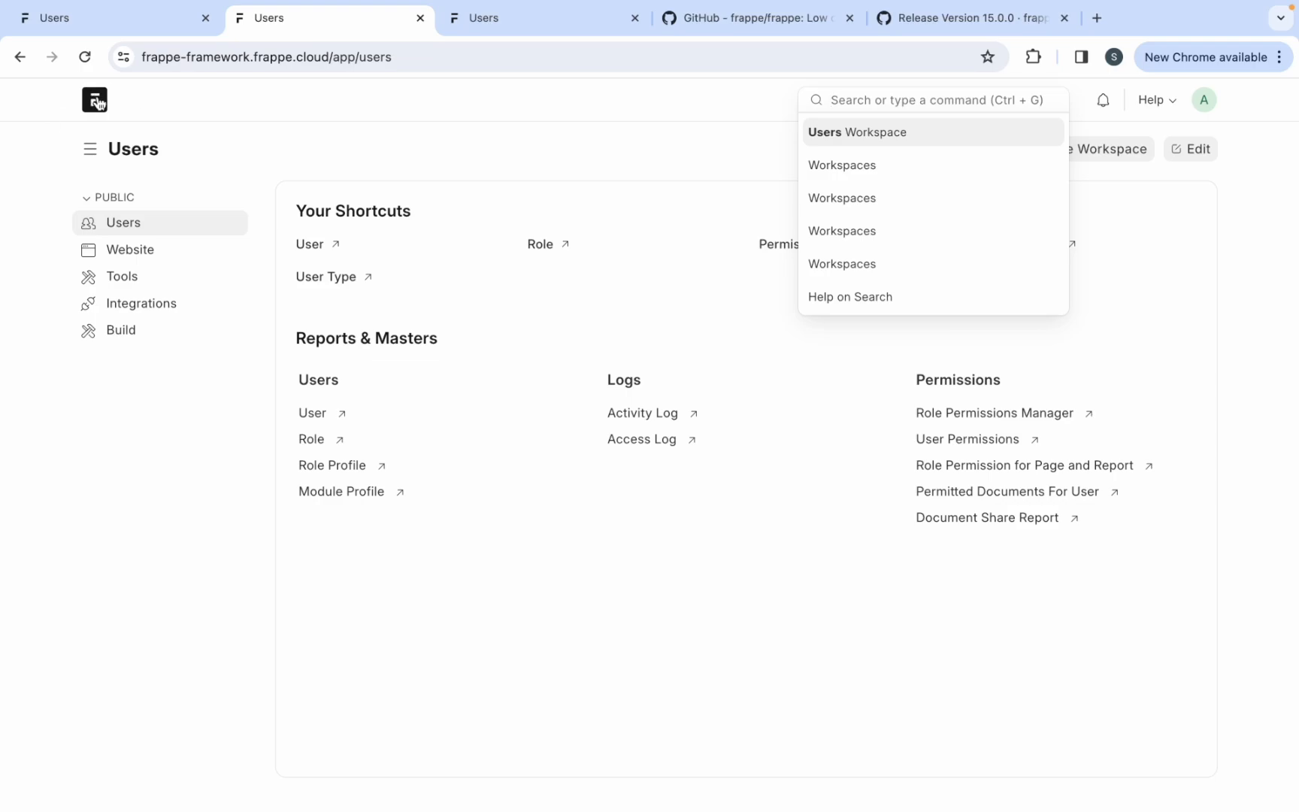
type("navbar")
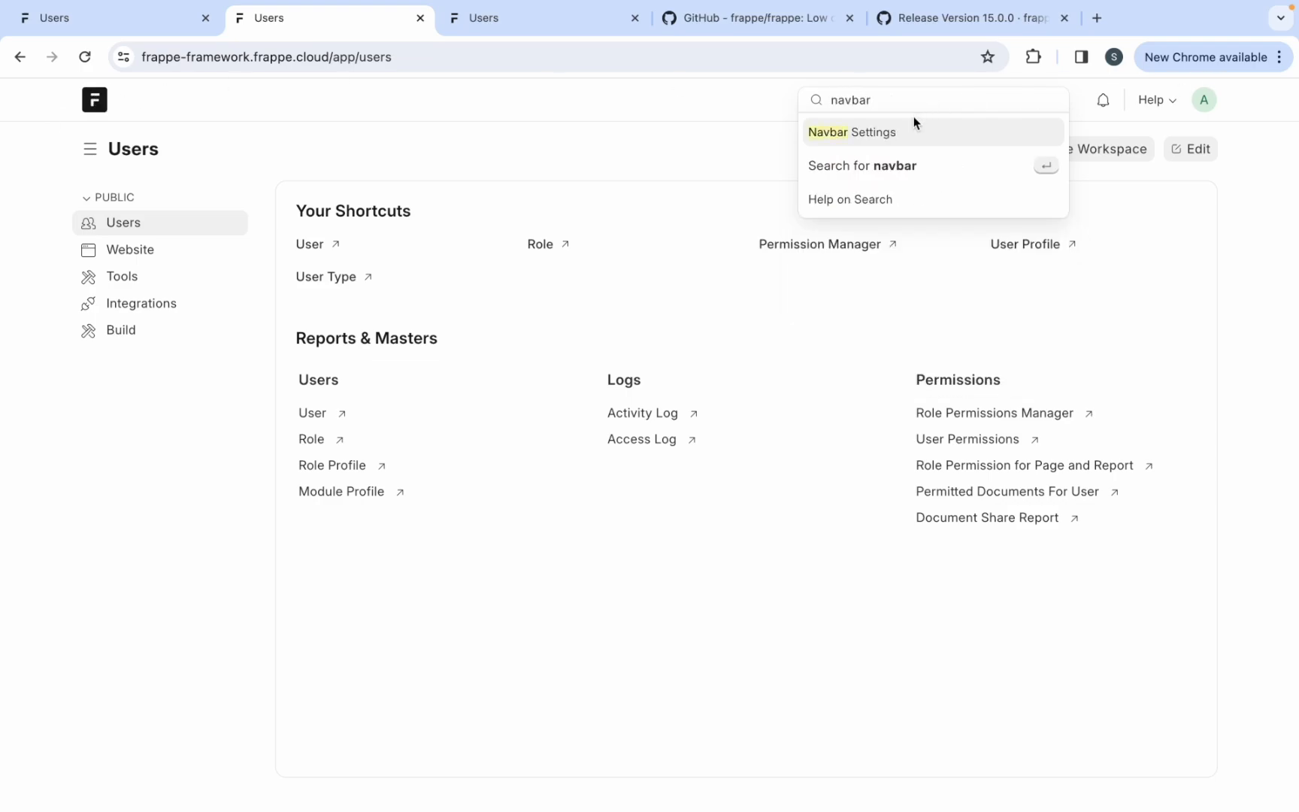
left_click(851, 132)
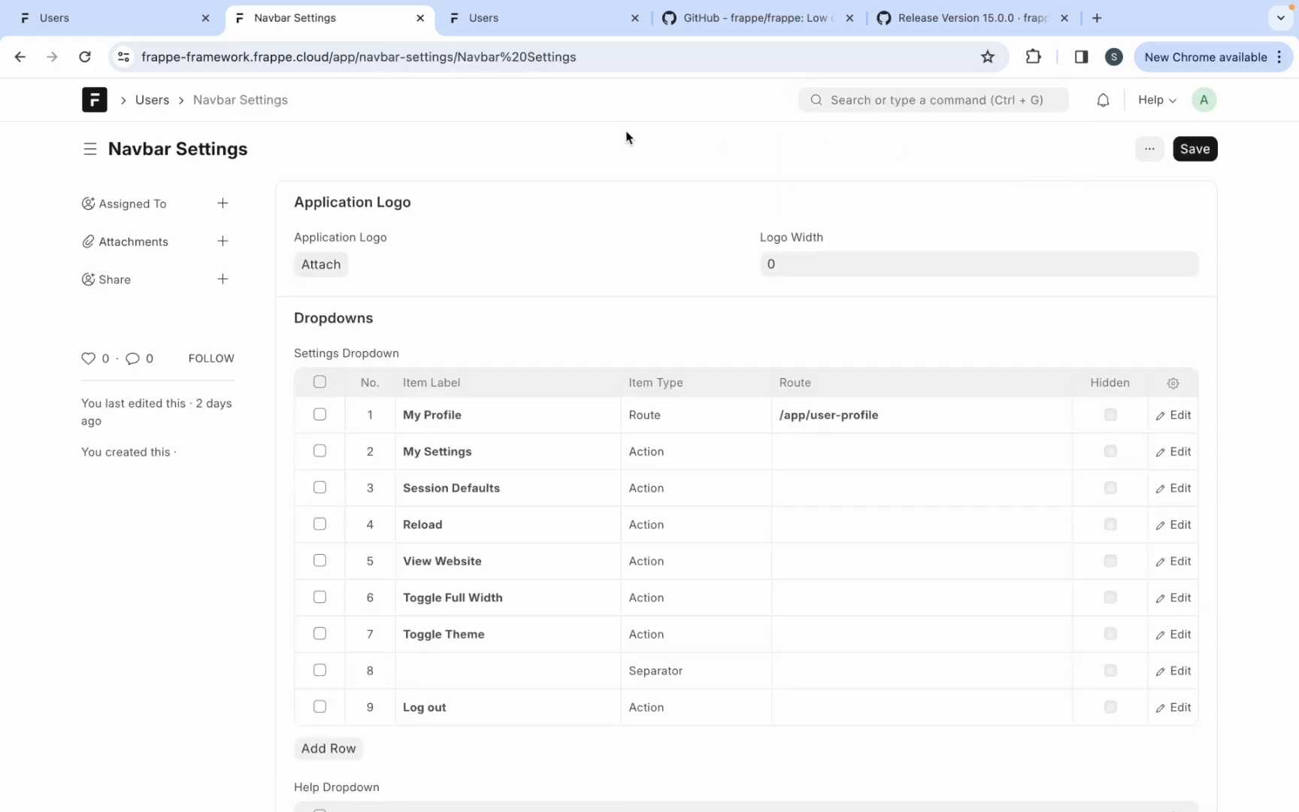
mouse_move(322, 378)
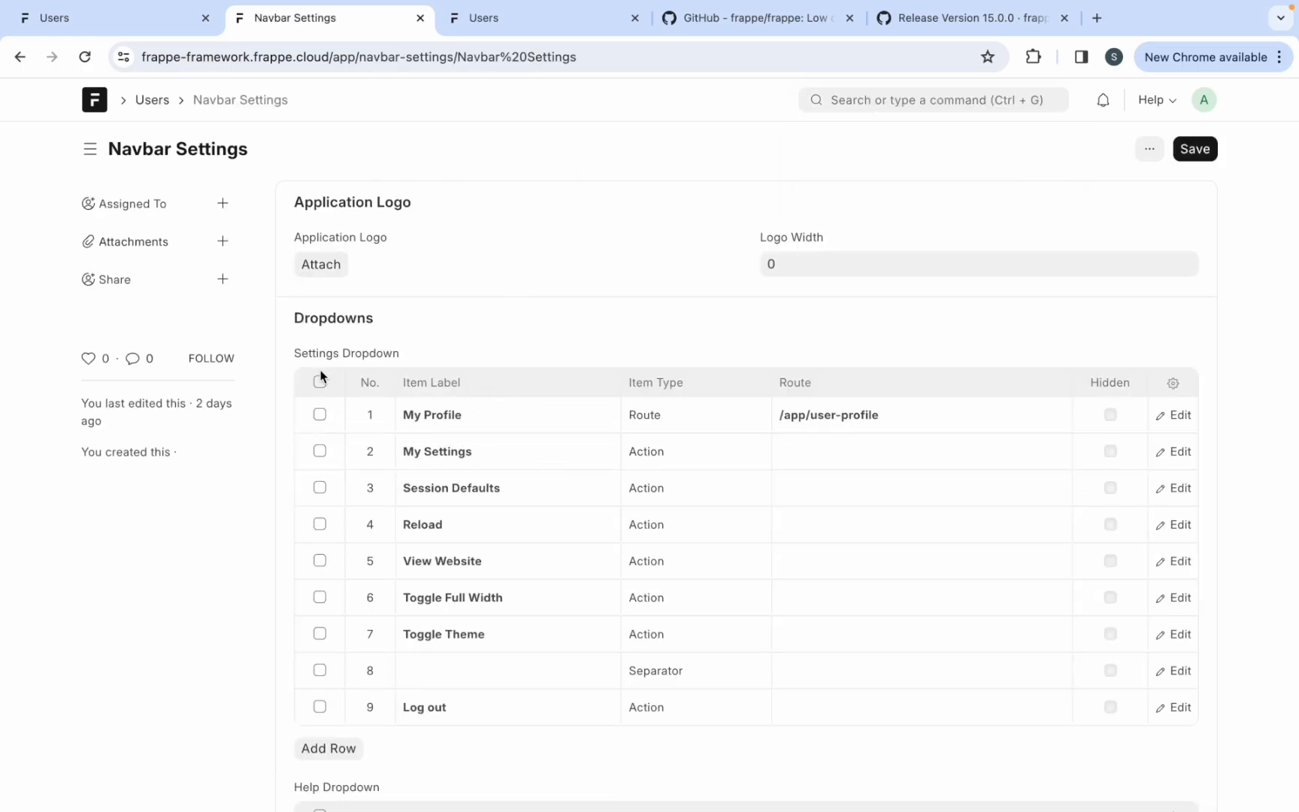
mouse_move(506, 466)
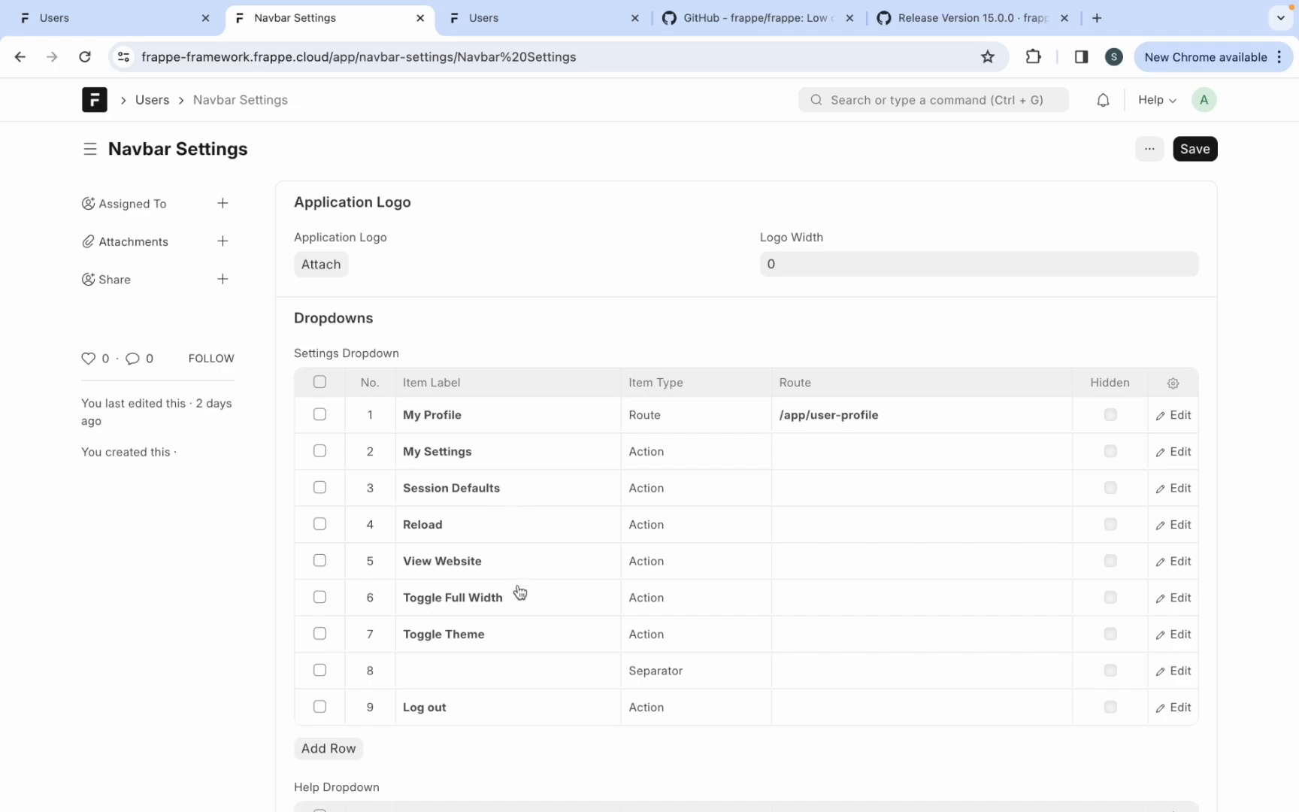
mouse_move(401, 348)
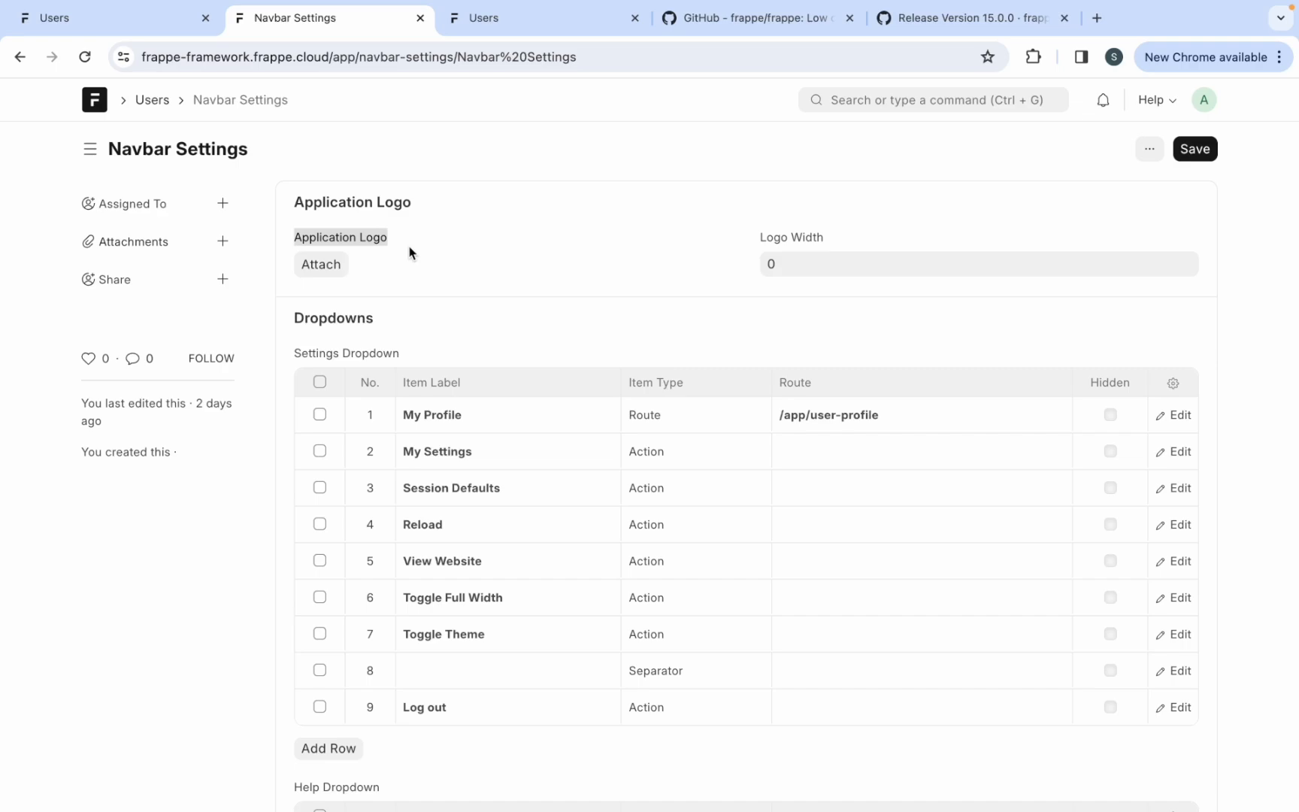
mouse_move(127, 88)
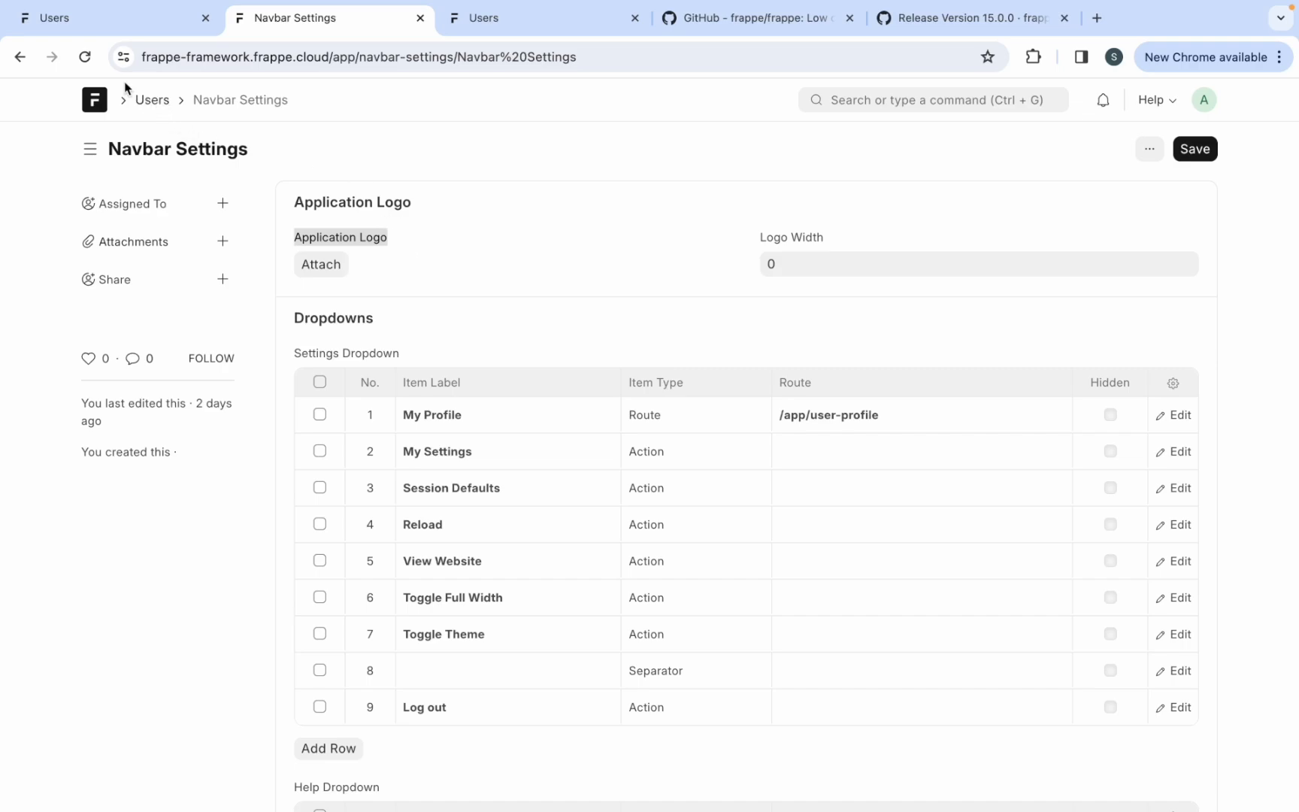
mouse_move(106, 132)
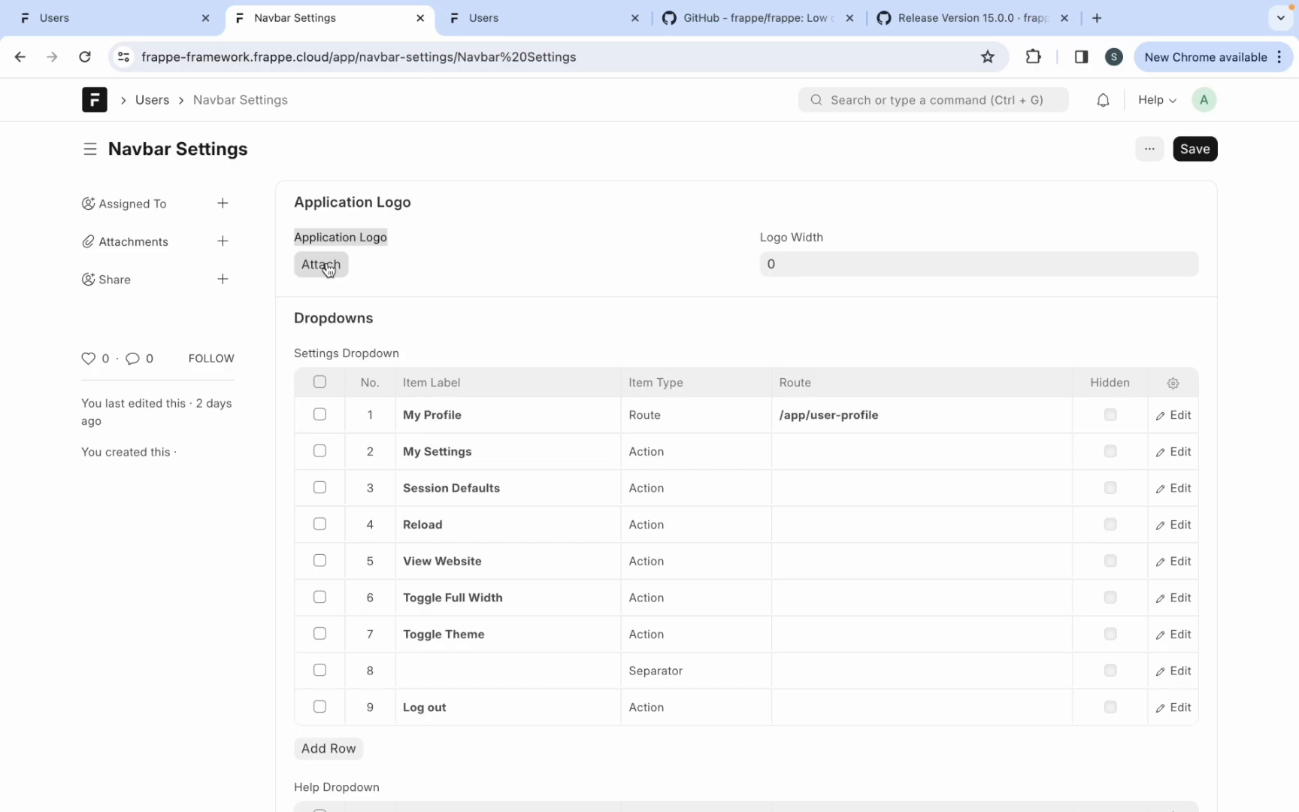
mouse_move(332, 279)
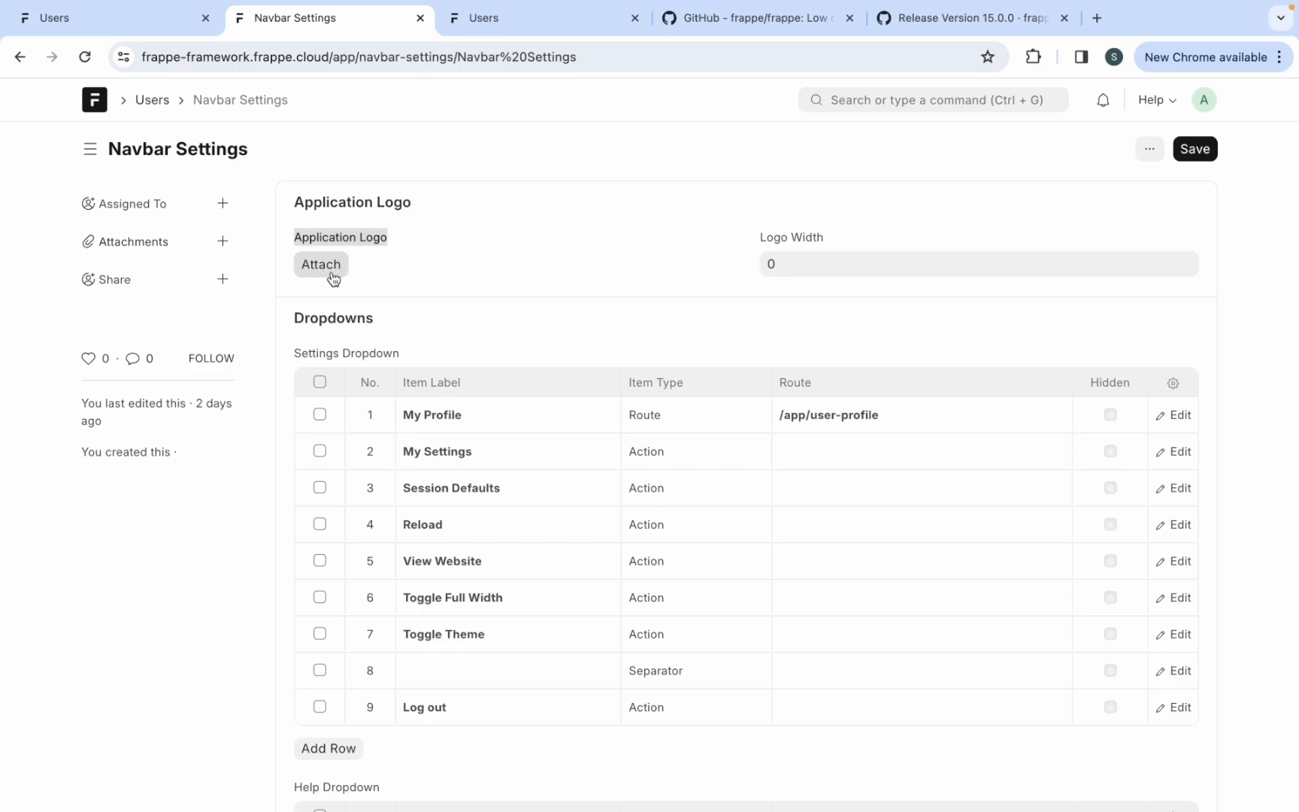
left_click(320, 264)
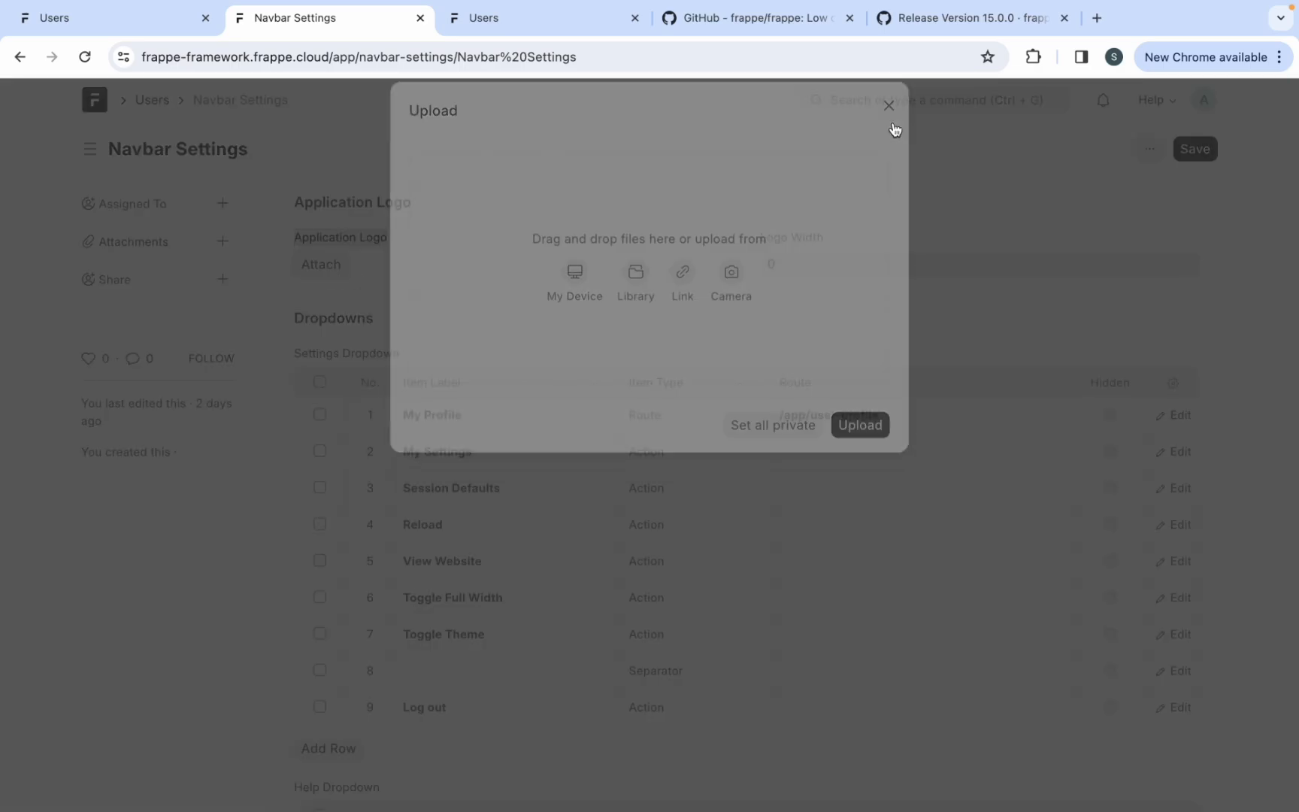
left_click(888, 106)
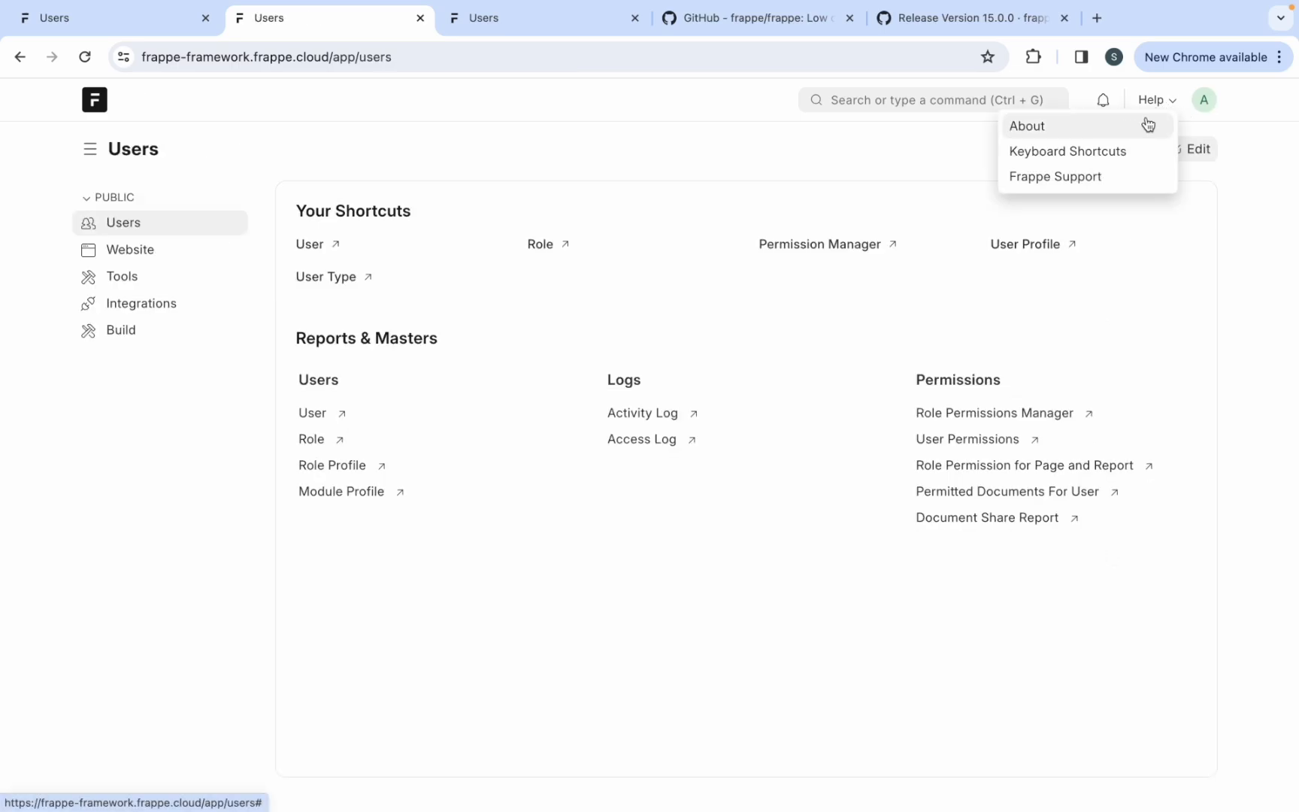
- View and close Keyboard Shortcuts, then follow the About dialog's Source link to GitHub
left_click(1067, 151)
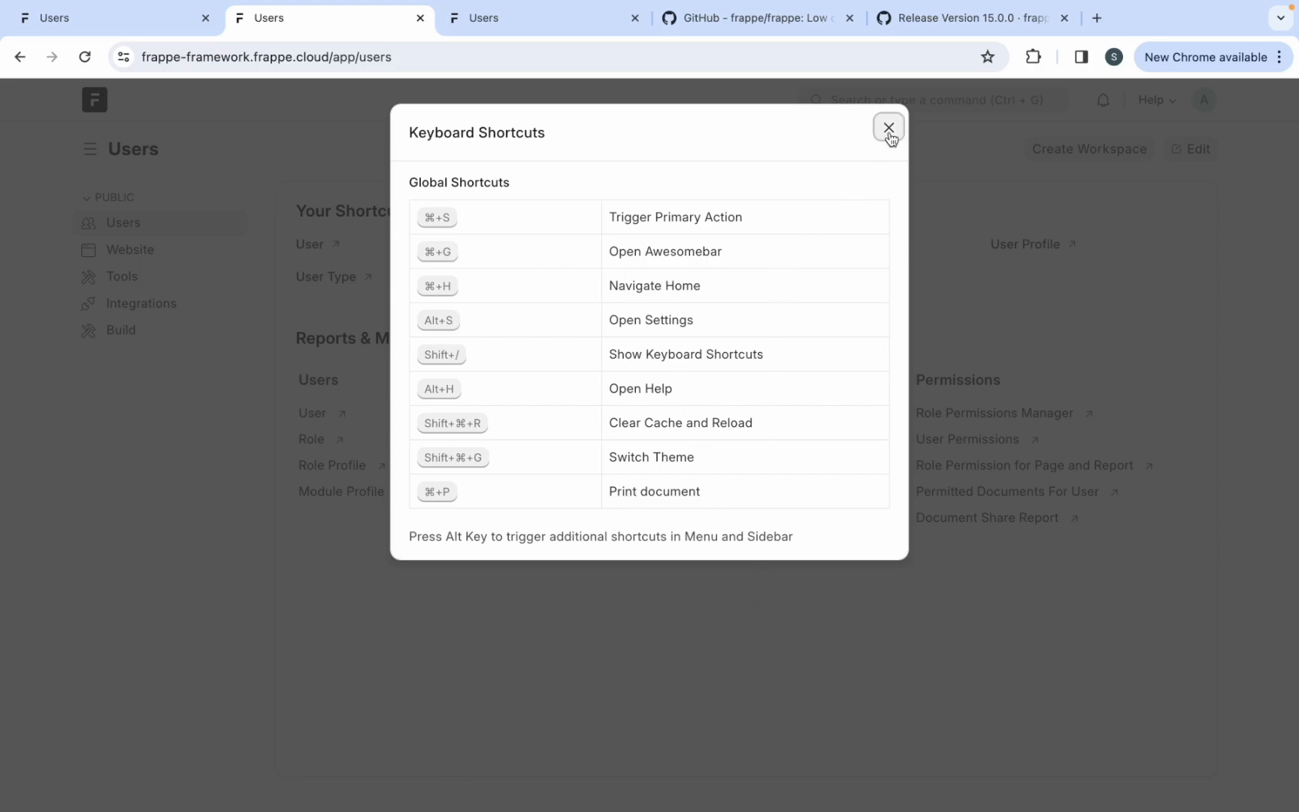
left_click(889, 128)
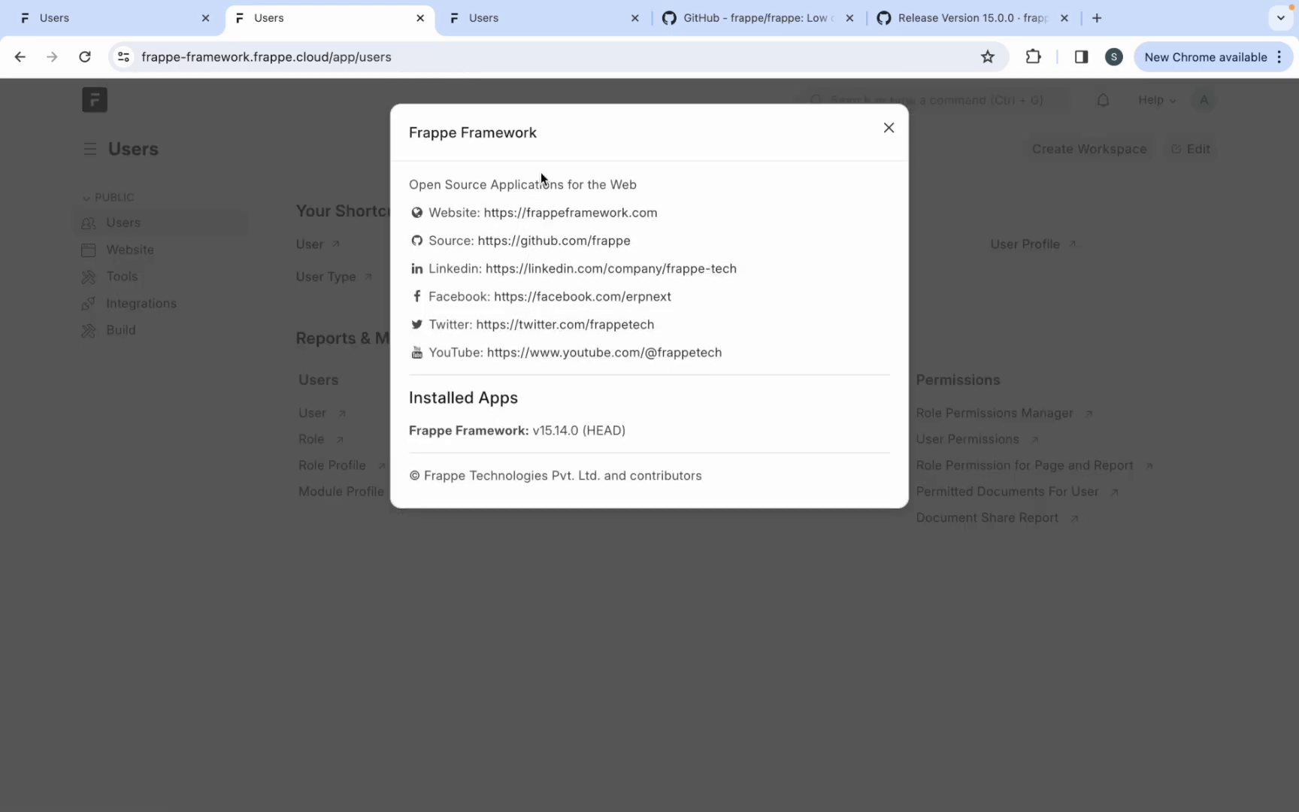
mouse_move(419, 212)
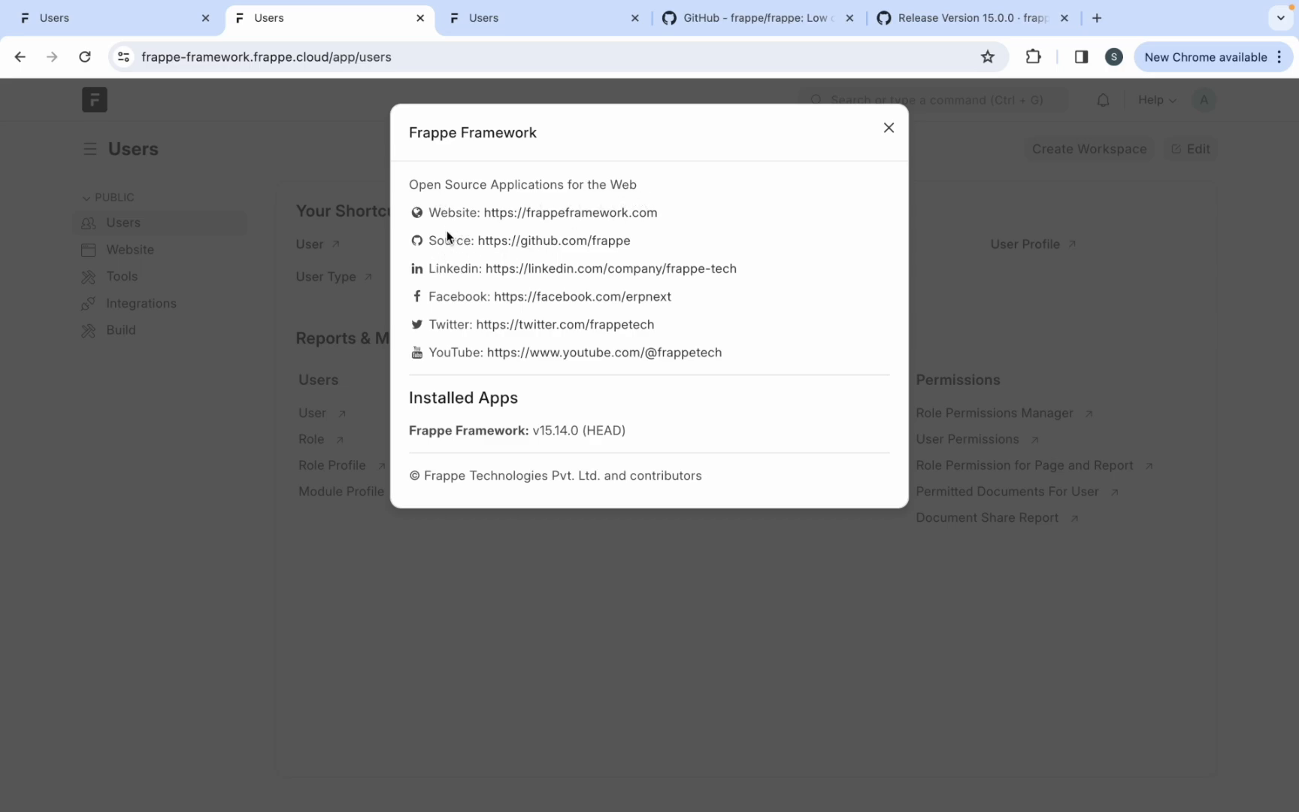
mouse_move(570, 212)
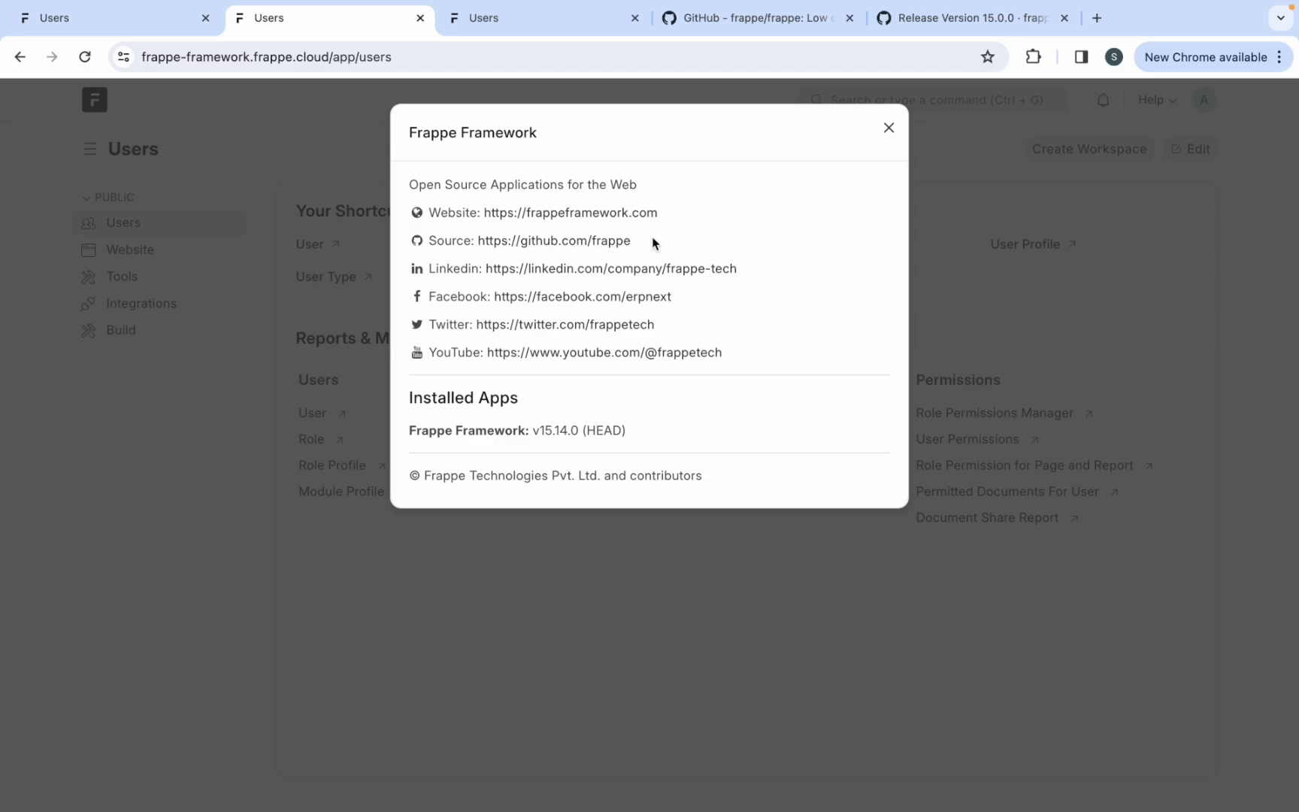
mouse_move(554, 241)
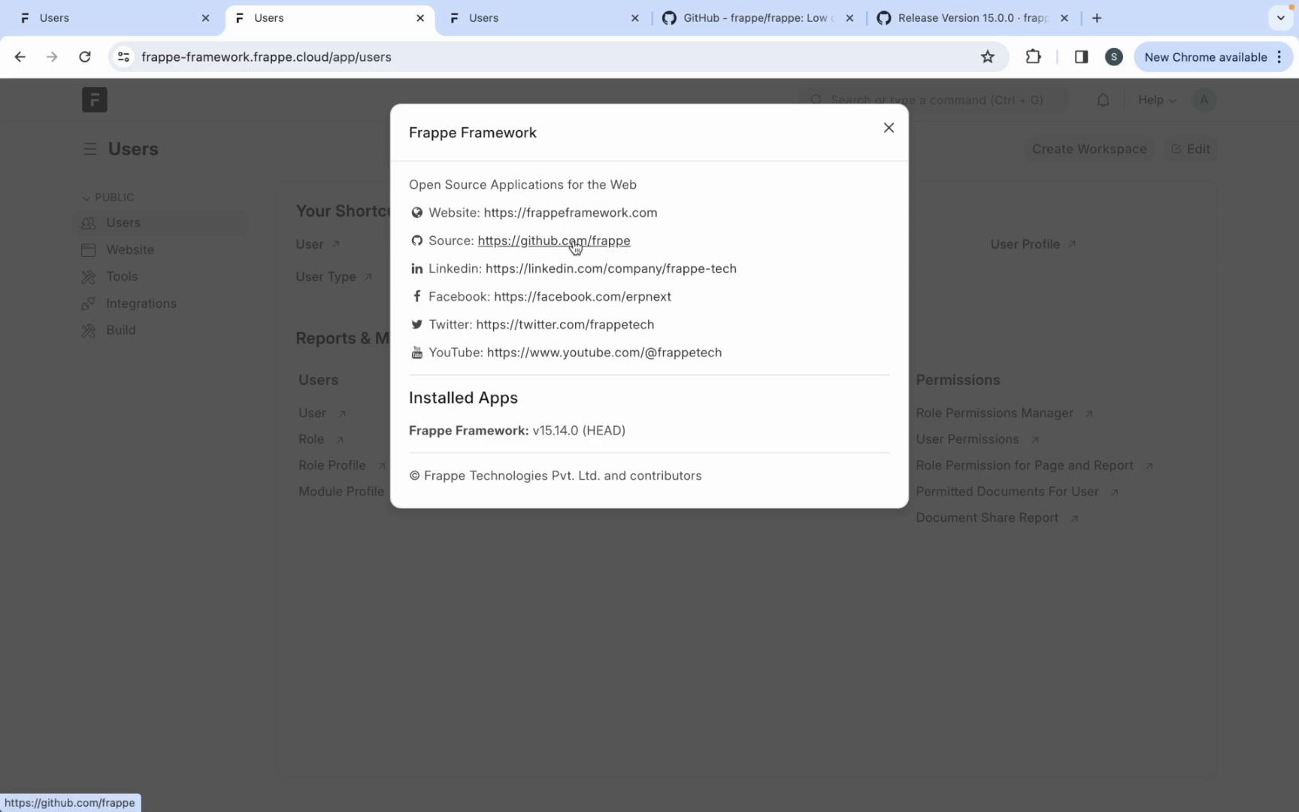
left_click(552, 241)
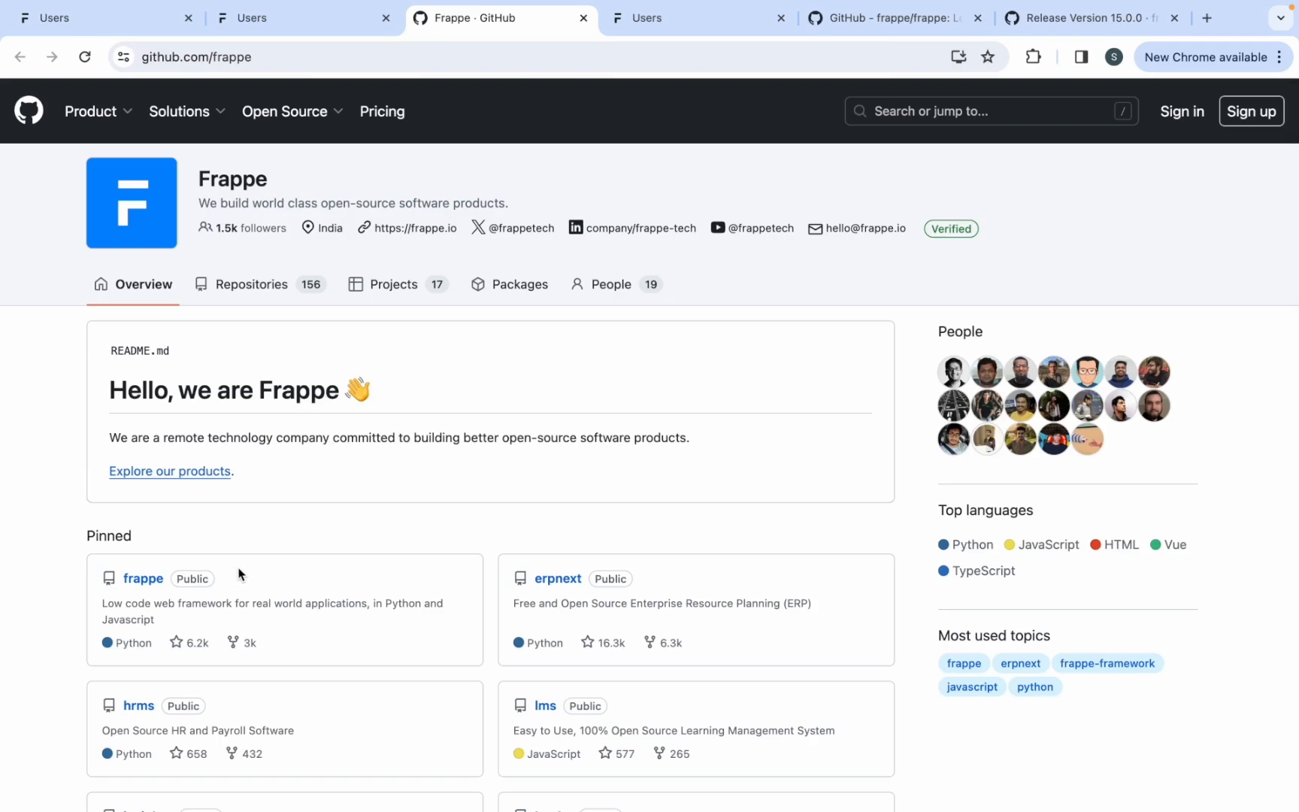
mouse_move(369, 626)
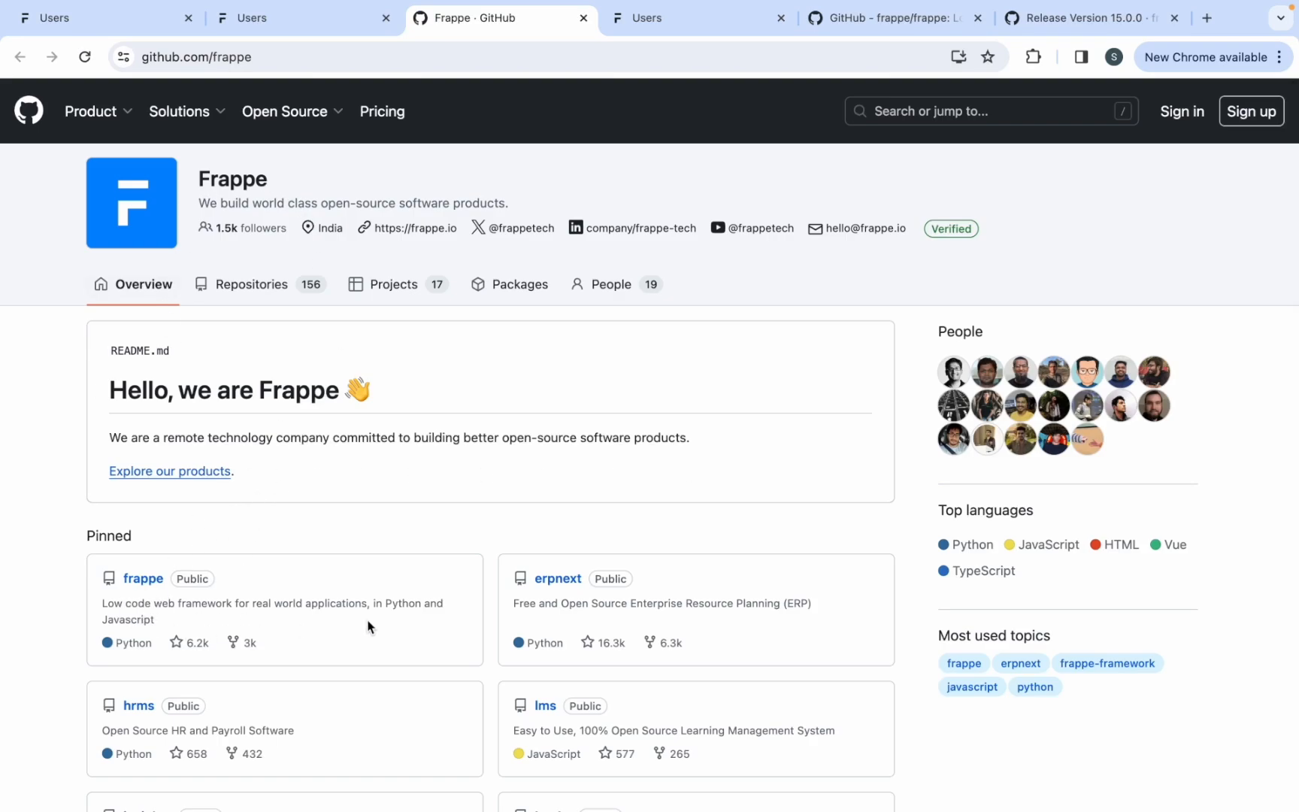
- Open the pinned frappe repository, read its v15.15.0 release notes, and go back
scroll("down", 3)
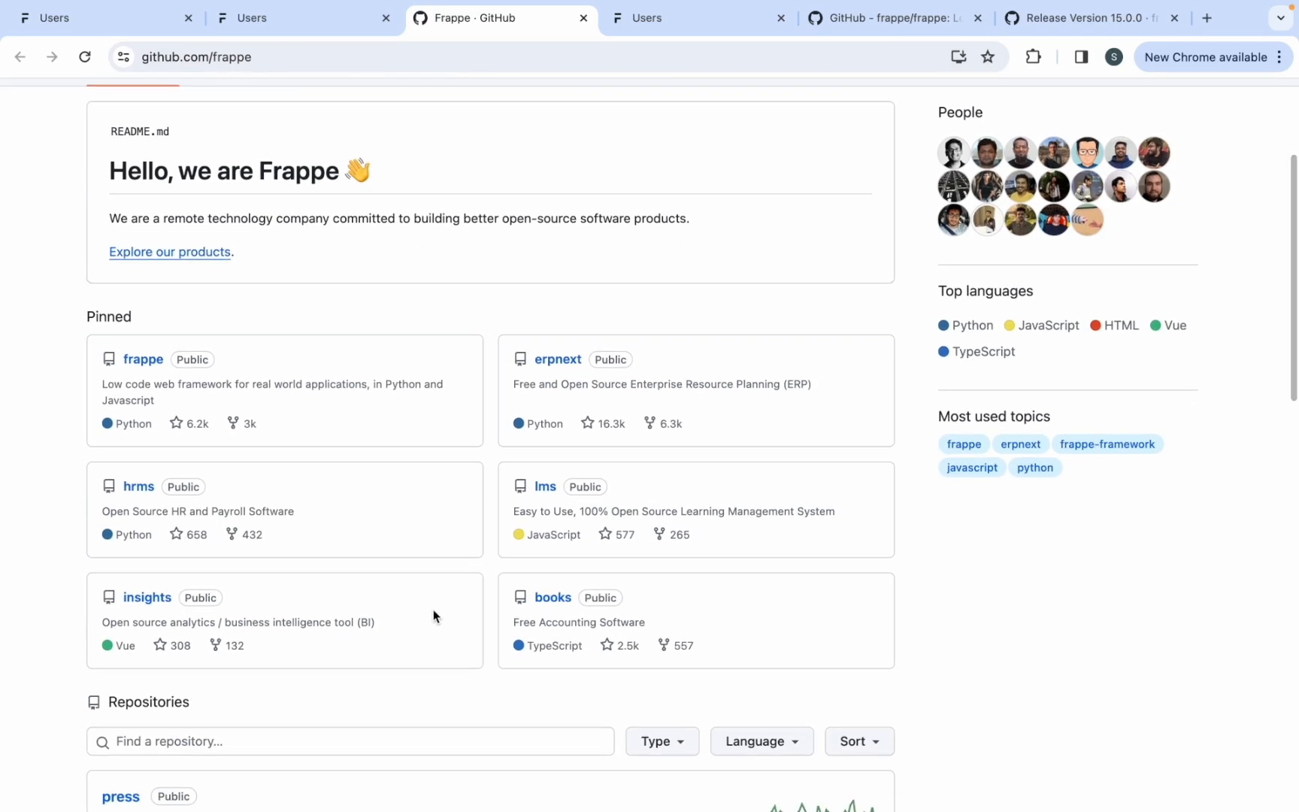
mouse_move(352, 392)
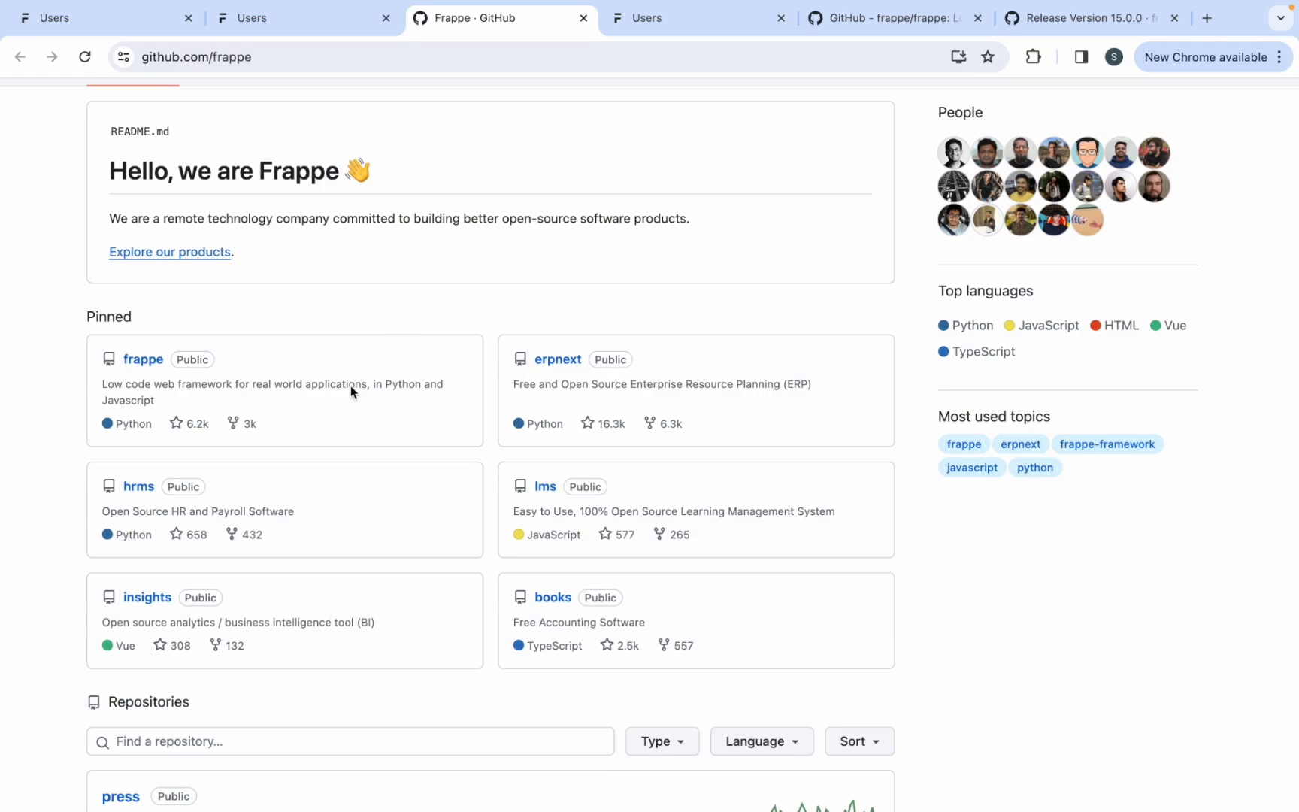
mouse_move(143, 359)
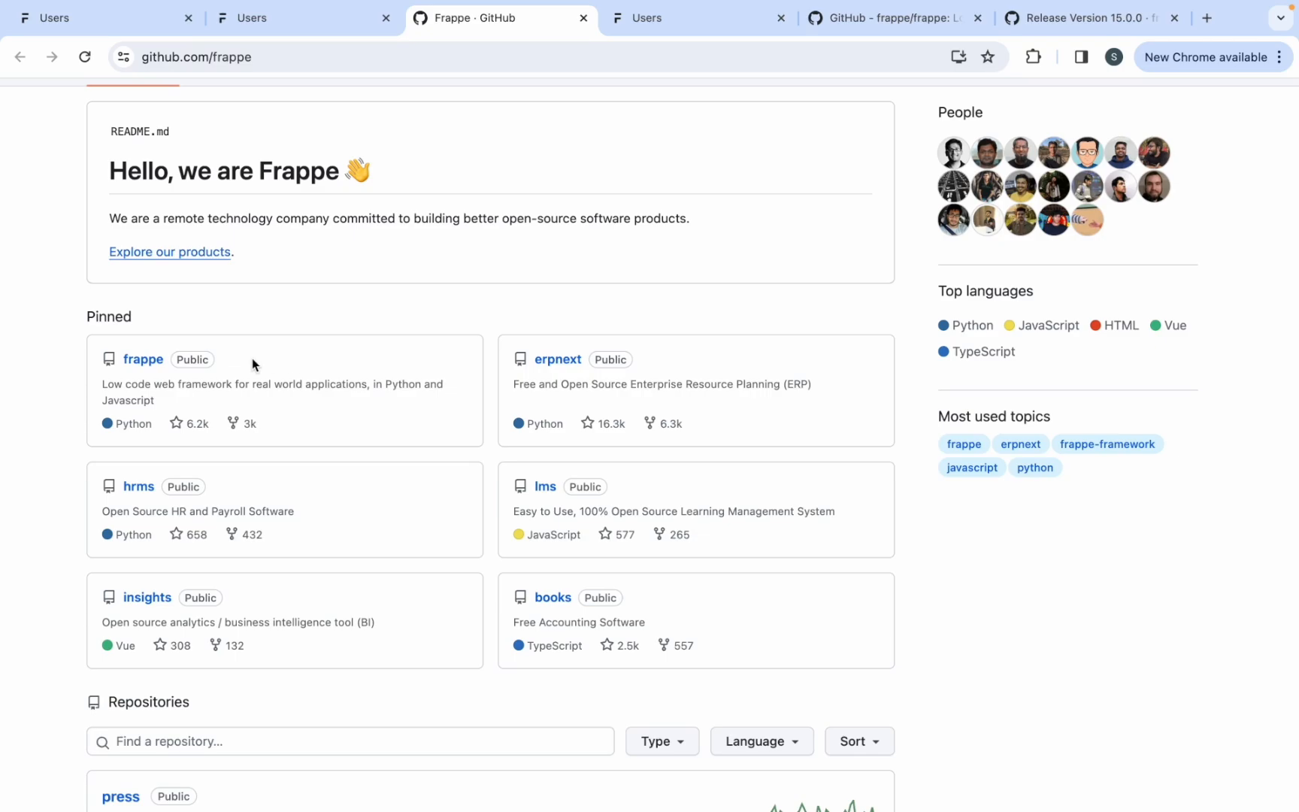
left_click(143, 359)
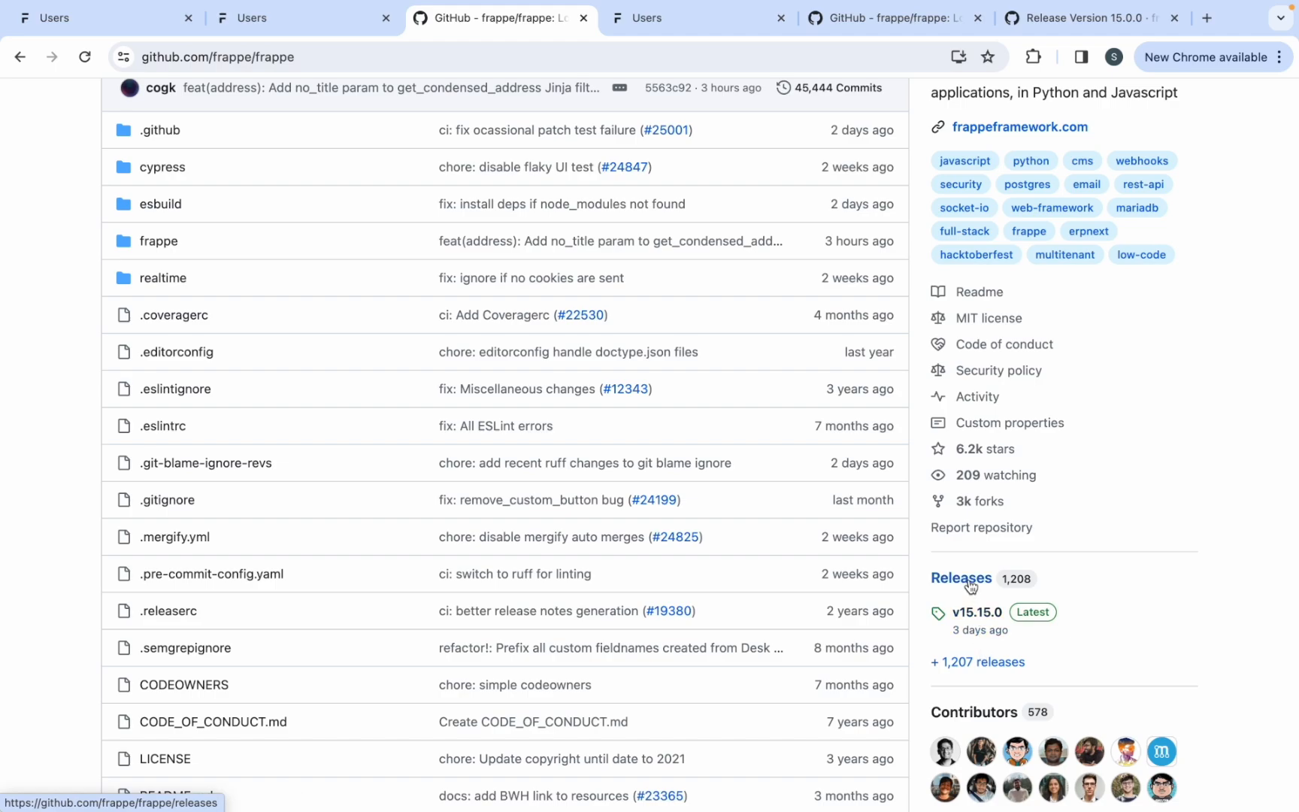
left_click(961, 577)
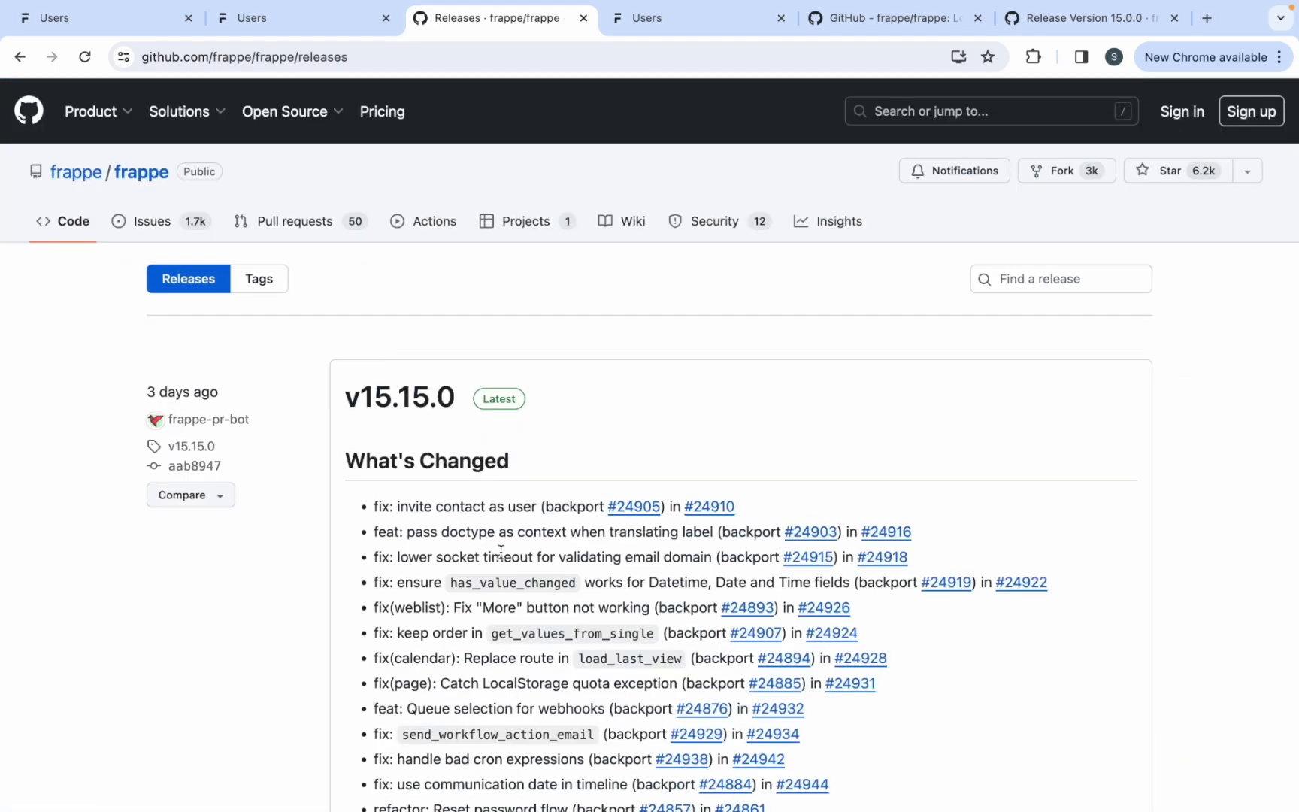
scroll("down", 3)
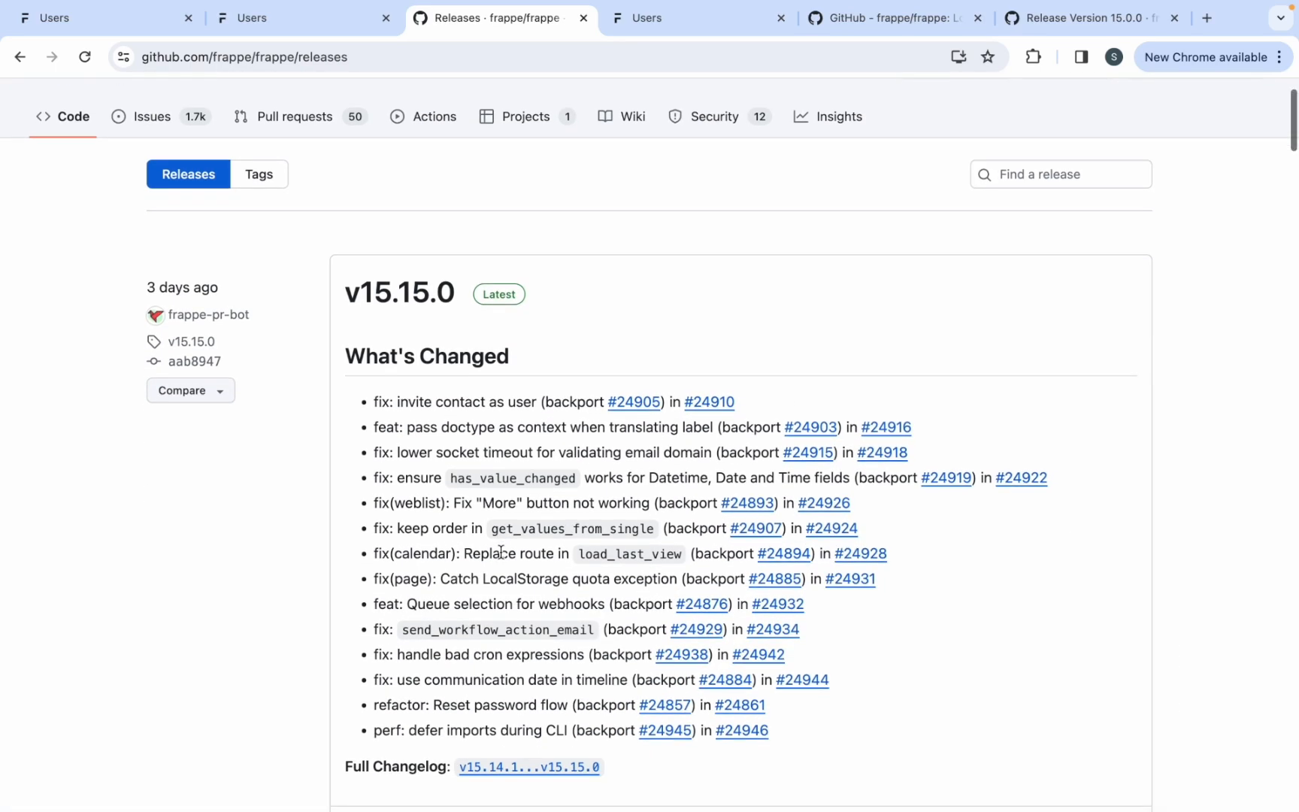
scroll("down", 3)
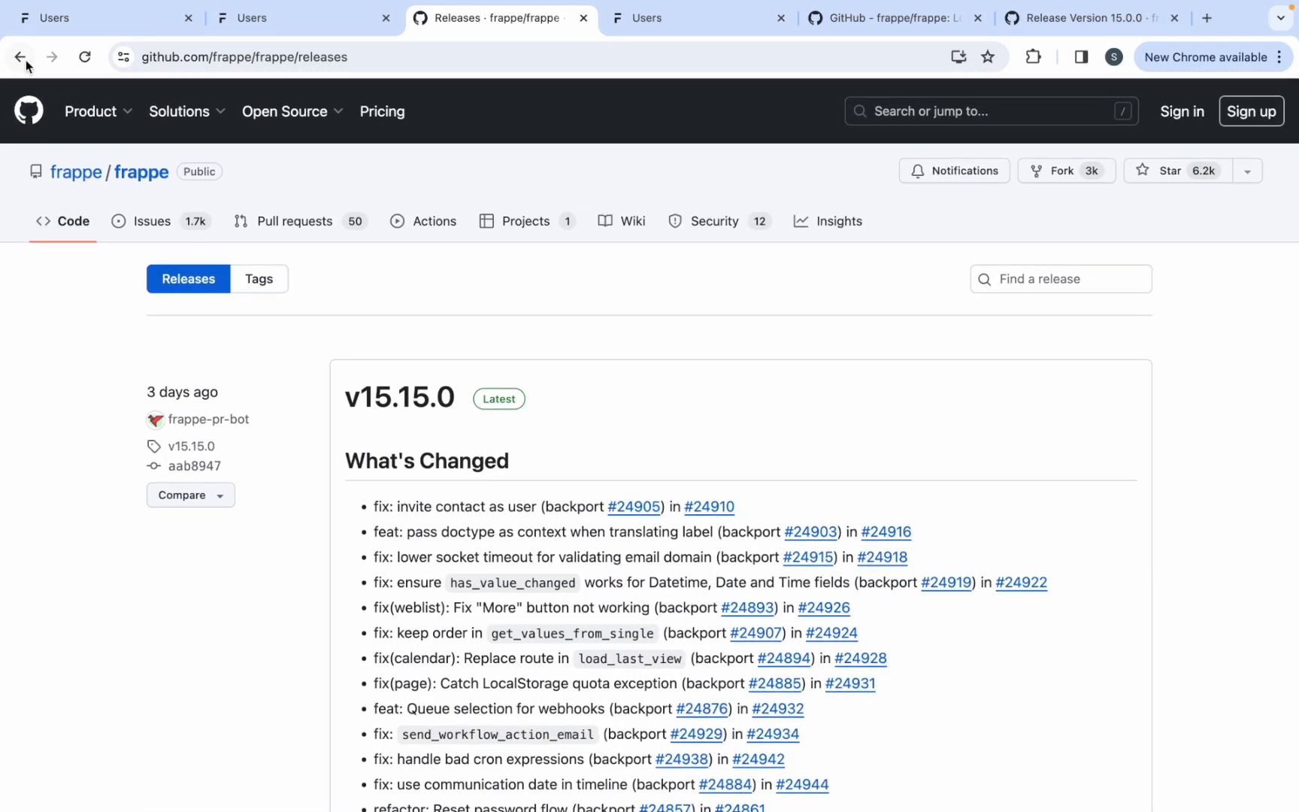
left_click(20, 56)
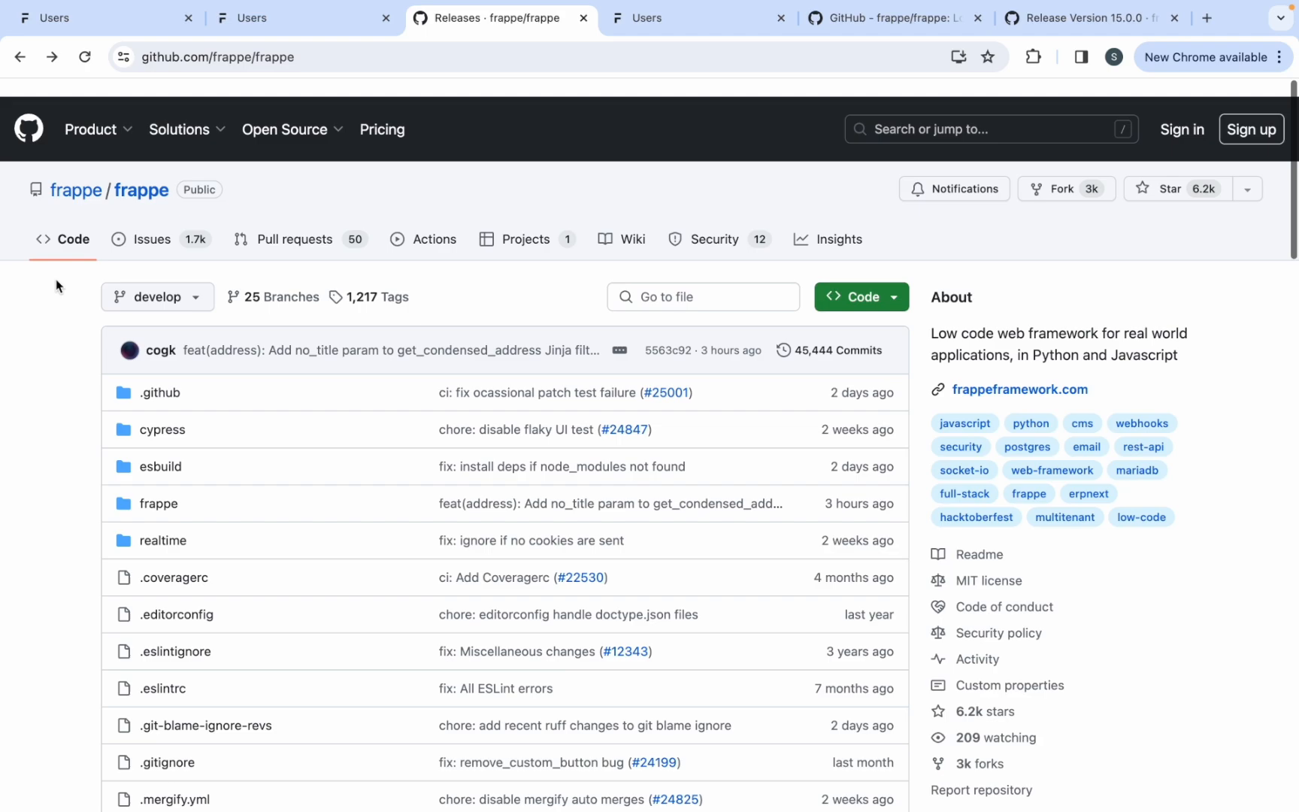
- Switch to the Version 15.0.0 release notes, collapse and re-expand Features, and scroll down
left_click(1090, 18)
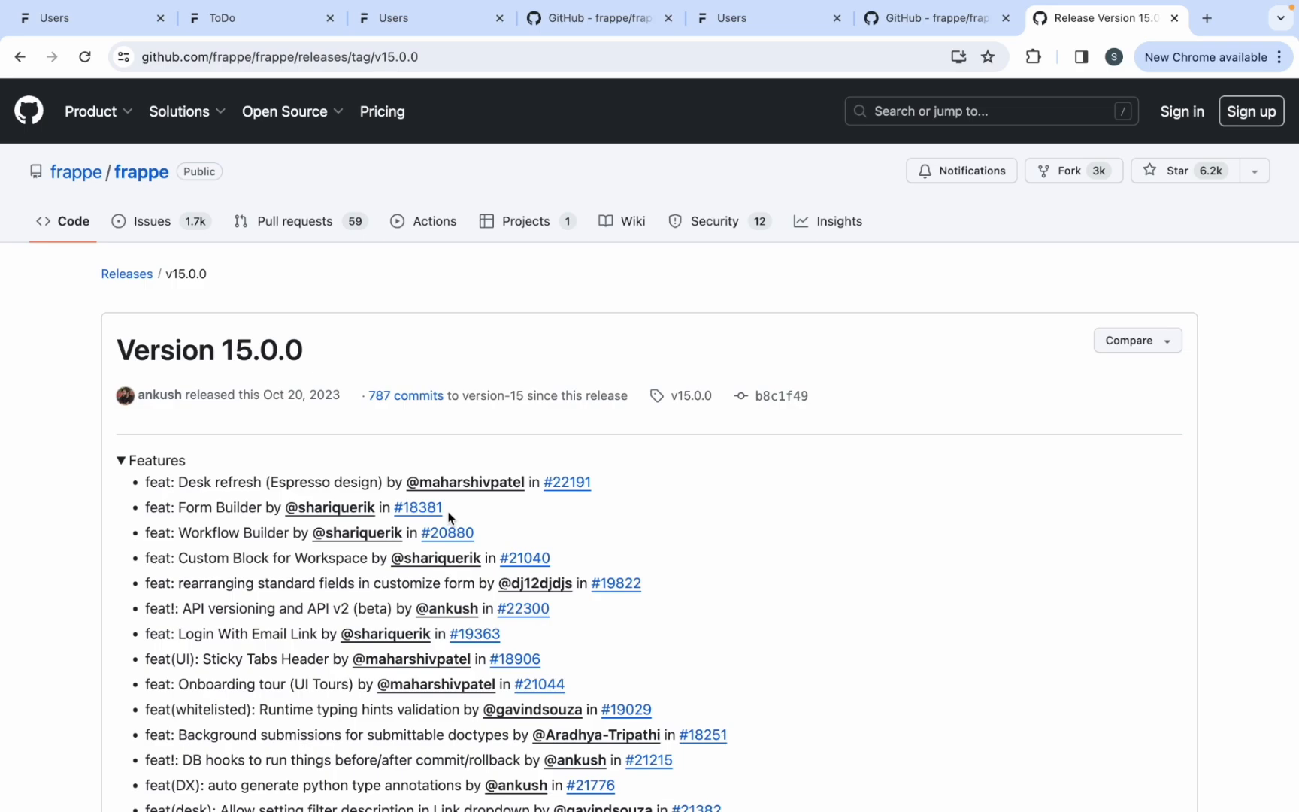
mouse_move(120, 470)
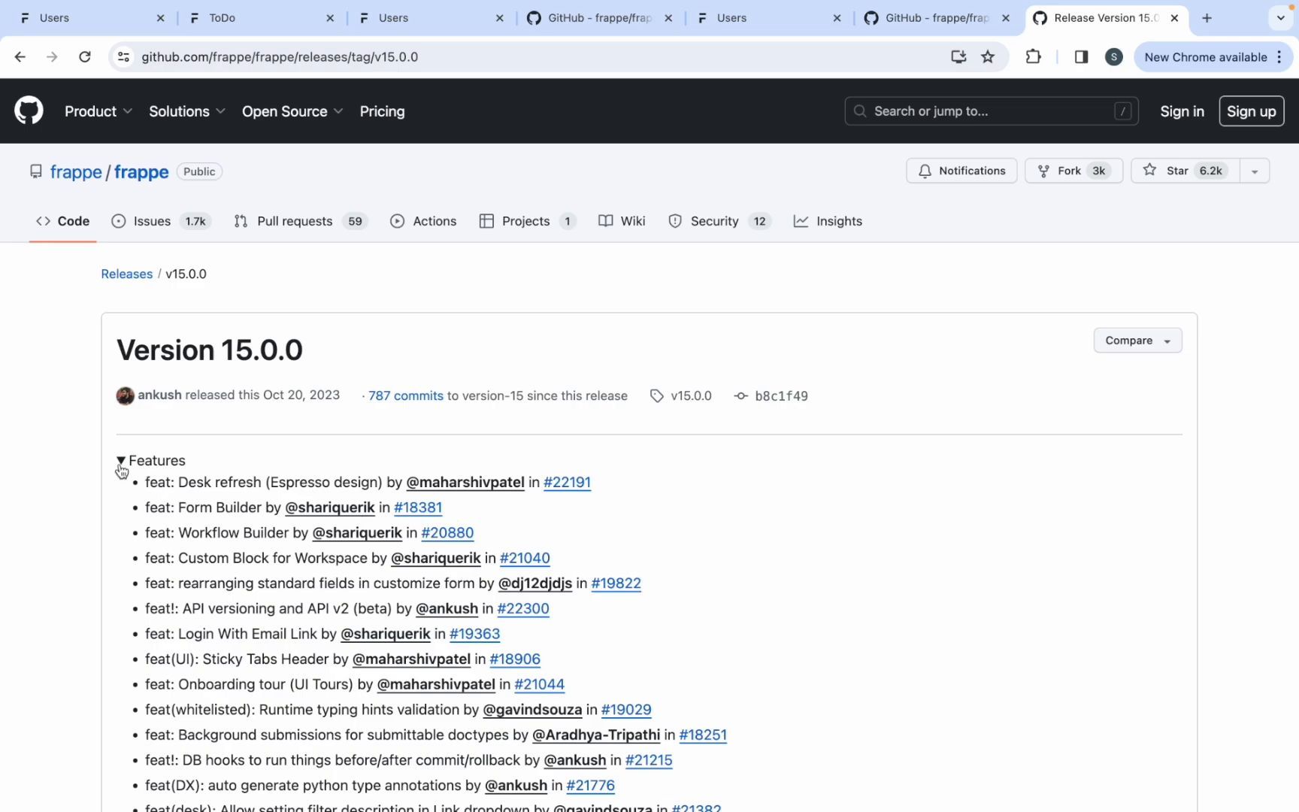
left_click(120, 461)
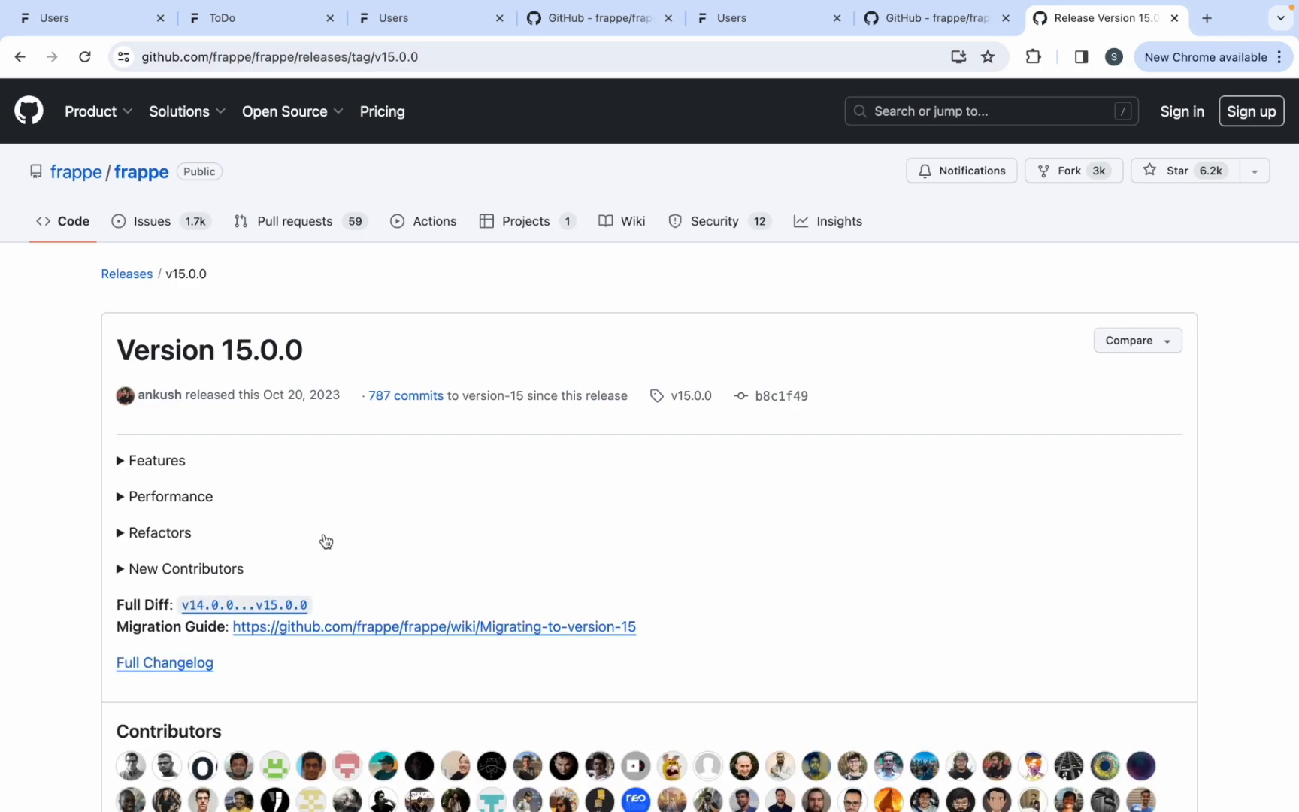
left_click(151, 461)
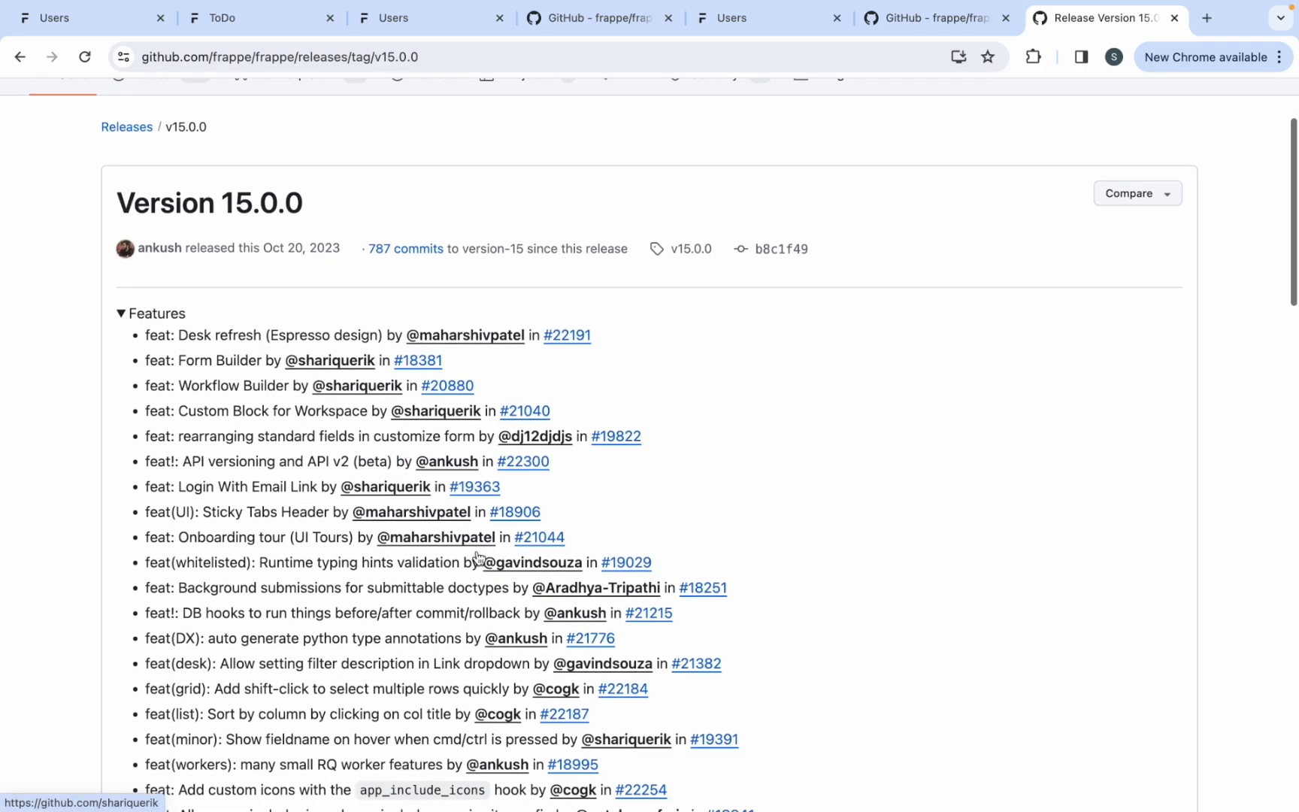
scroll("down", 3)
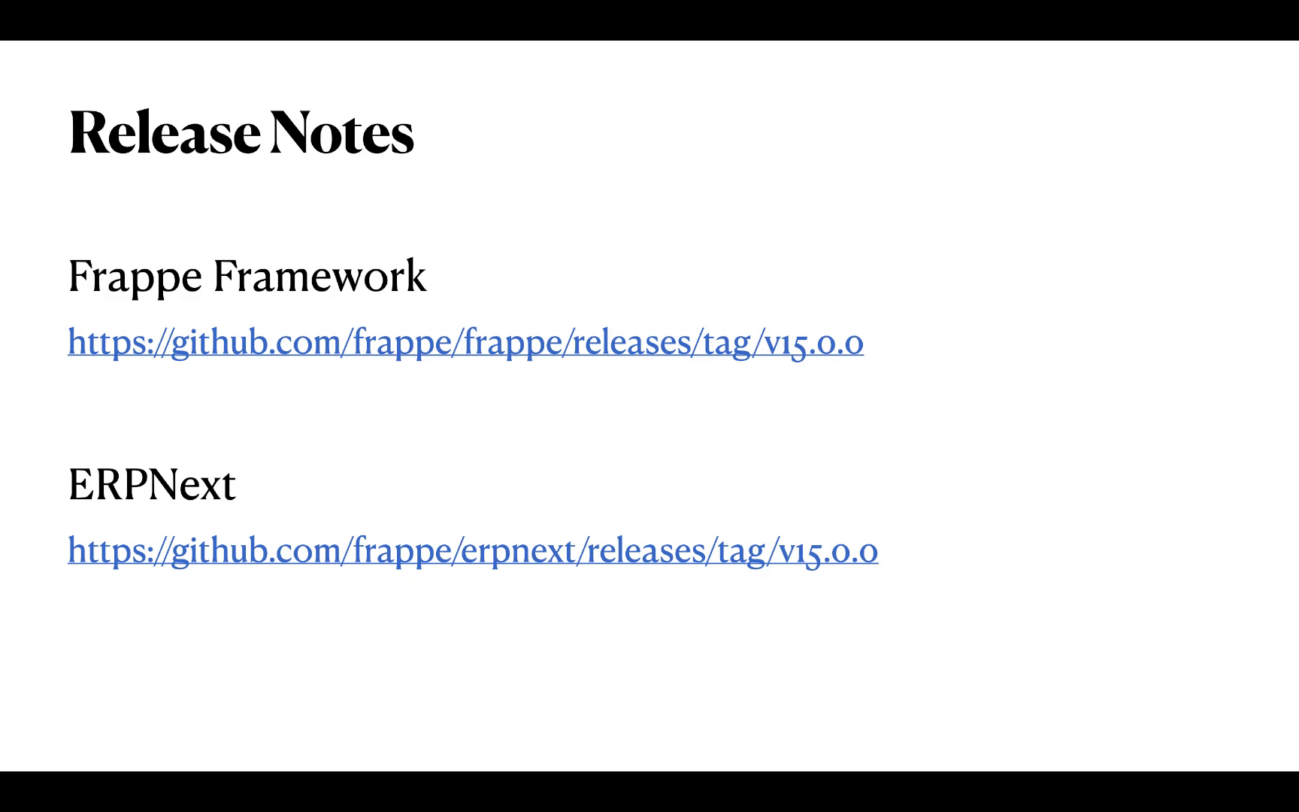
- Advance to the resources slide listing frappeframework.com, frappe.school, buildwithhussain.dev and github.com/frappe
key("Right")
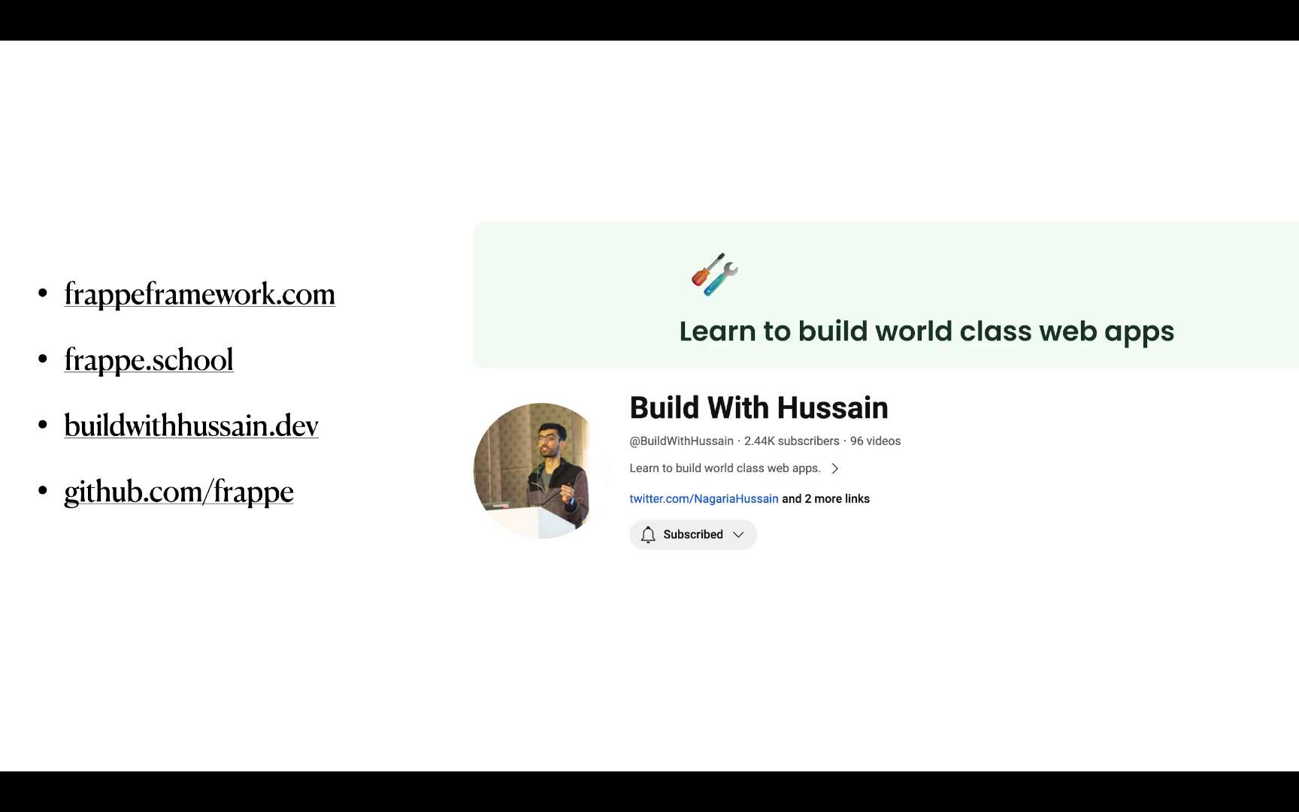